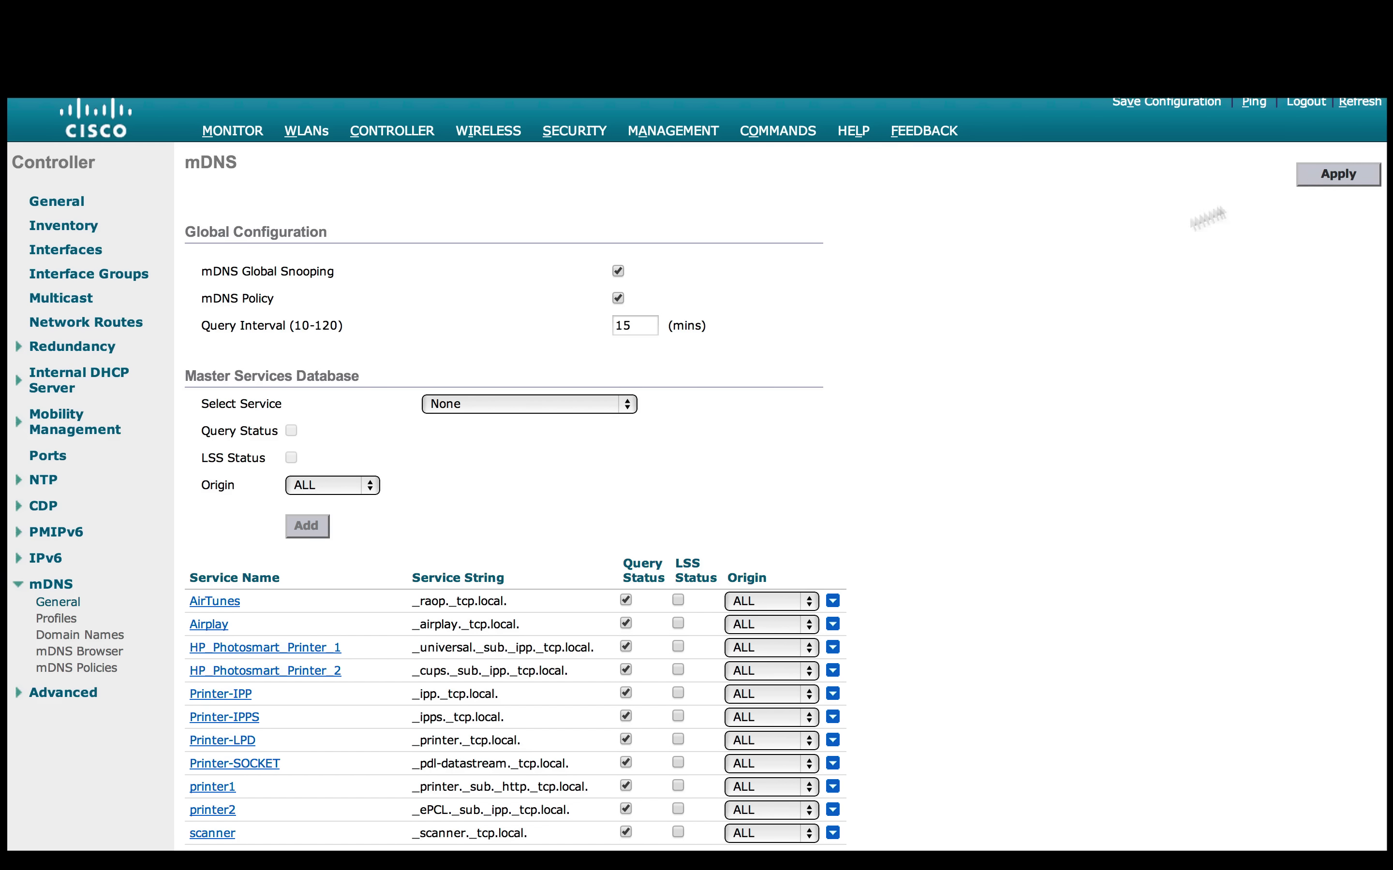
pyautogui.moveTo(397, 564)
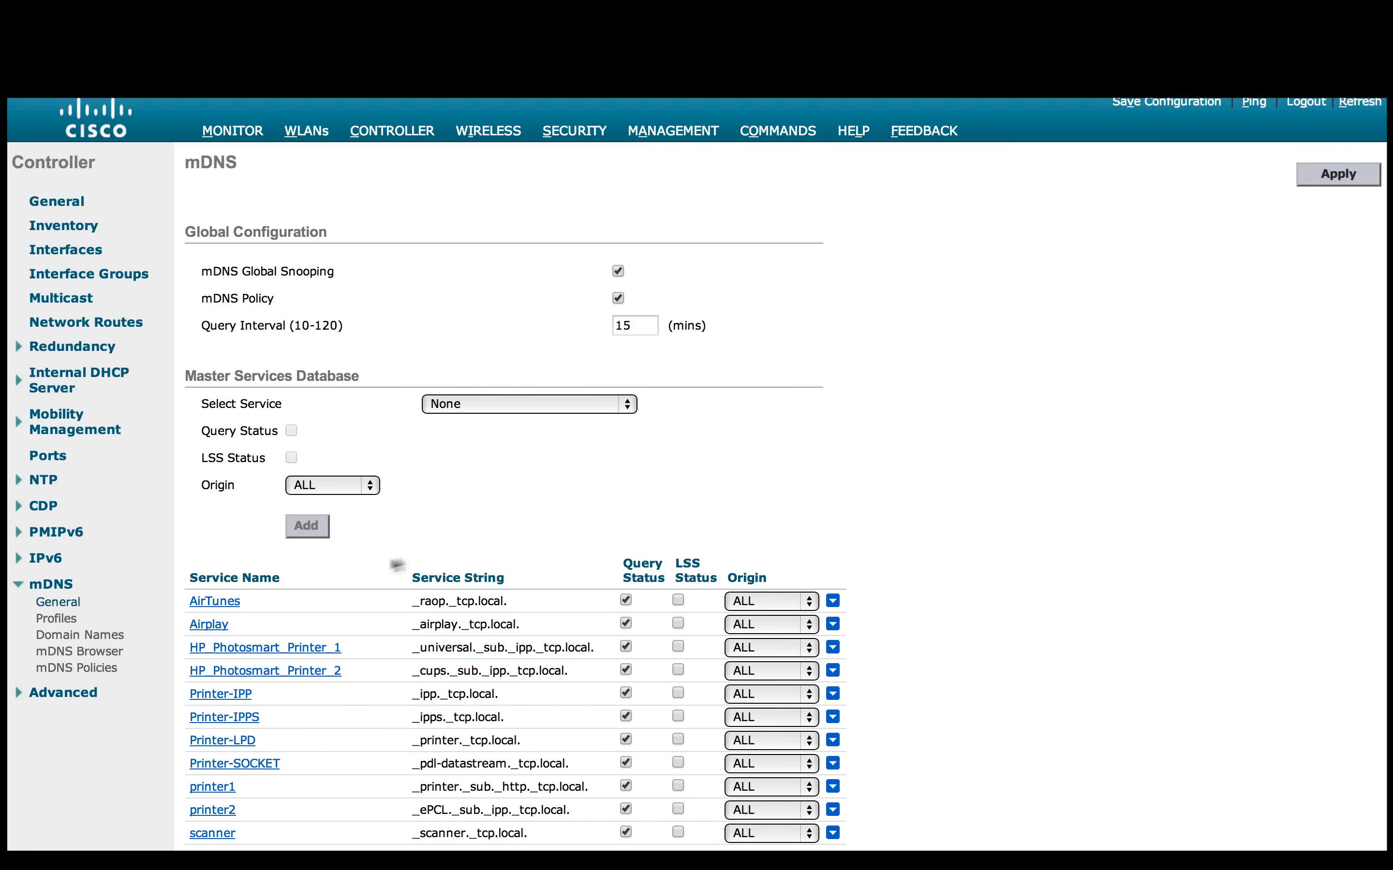
pyautogui.moveTo(76, 669)
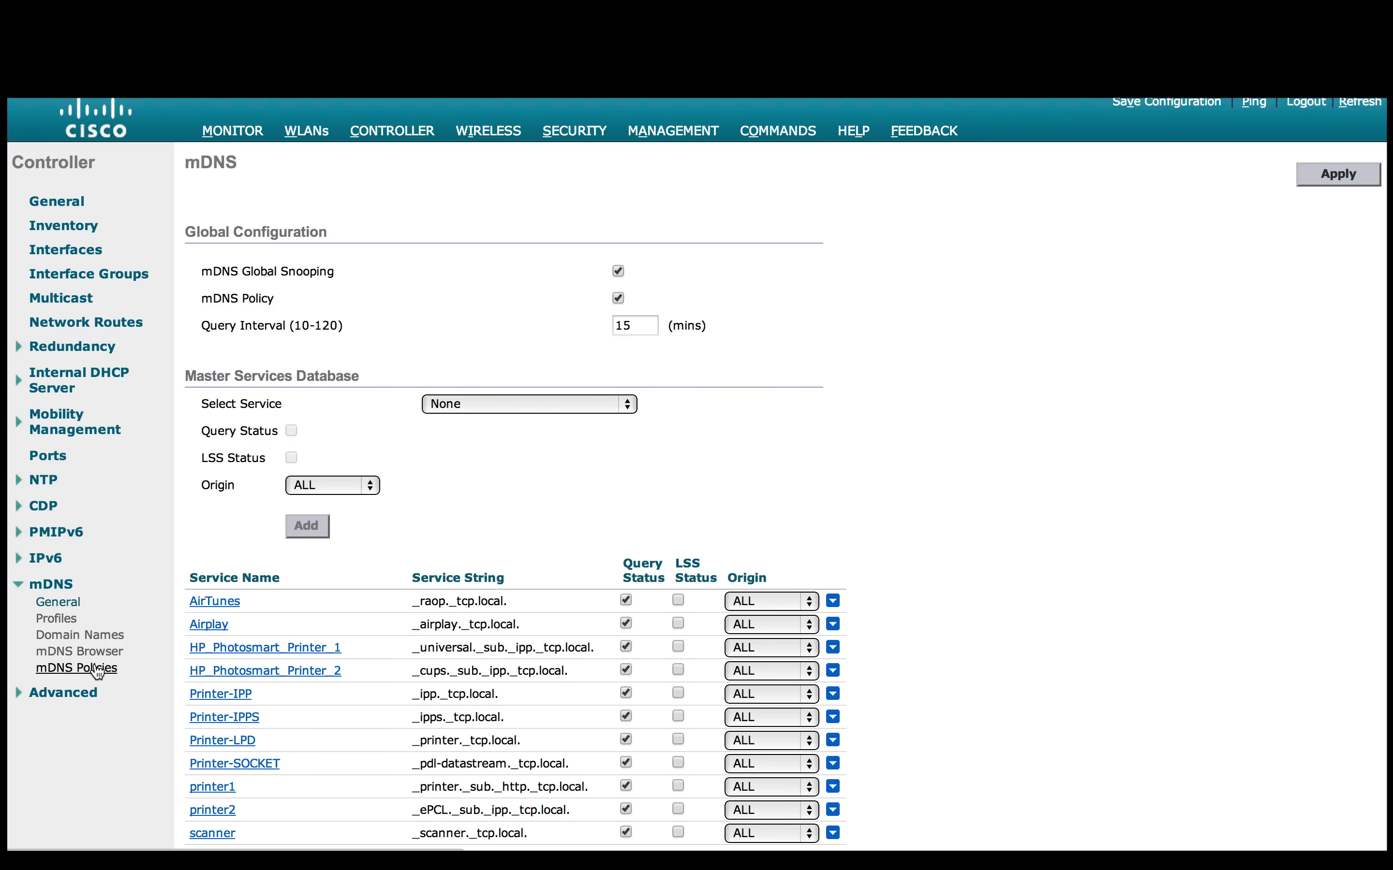
# View the discovered mDNS domain names with their MAC, IP and VLAN details
pyautogui.click(80, 635)
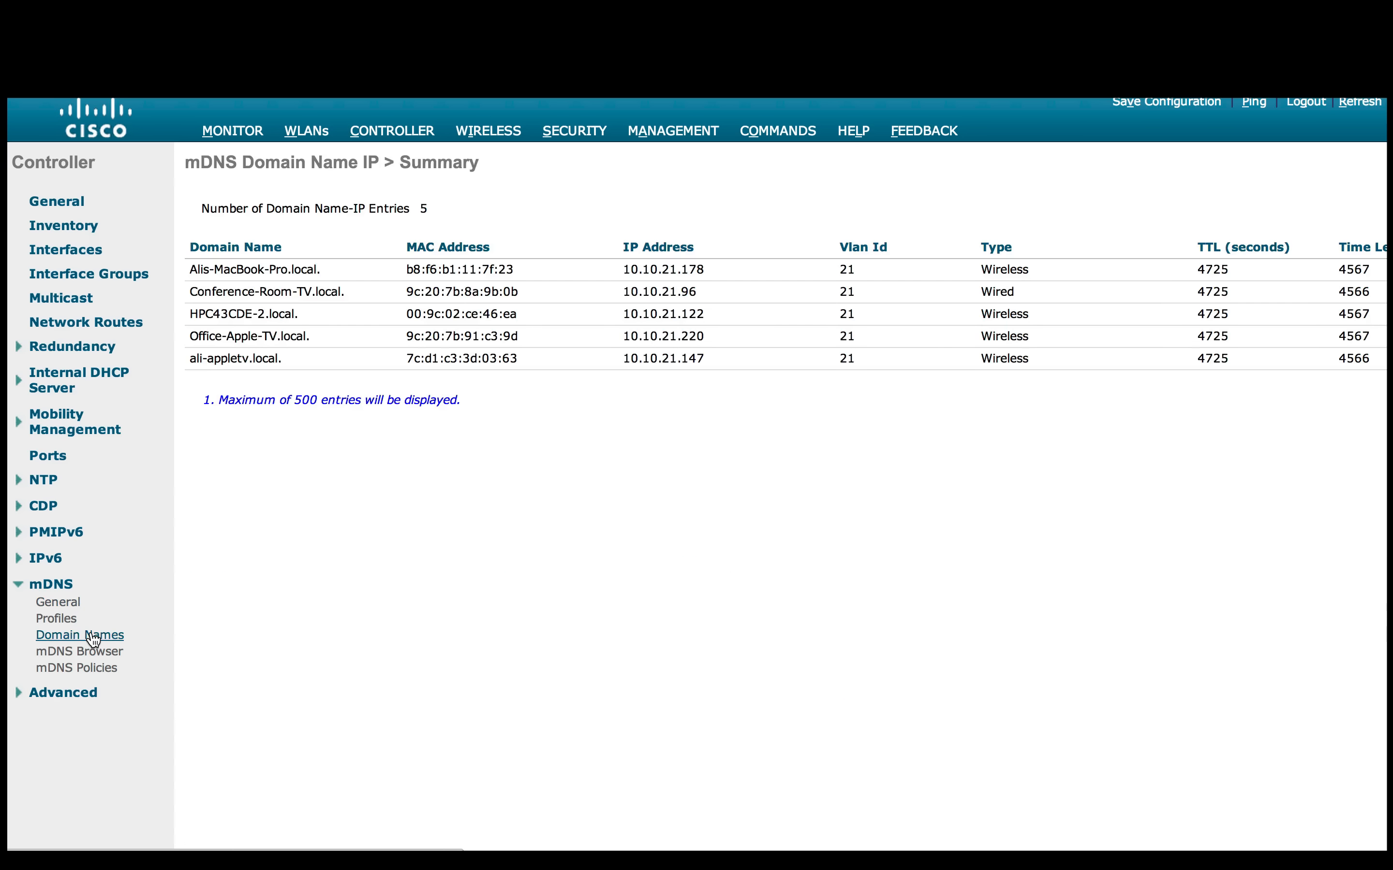
pyautogui.moveTo(317, 346)
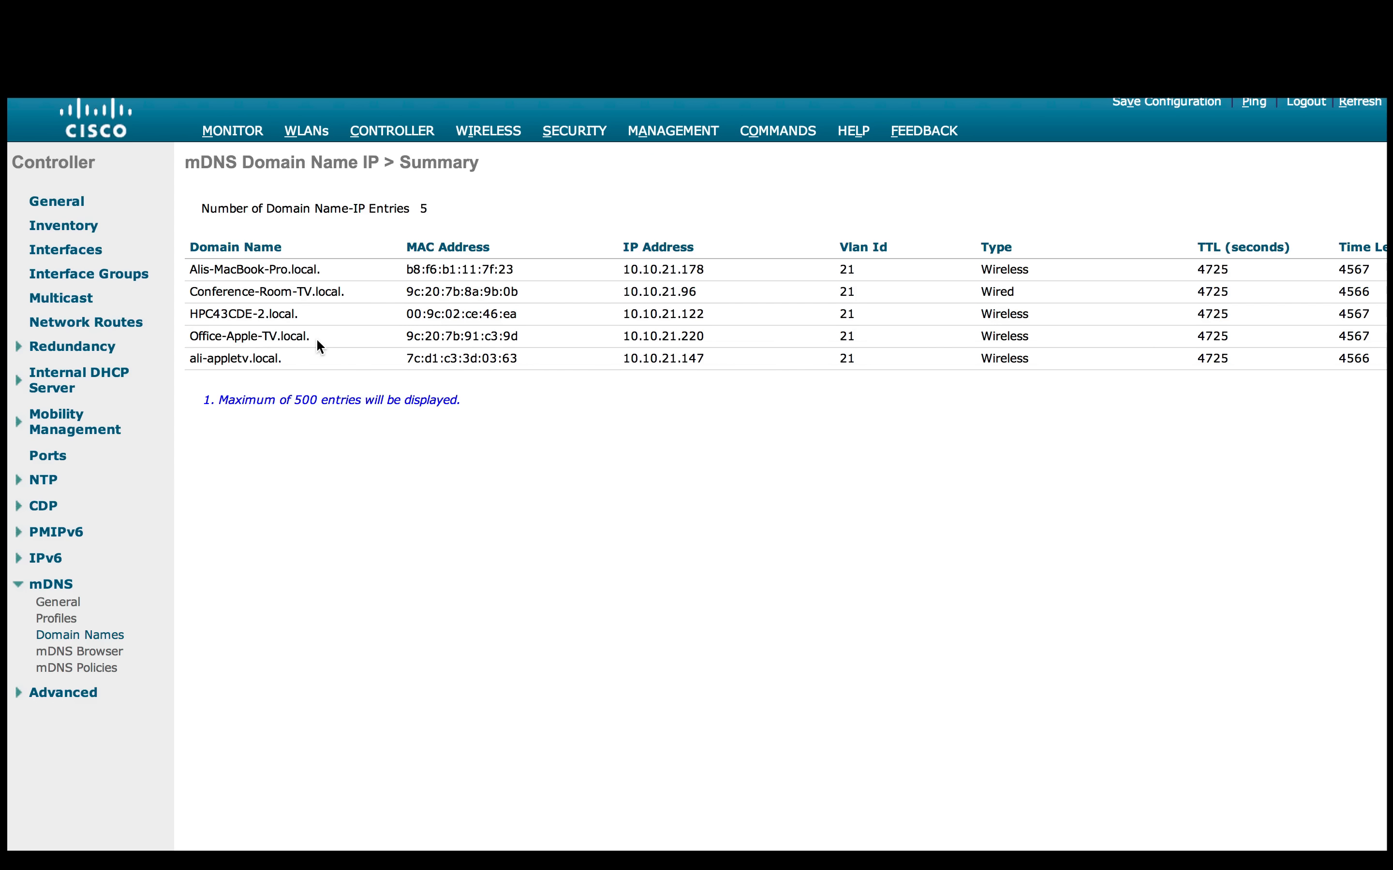
pyautogui.moveTo(328, 278)
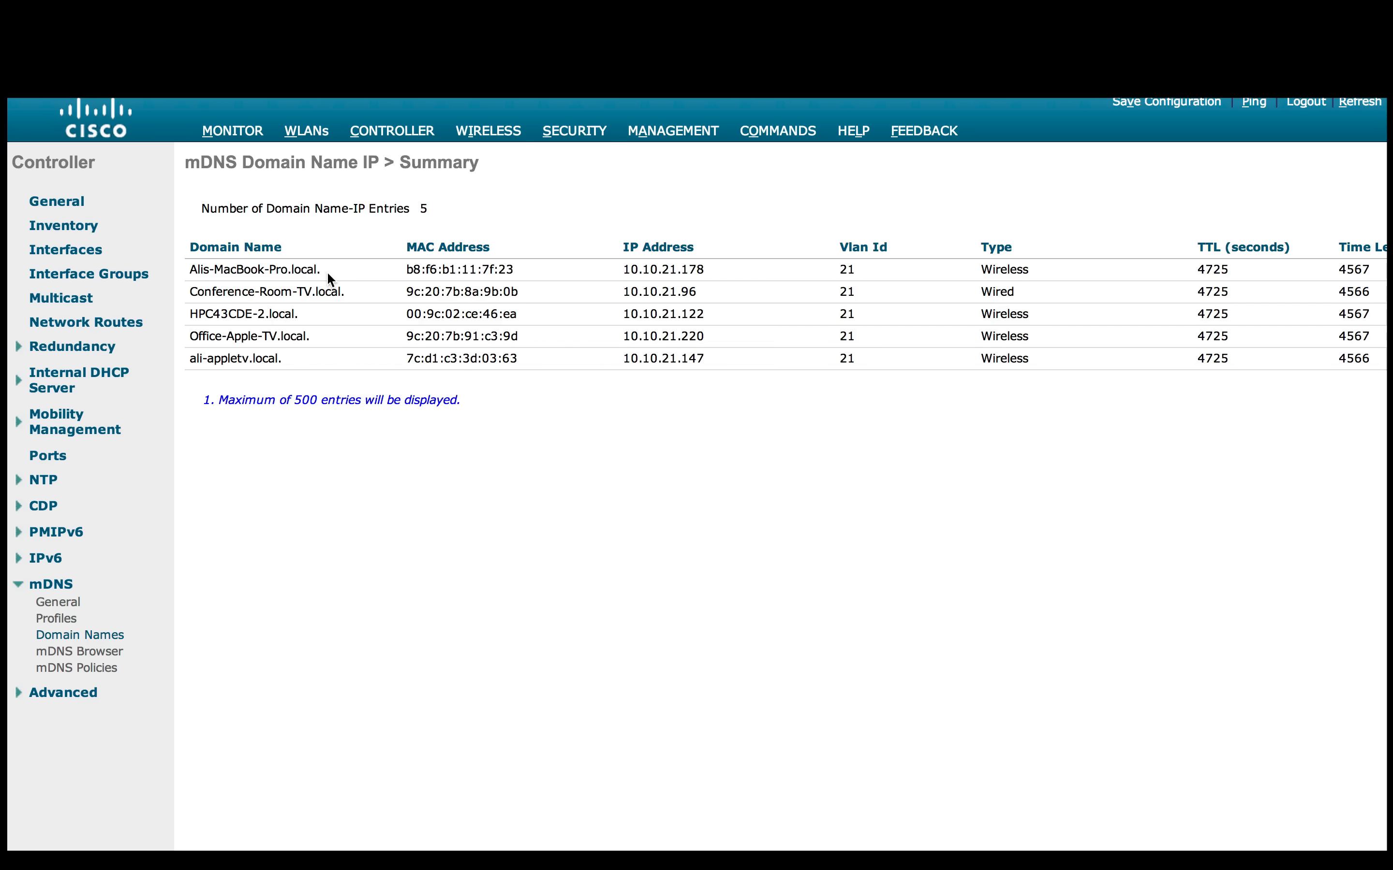
pyautogui.moveTo(317, 372)
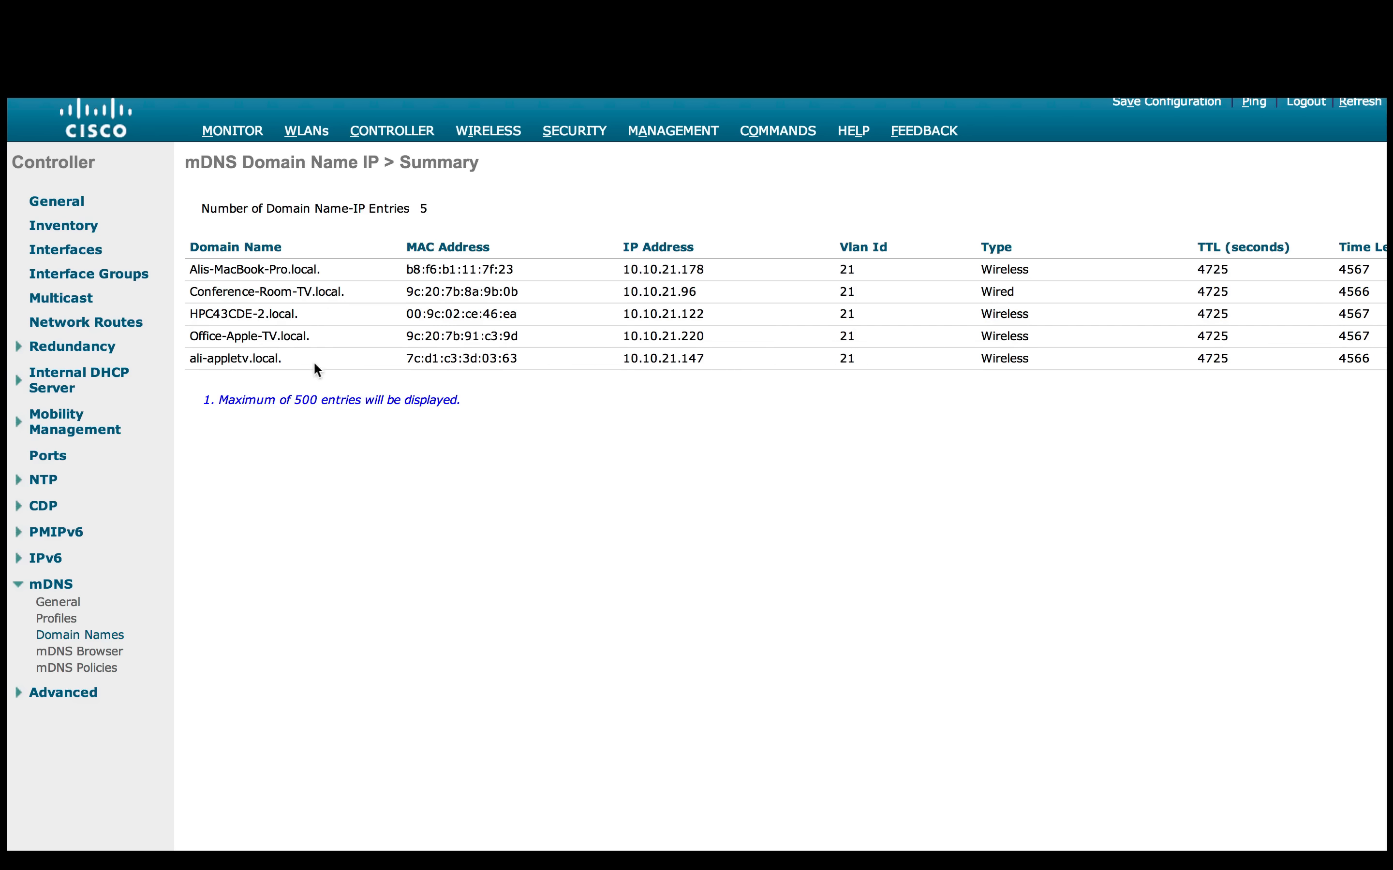
pyautogui.moveTo(834, 274)
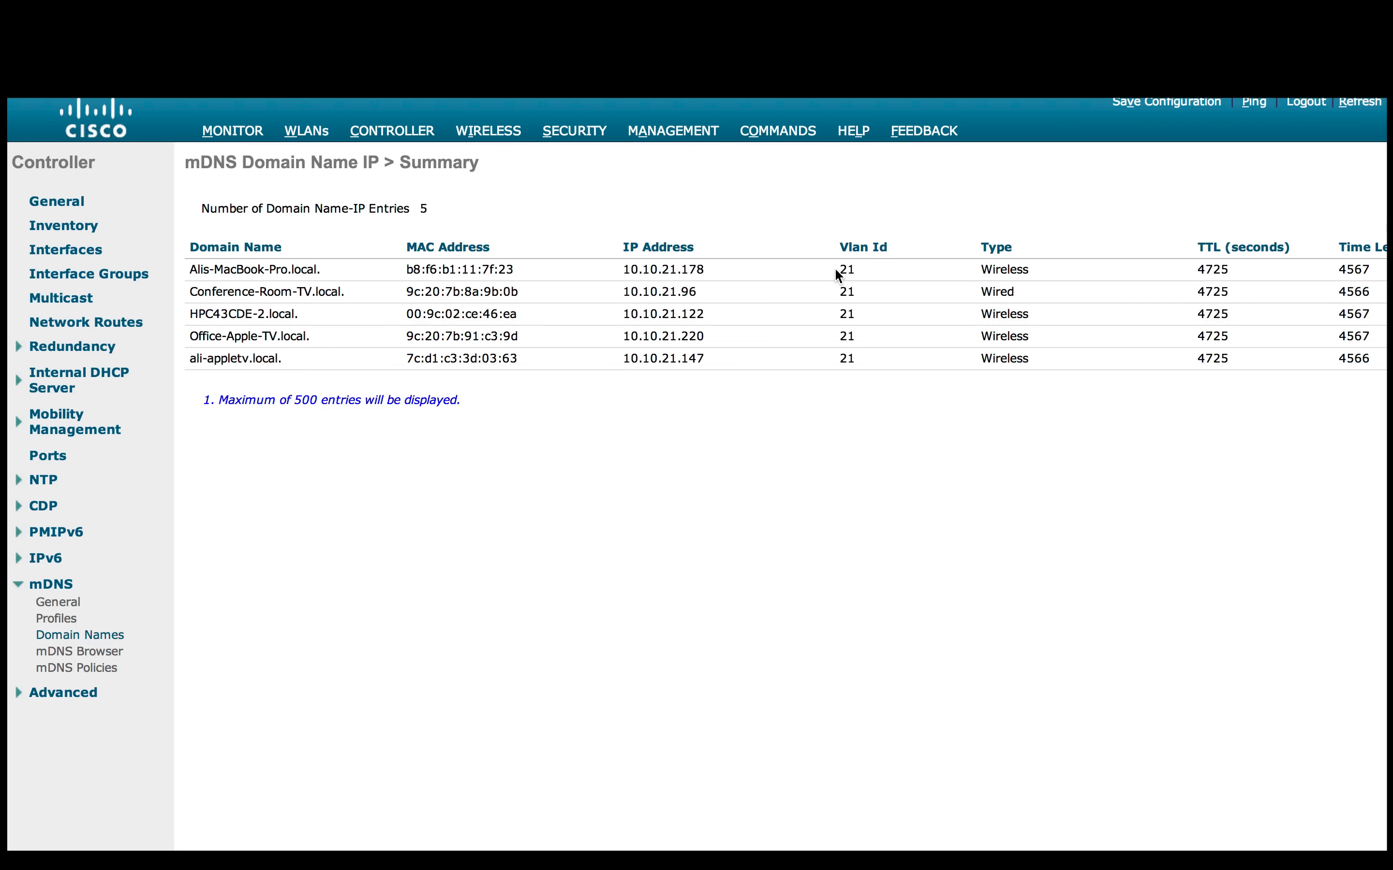
pyautogui.moveTo(833, 358)
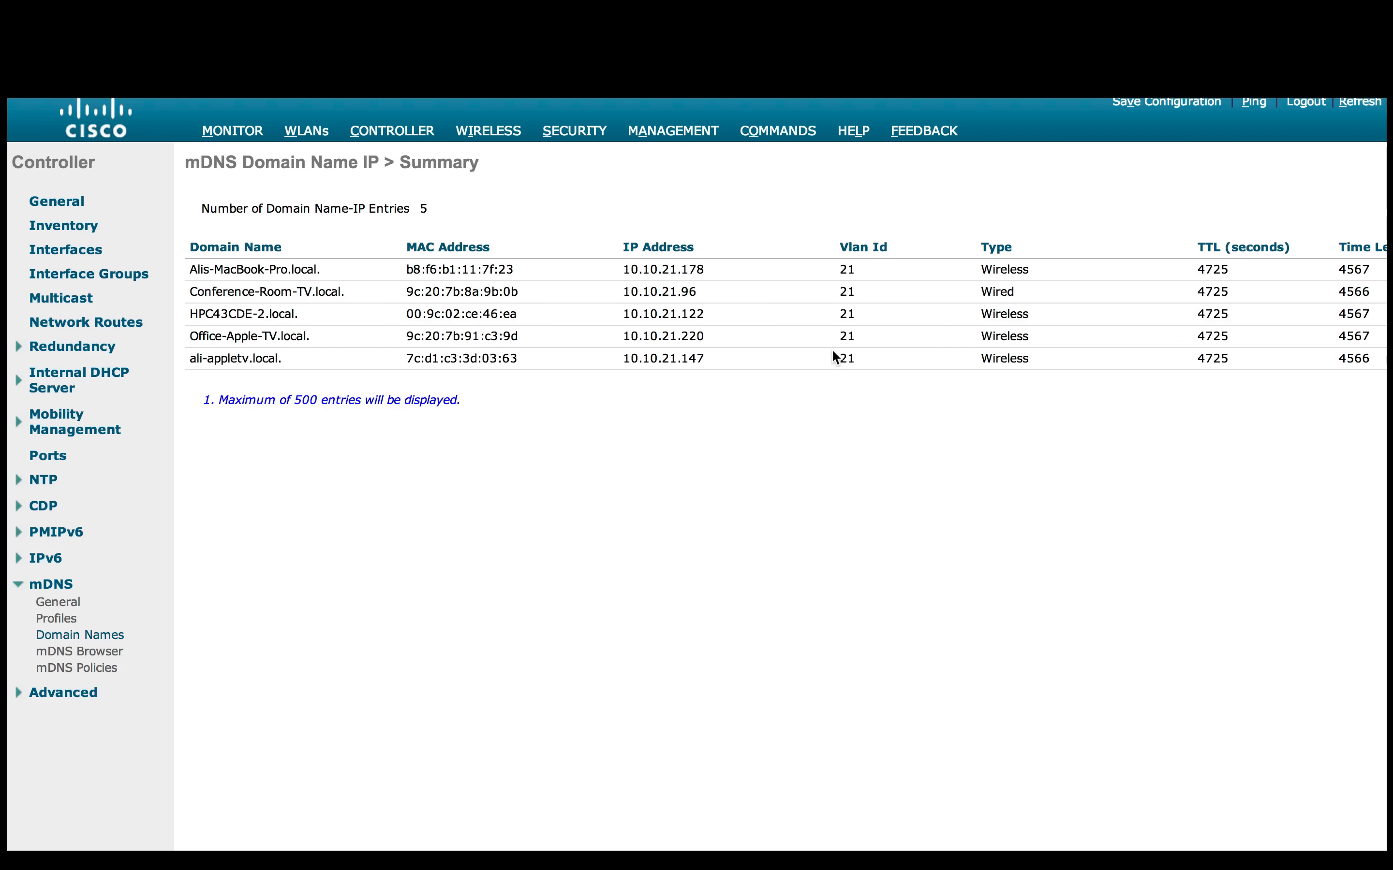
pyautogui.moveTo(832, 369)
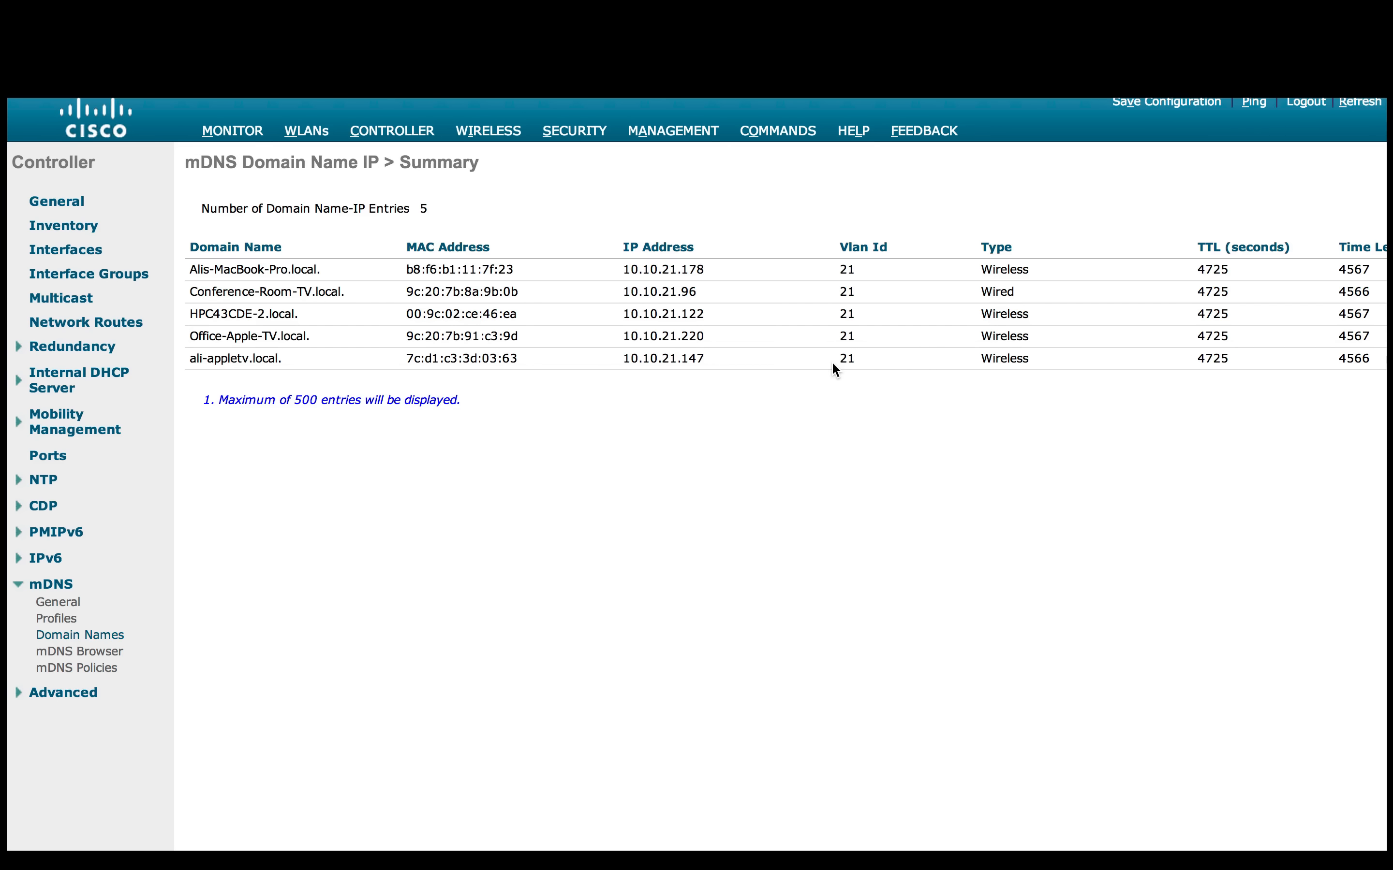
pyautogui.moveTo(505, 511)
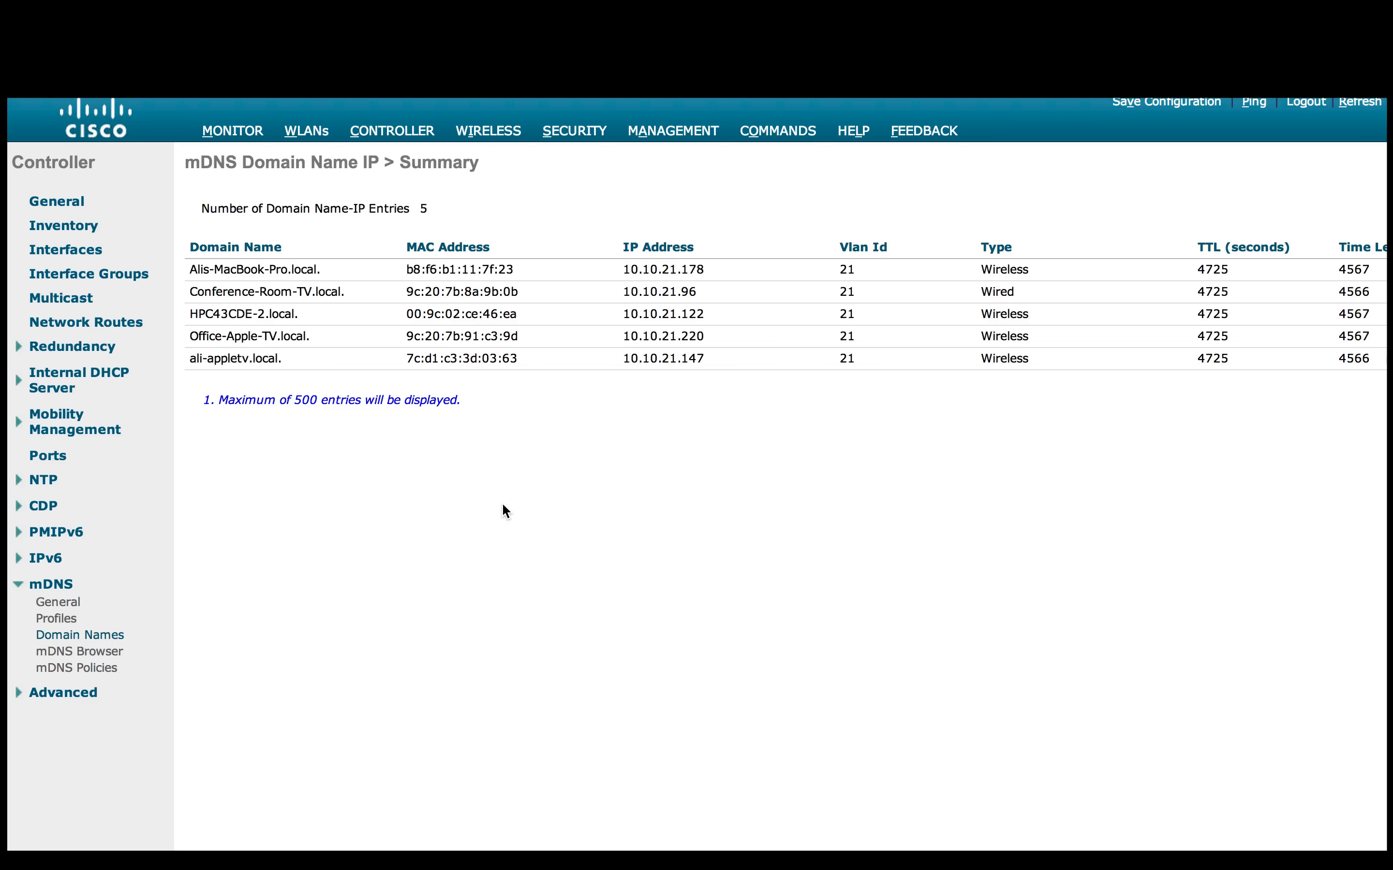
pyautogui.moveTo(407, 537)
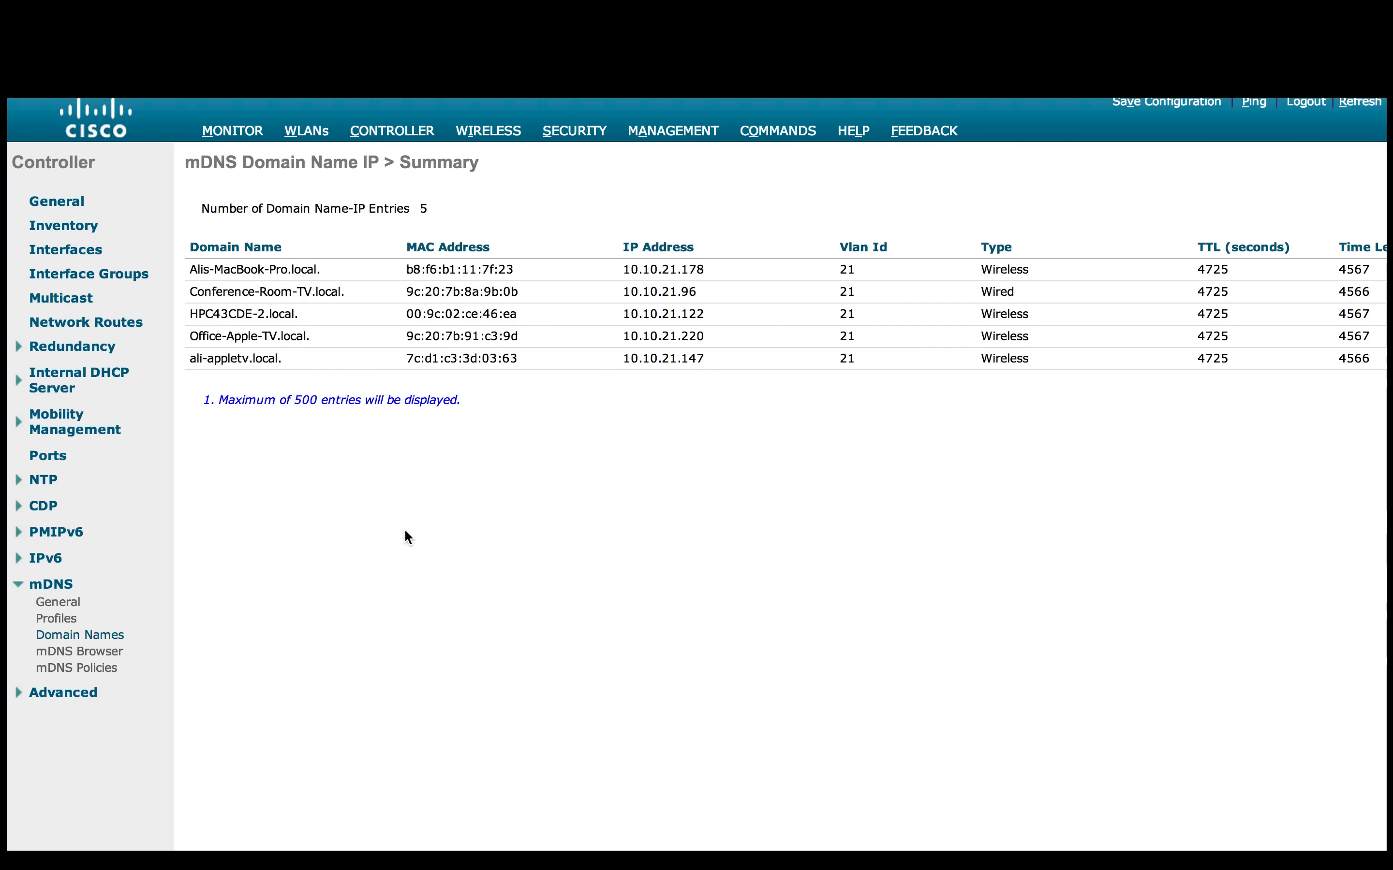
pyautogui.moveTo(78, 669)
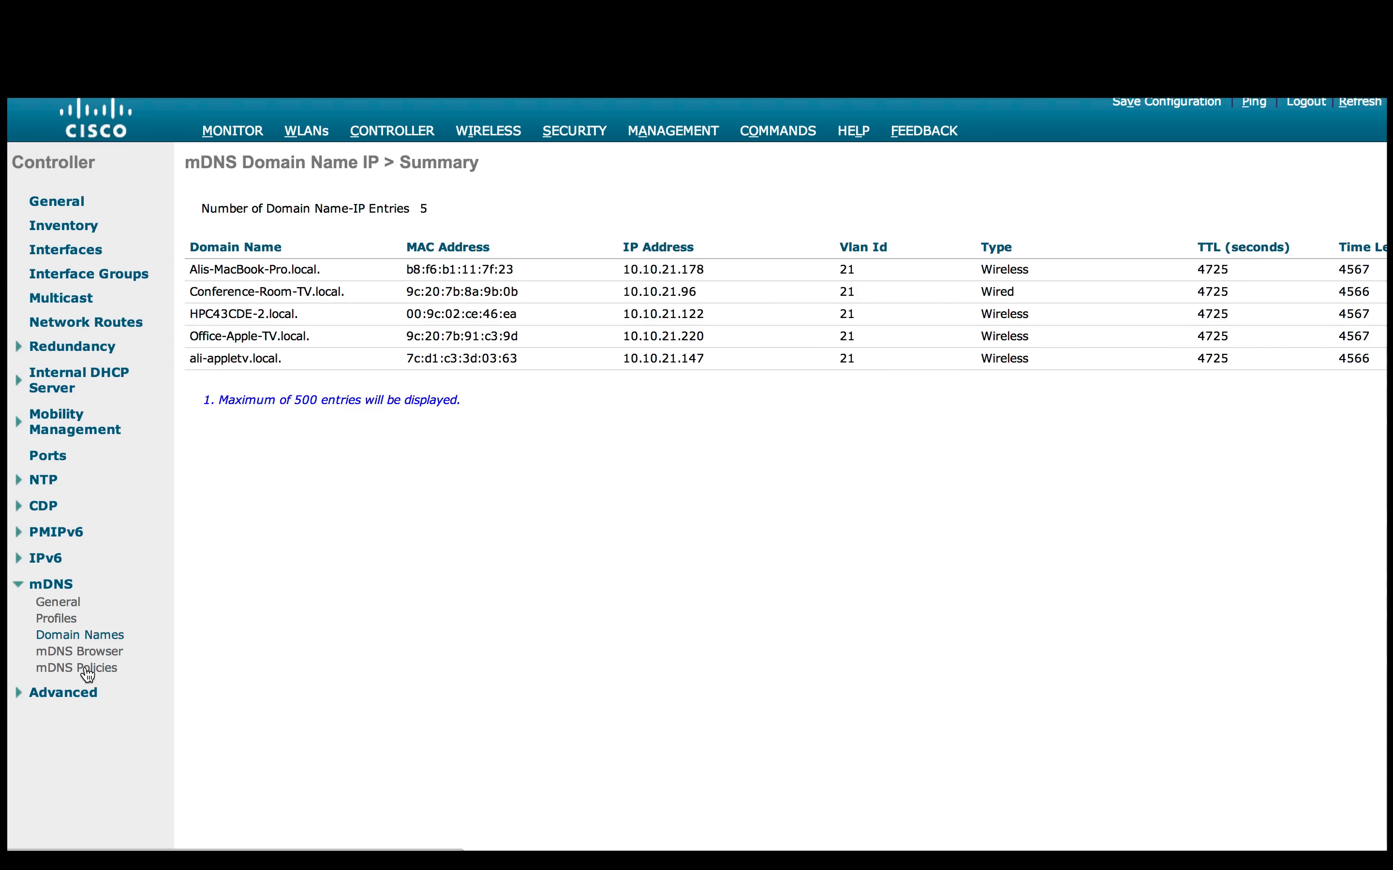
# Show the mDNS service groups list (default, Student, teacher, test)
pyautogui.click(76, 668)
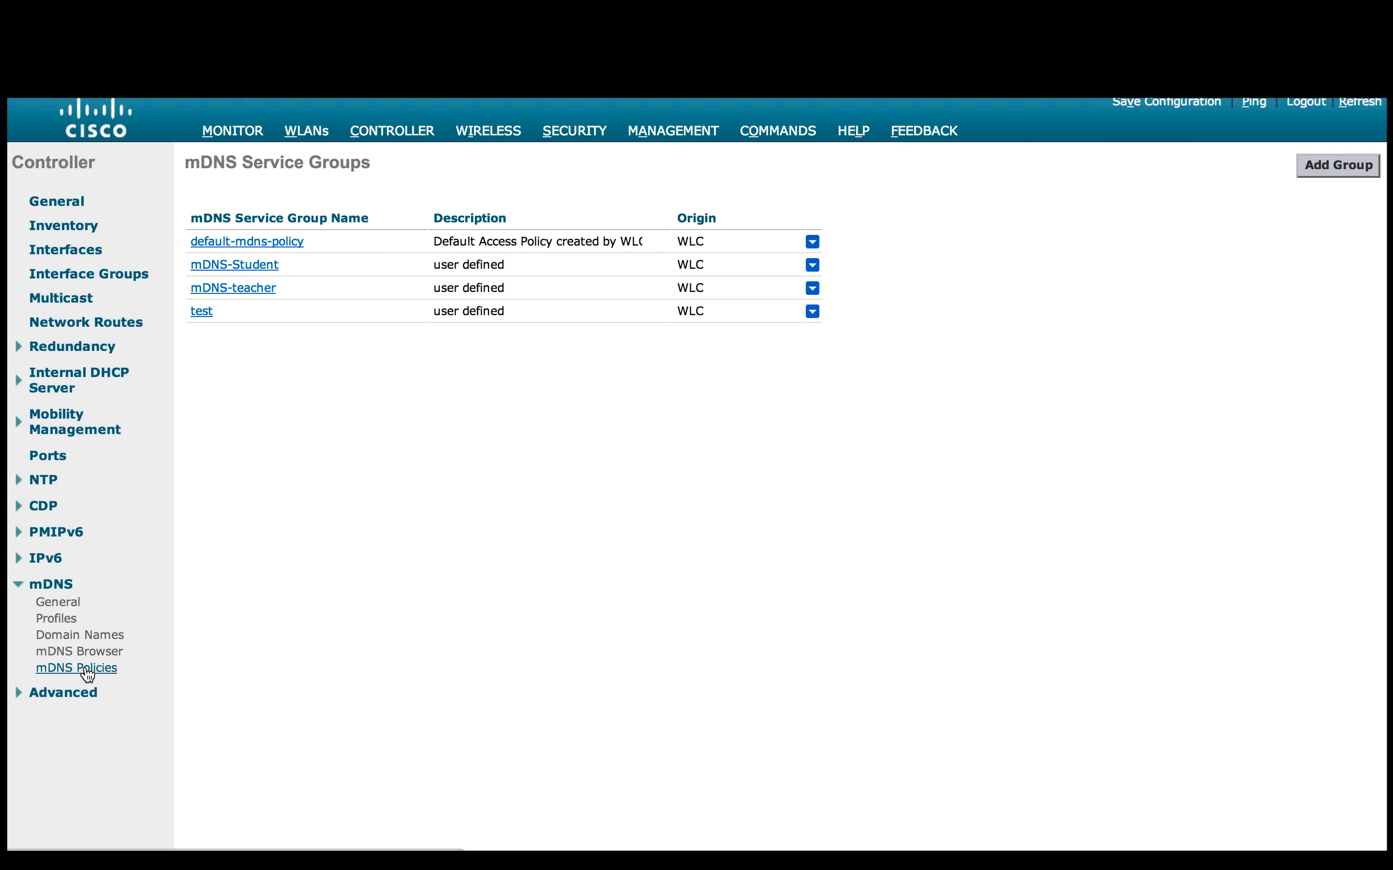
pyautogui.moveTo(252, 450)
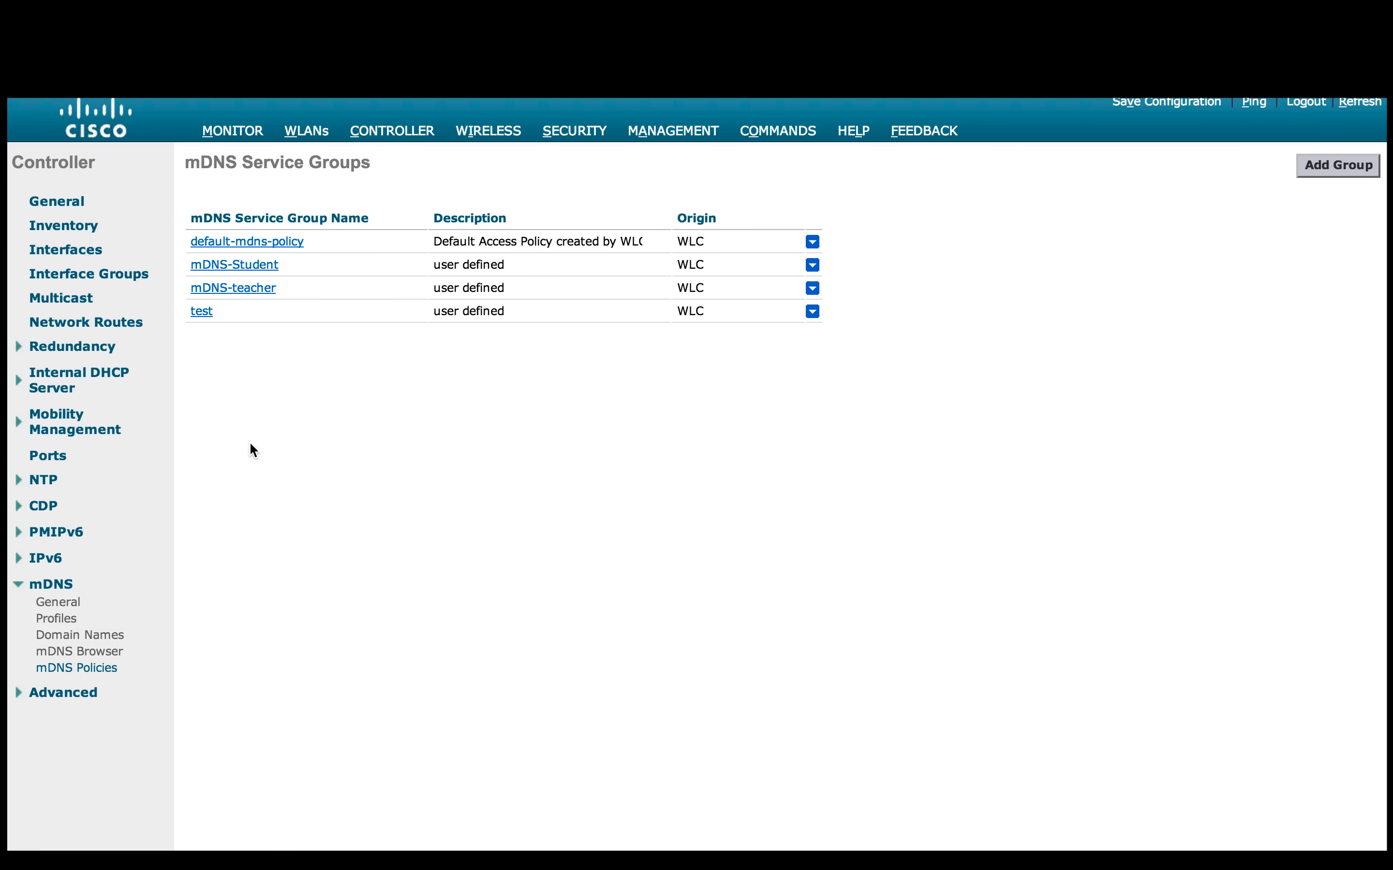
pyautogui.moveTo(281, 266)
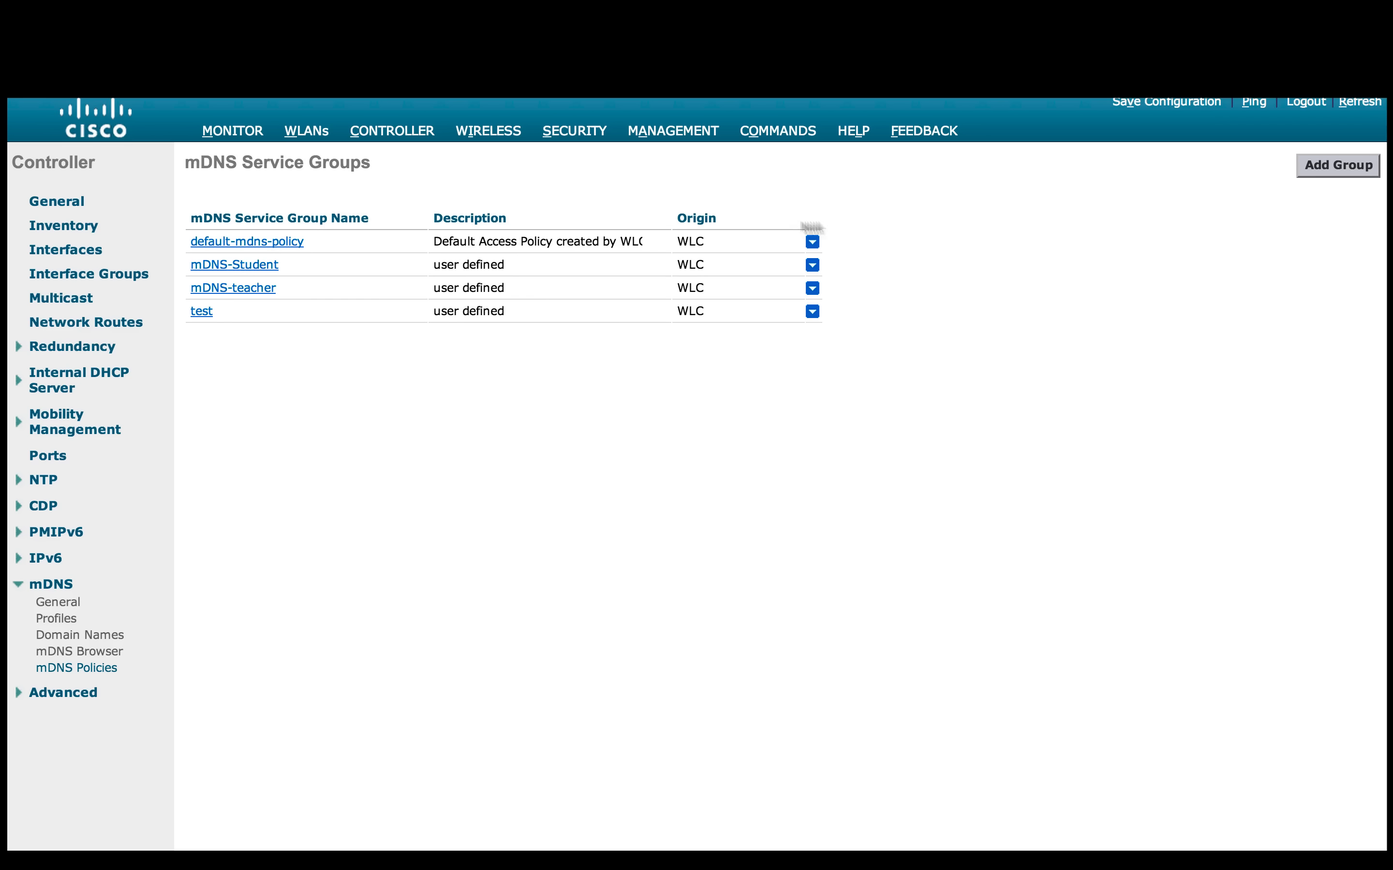
pyautogui.moveTo(444, 272)
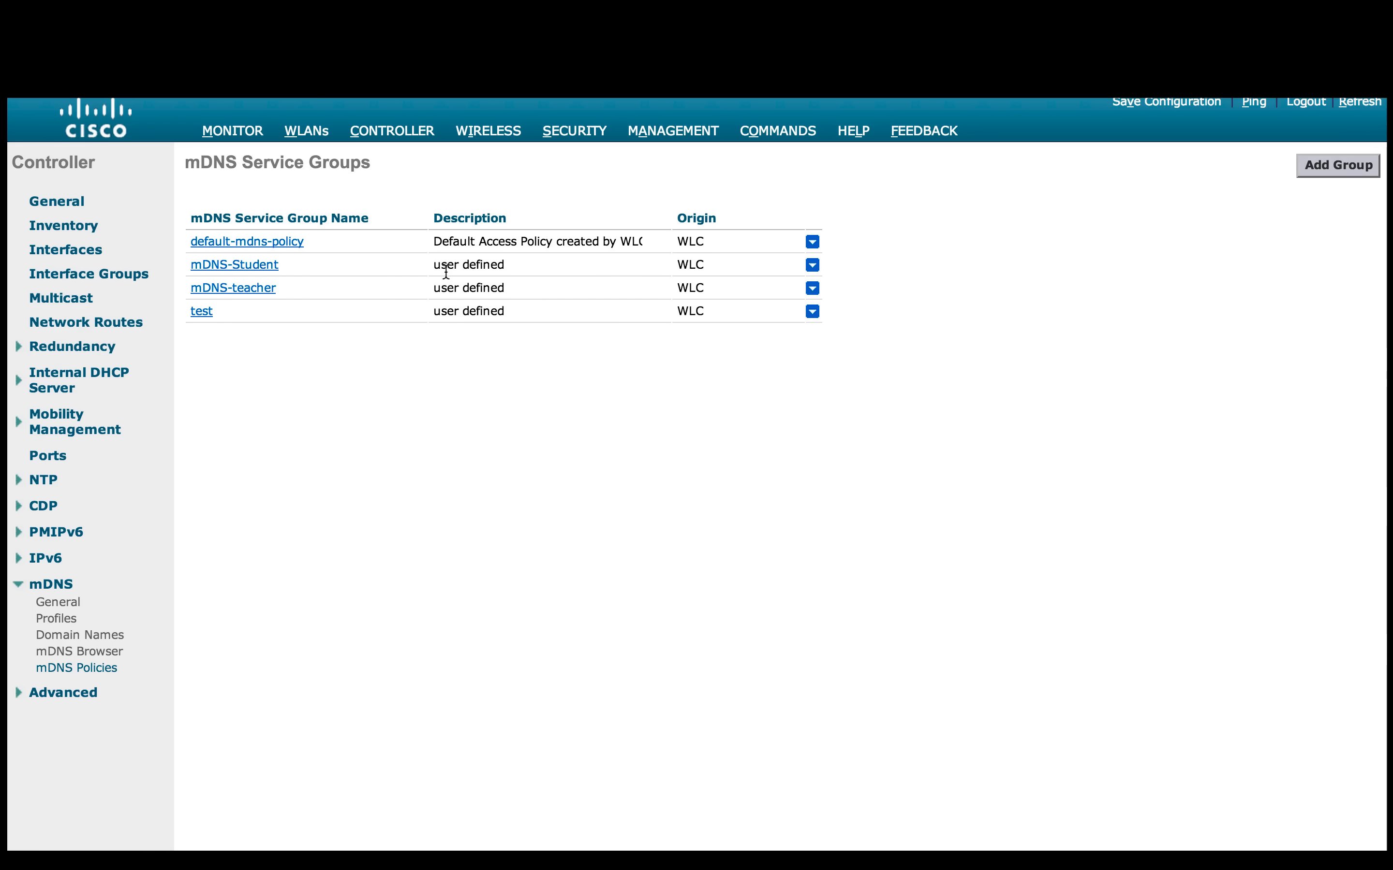
pyautogui.moveTo(248, 289)
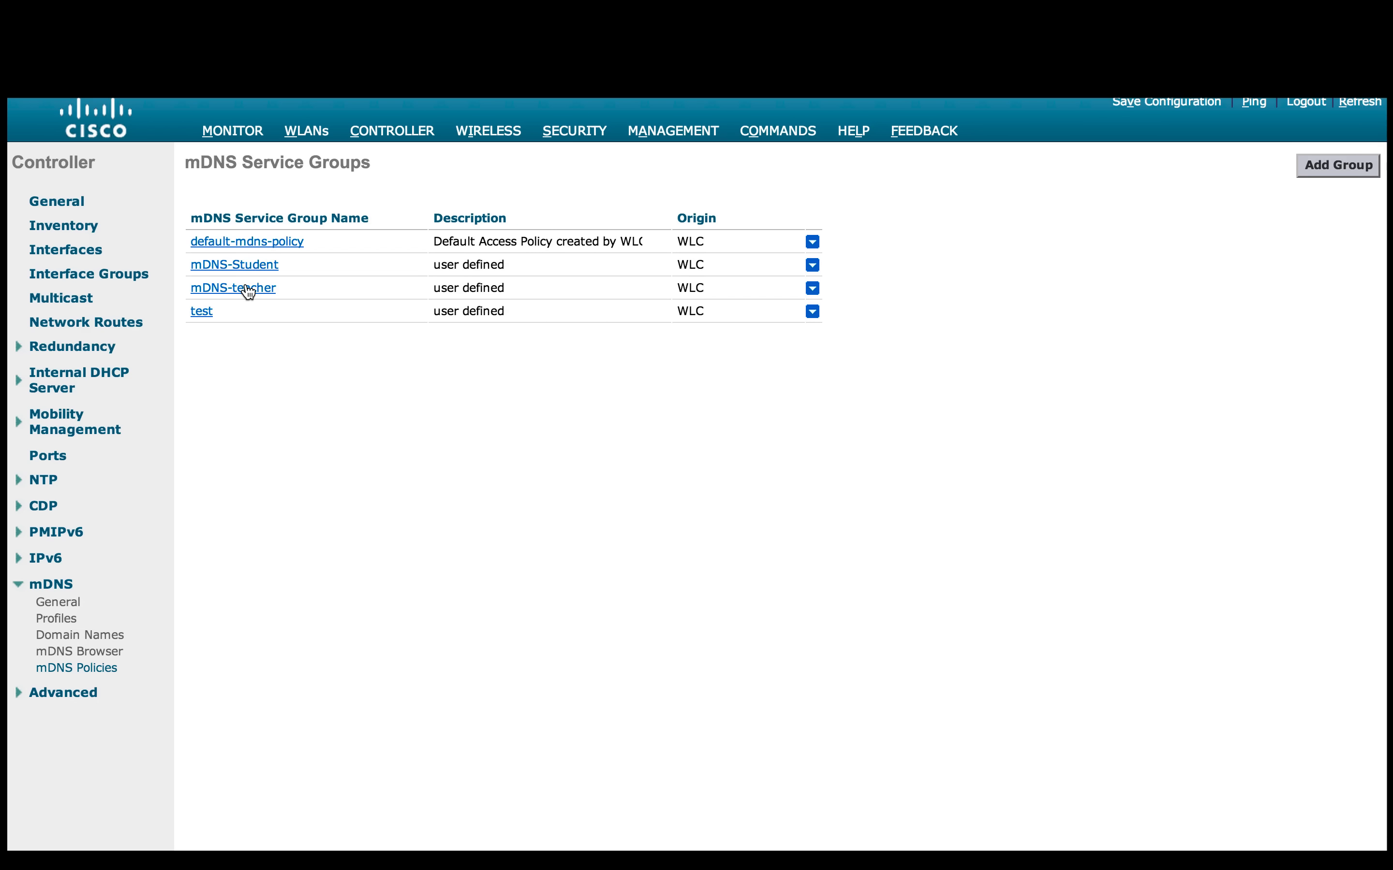
# Show the mDNS-teacher group's two device entries and teacher role
pyautogui.click(233, 288)
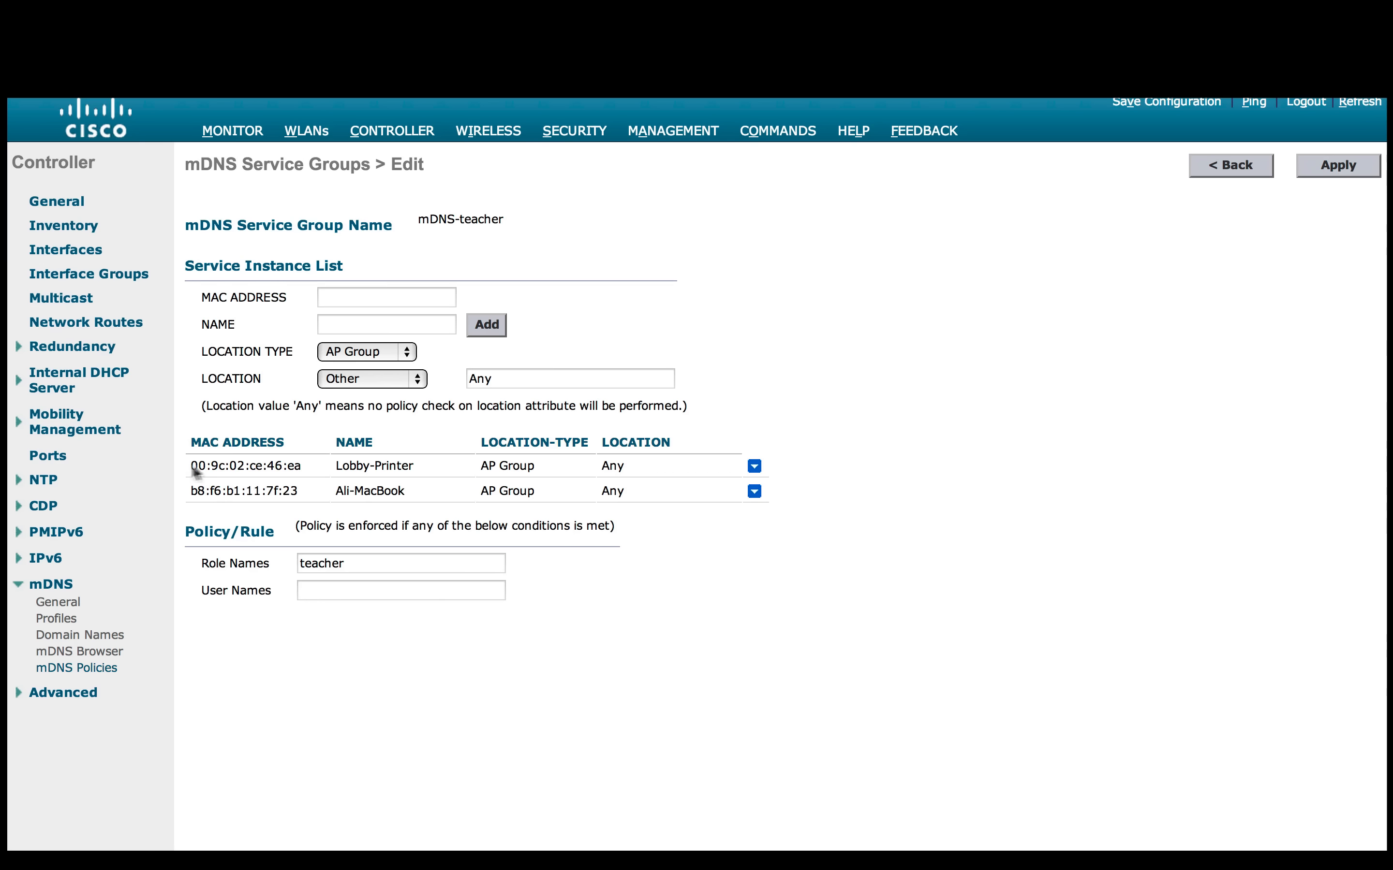
pyautogui.moveTo(300, 495)
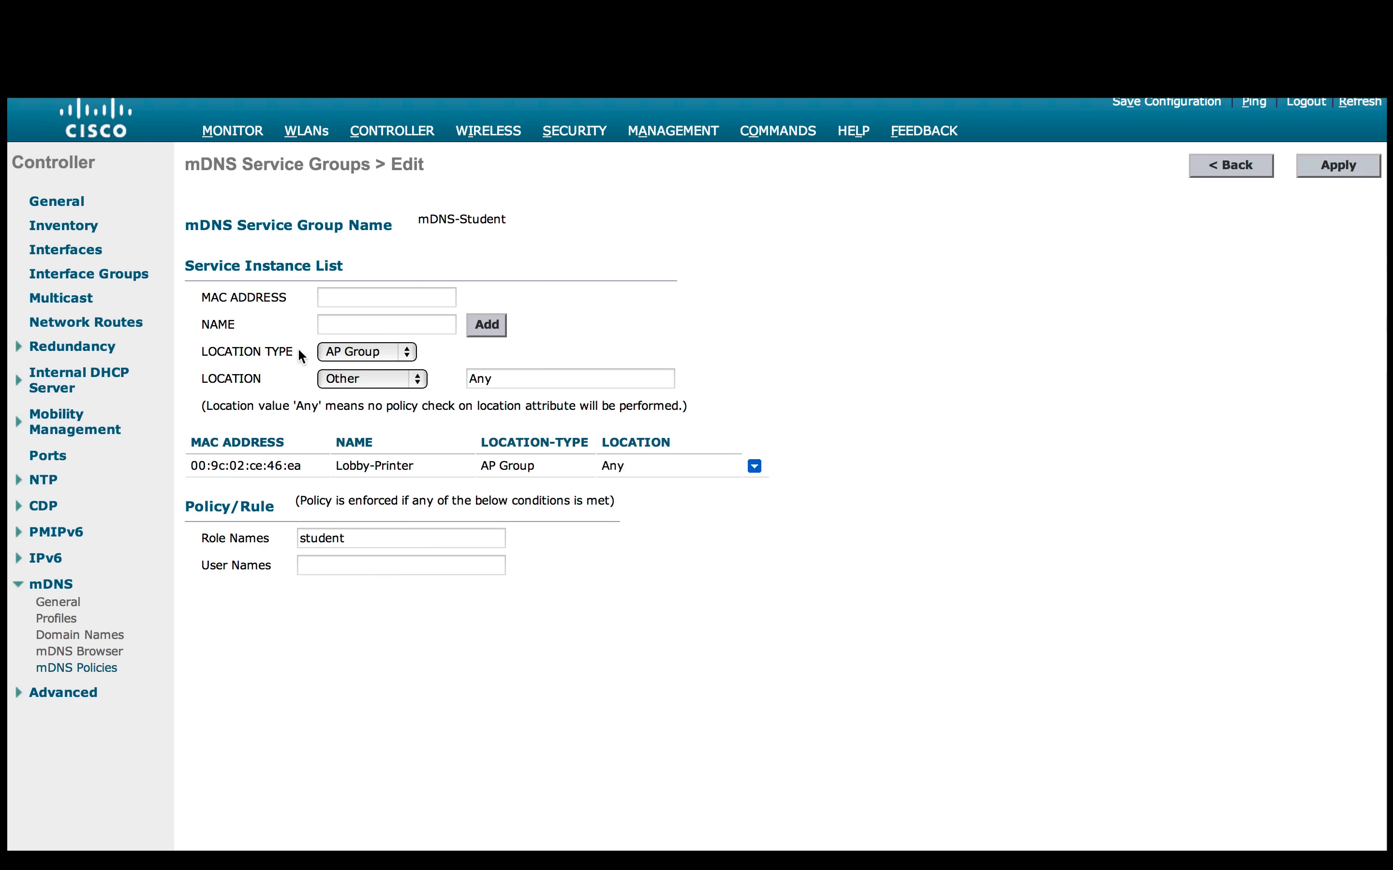
pyautogui.moveTo(322, 476)
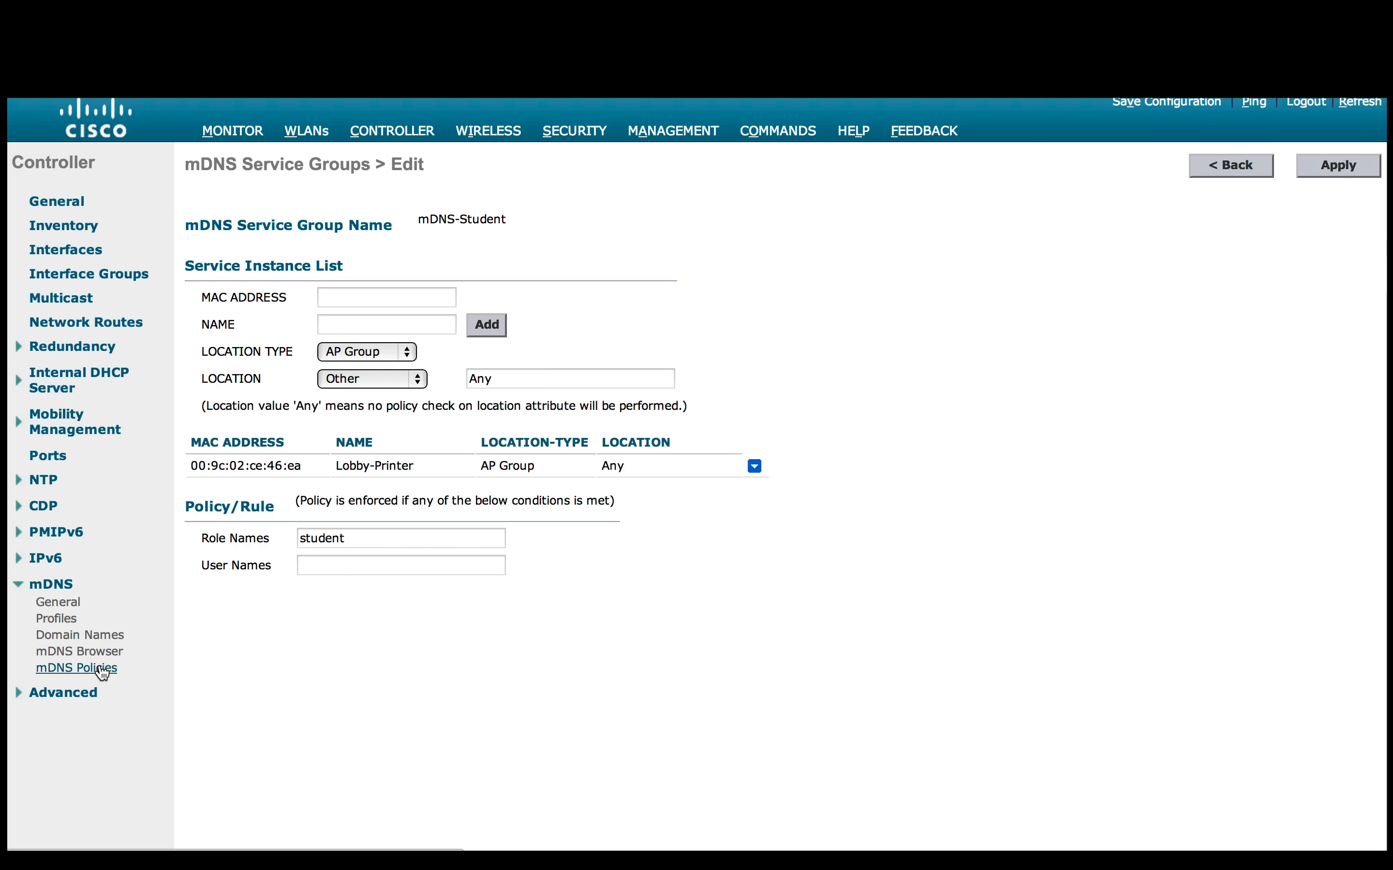
# Add Apple TV 9c:20:7b:8a:9b:0b named Conf-ATV-1, AP Group Any, to mDNS-teacher instances
pyautogui.click(79, 634)
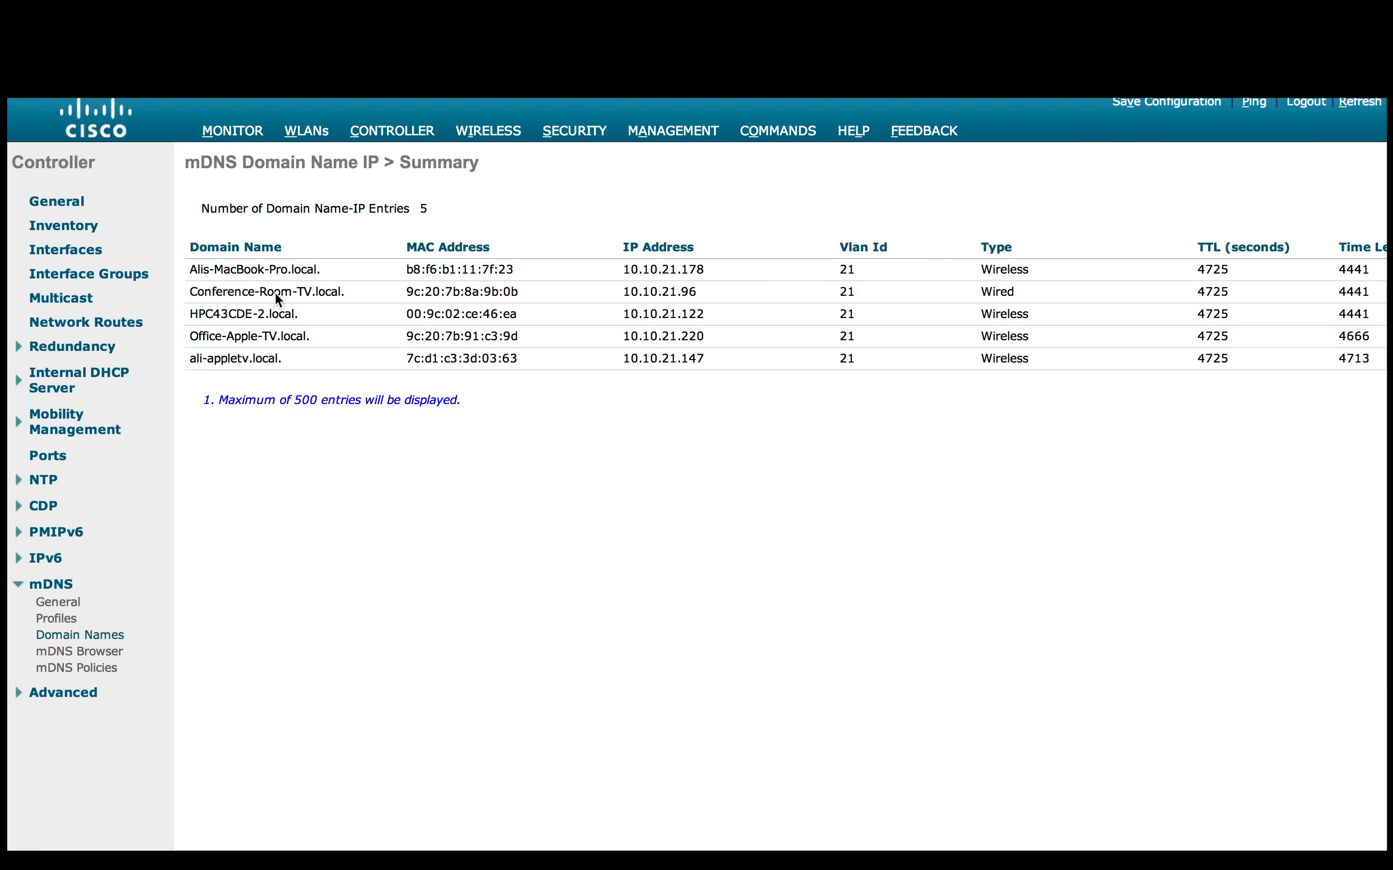
pyautogui.moveTo(527, 292)
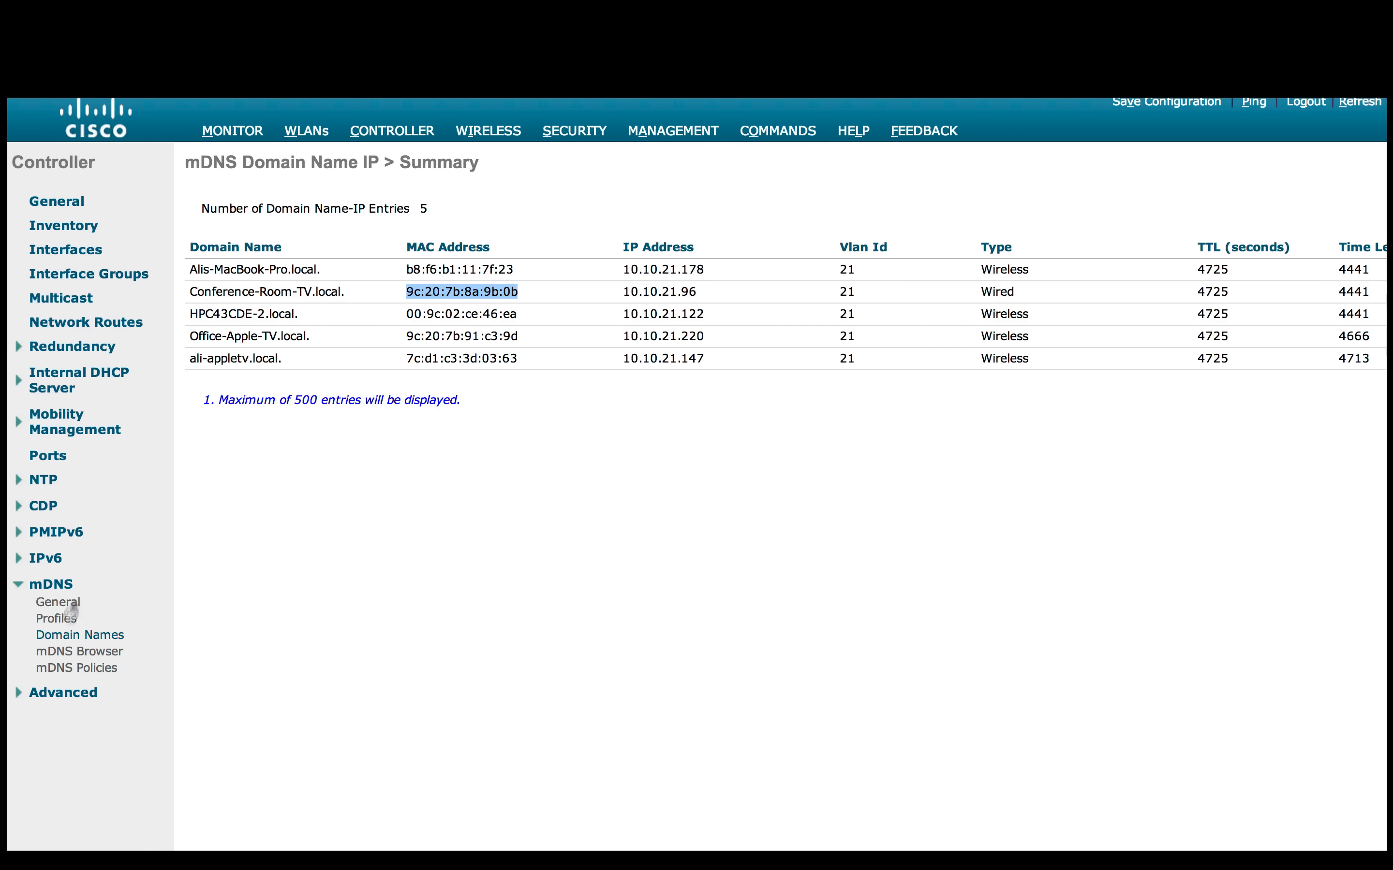
pyautogui.moveTo(60, 668)
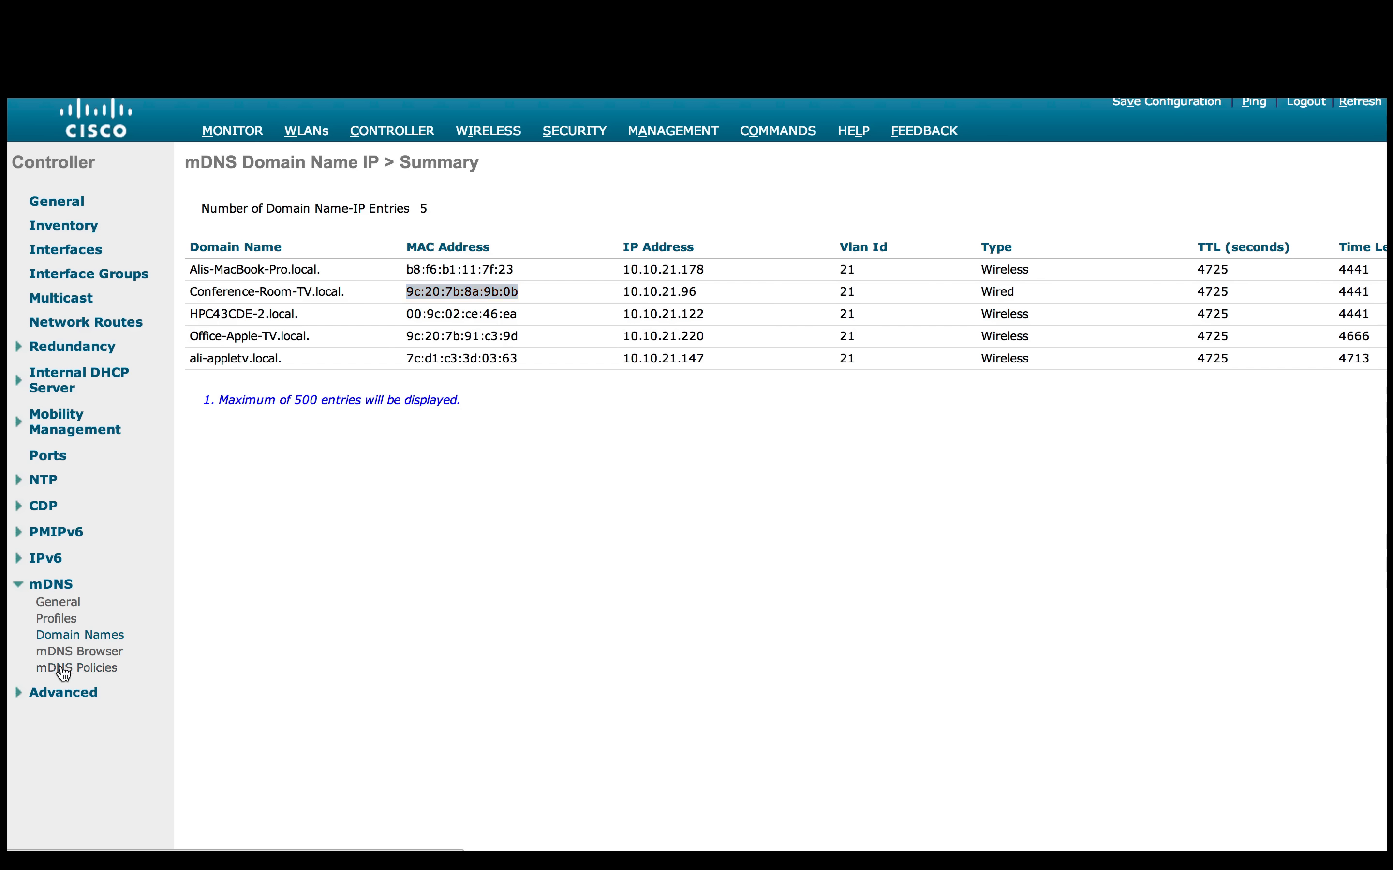
pyautogui.click(76, 668)
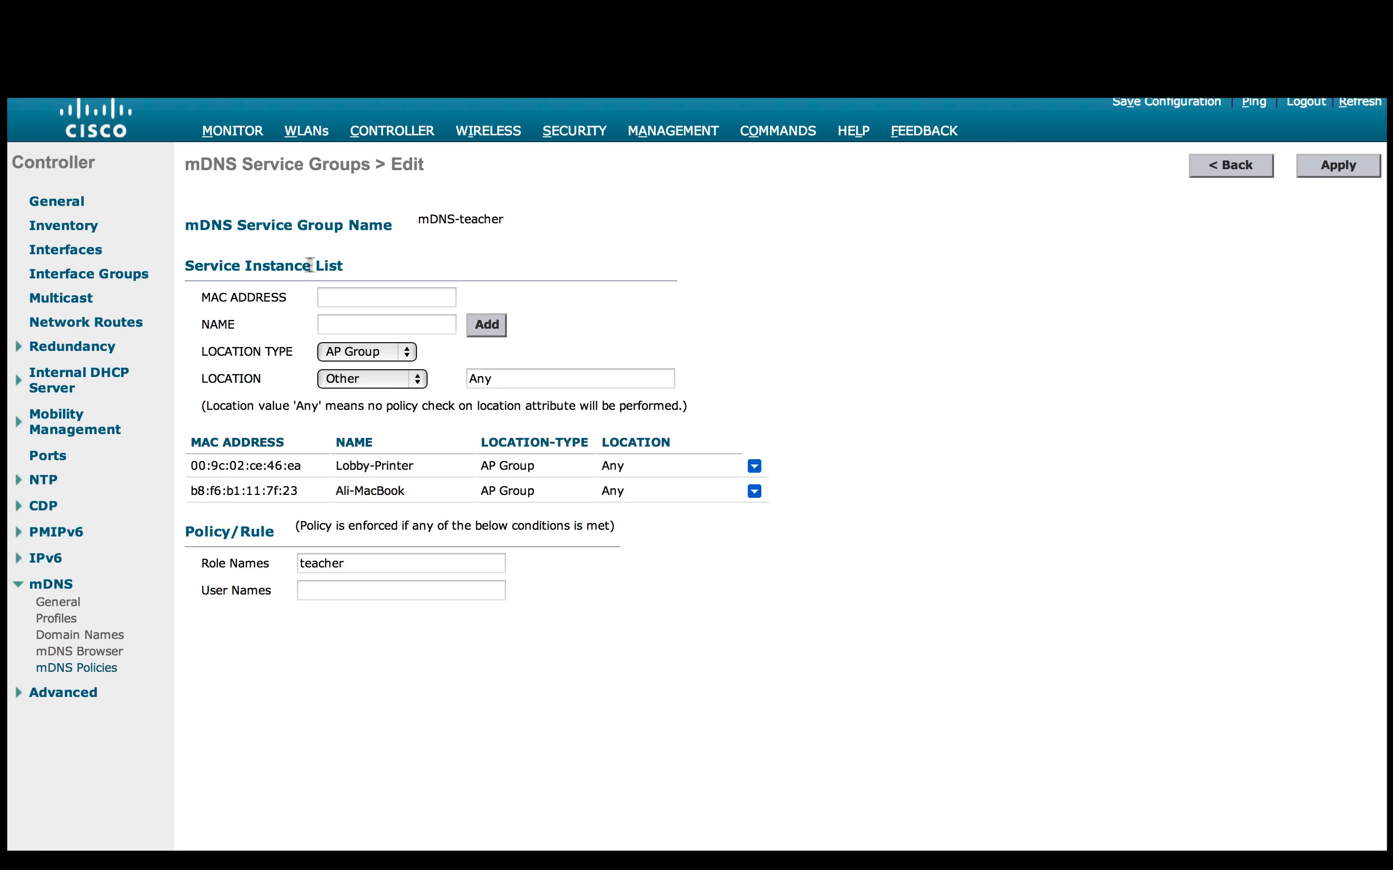
pyautogui.click(386, 297)
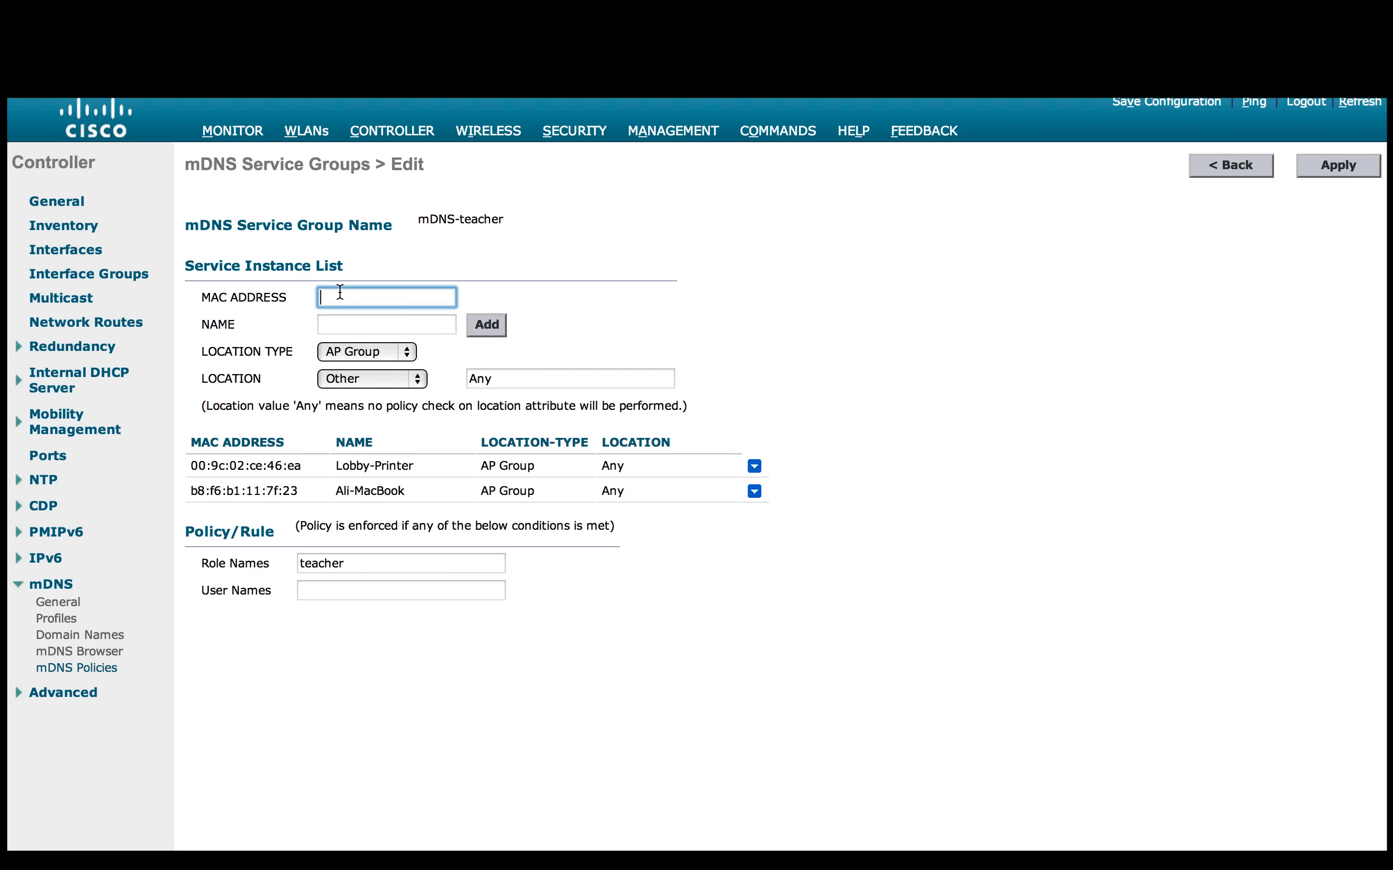
pyautogui.write('9c:20:7b:8a:9b:0b')
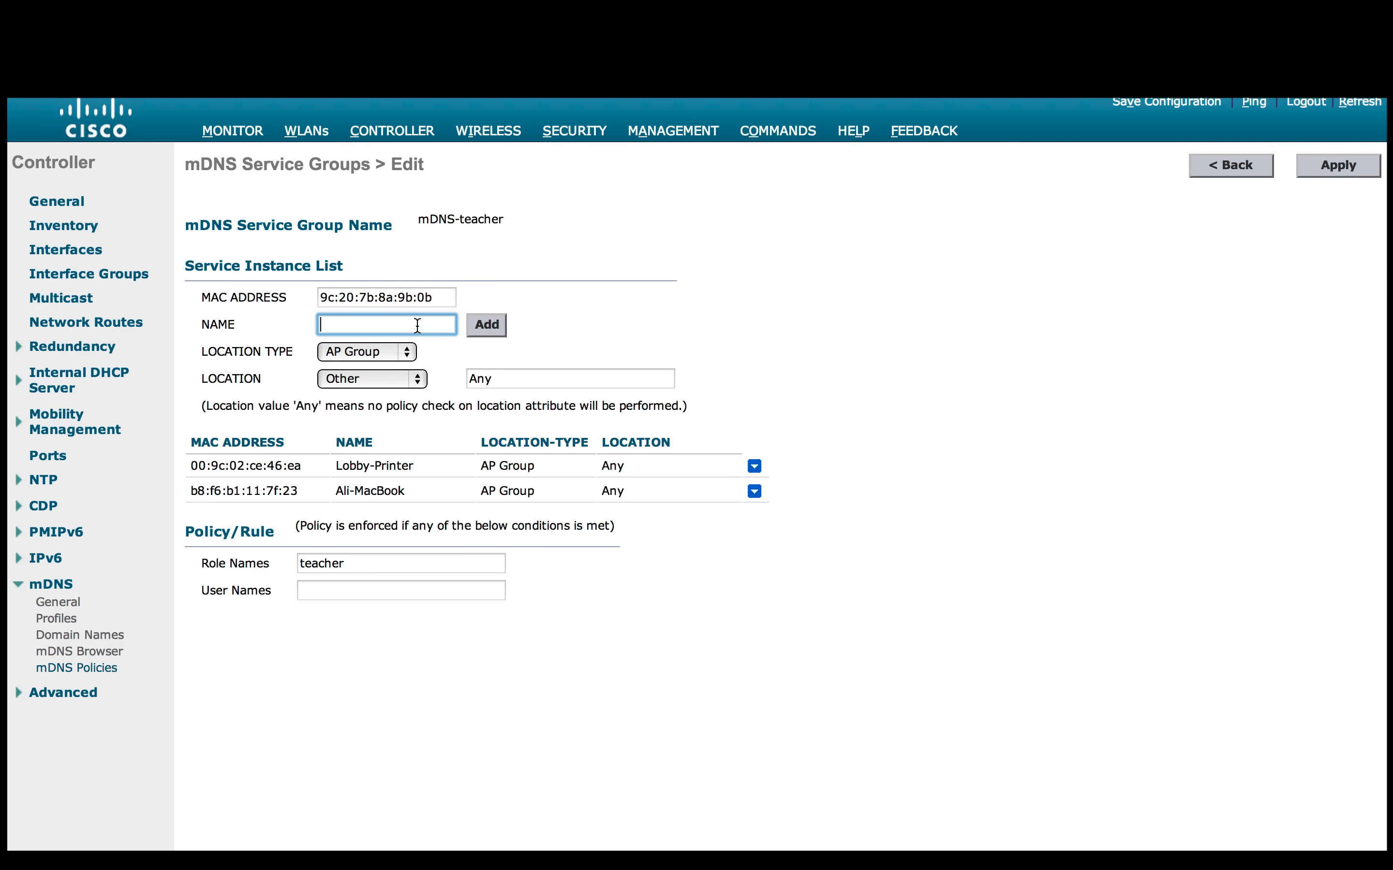
pyautogui.write('Conf-ATV-1')
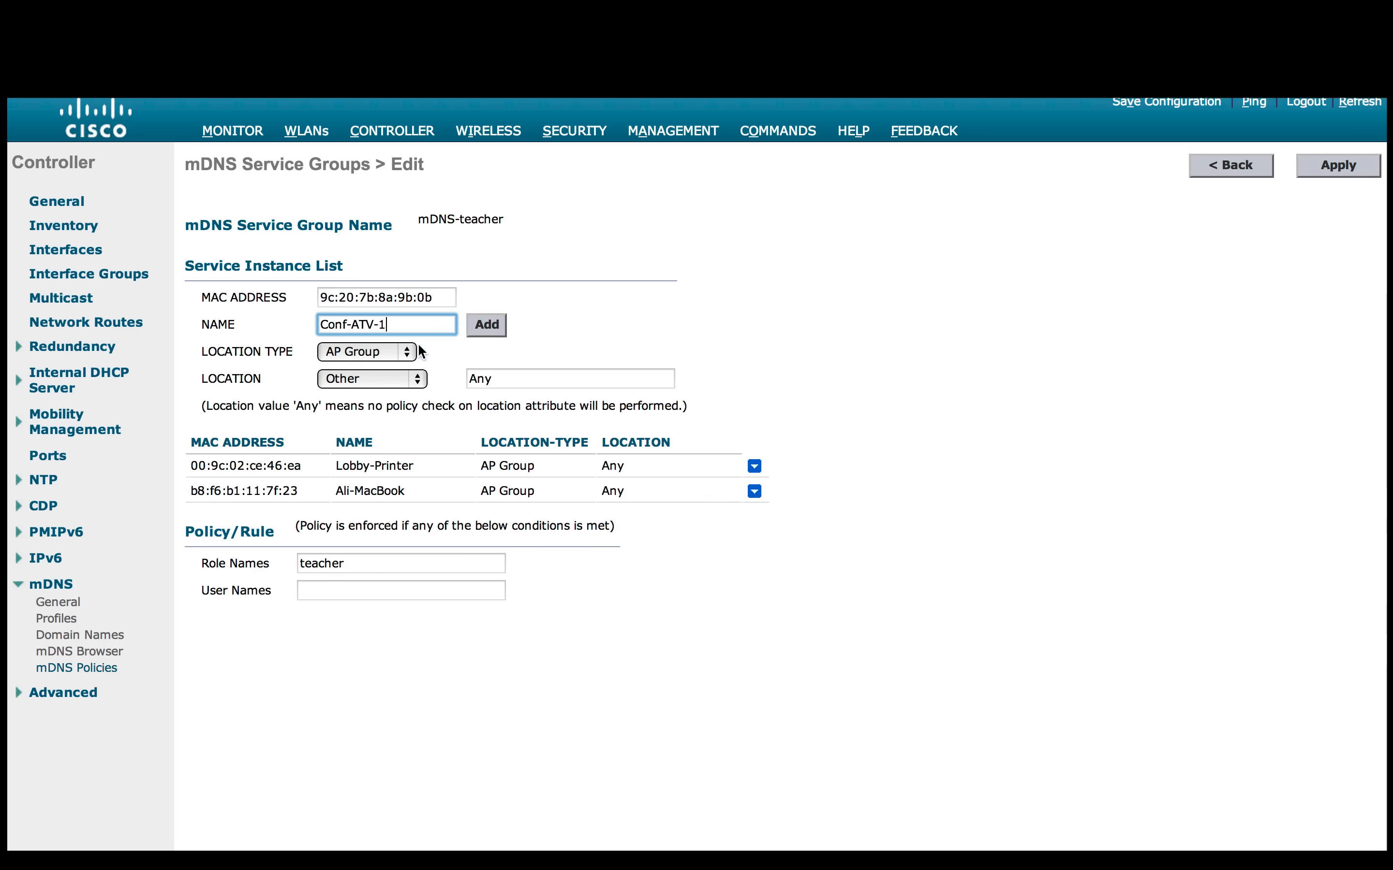
pyautogui.moveTo(408, 352)
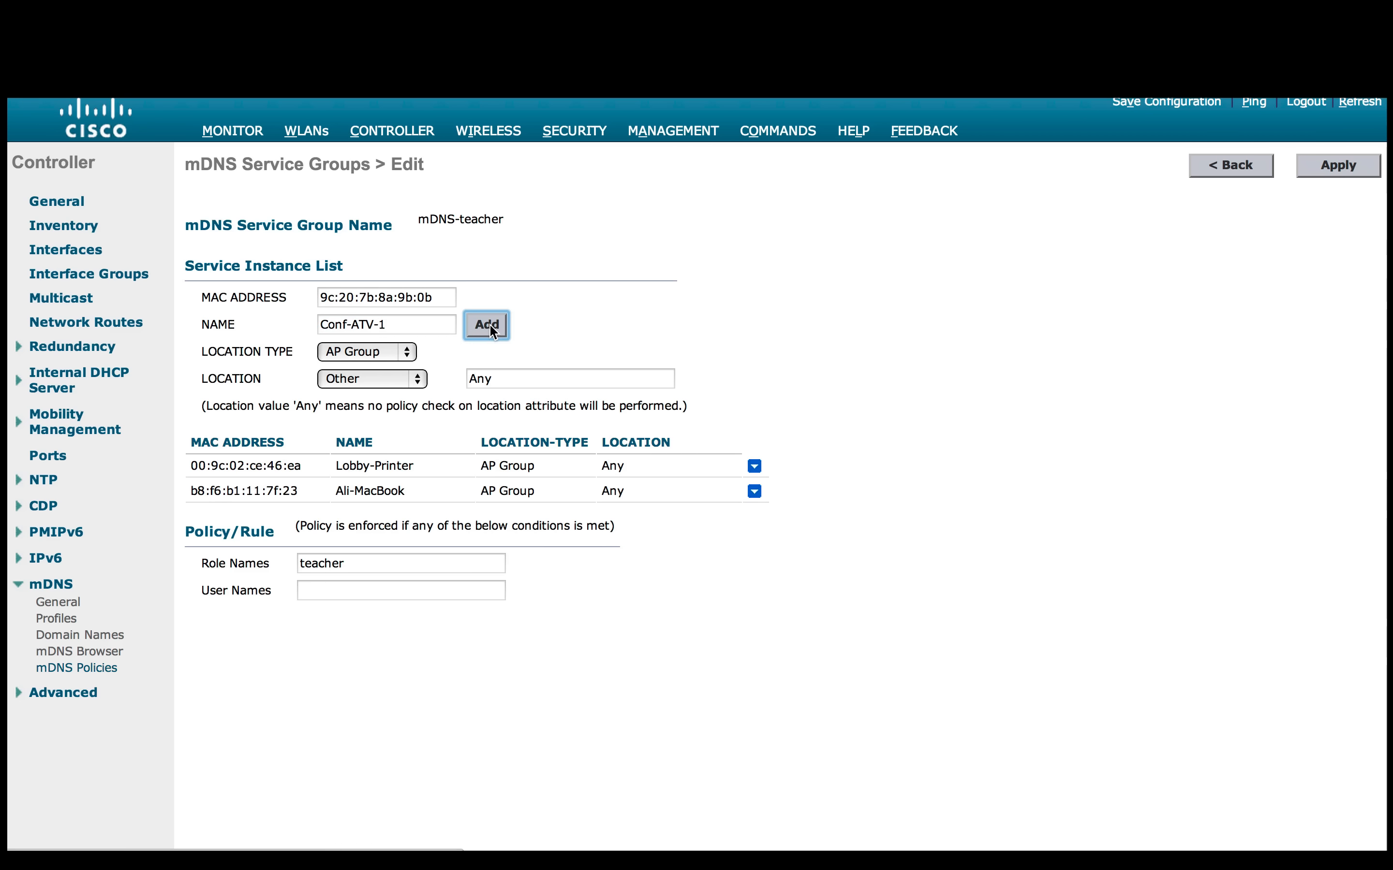
pyautogui.click(486, 325)
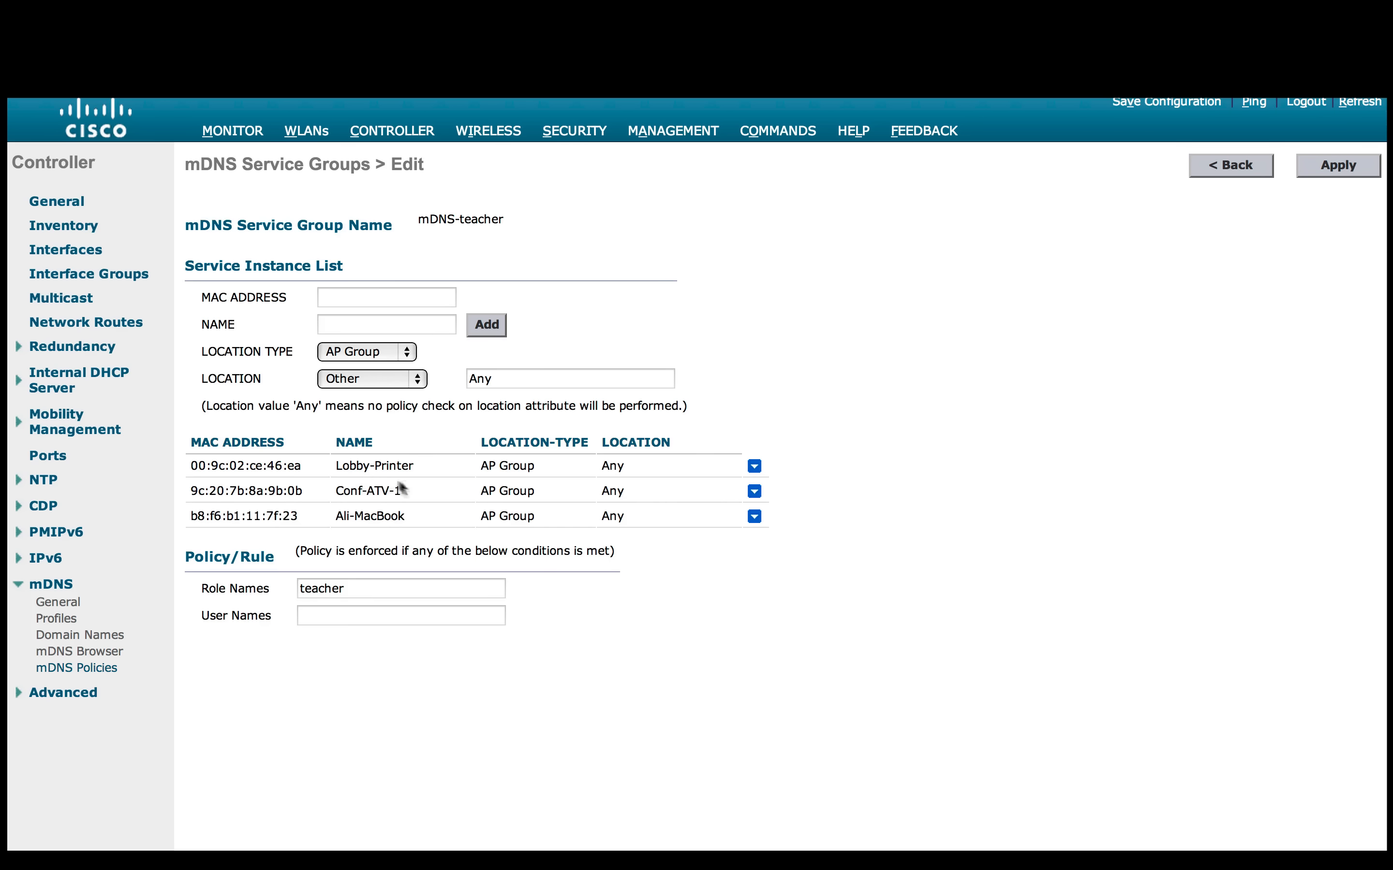
pyautogui.moveTo(329, 496)
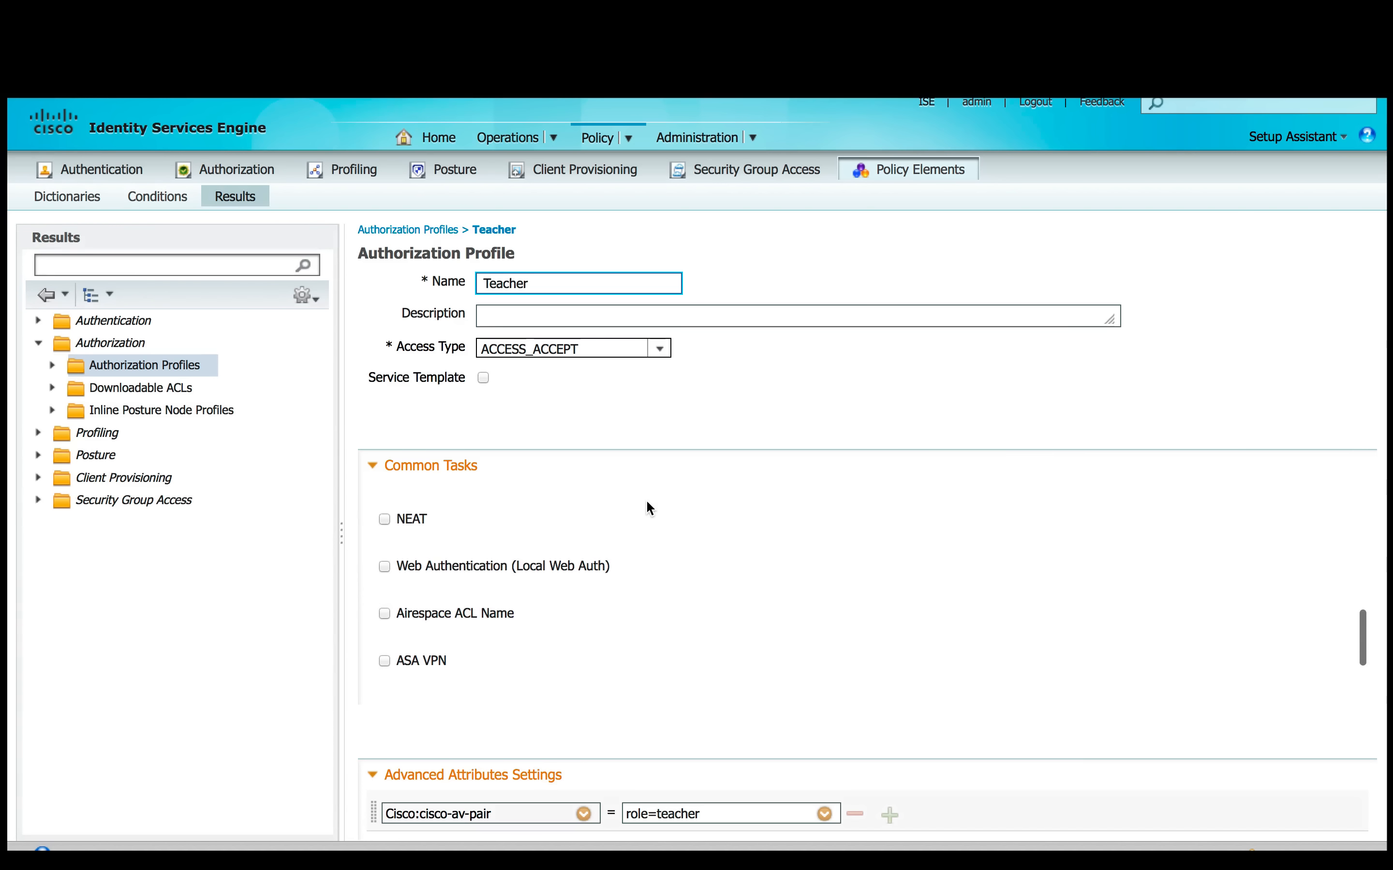
# Save the Teacher authorization profile with role=teacher cisco-av-pair and teacher-AVC profile
pyautogui.scroll(-3)
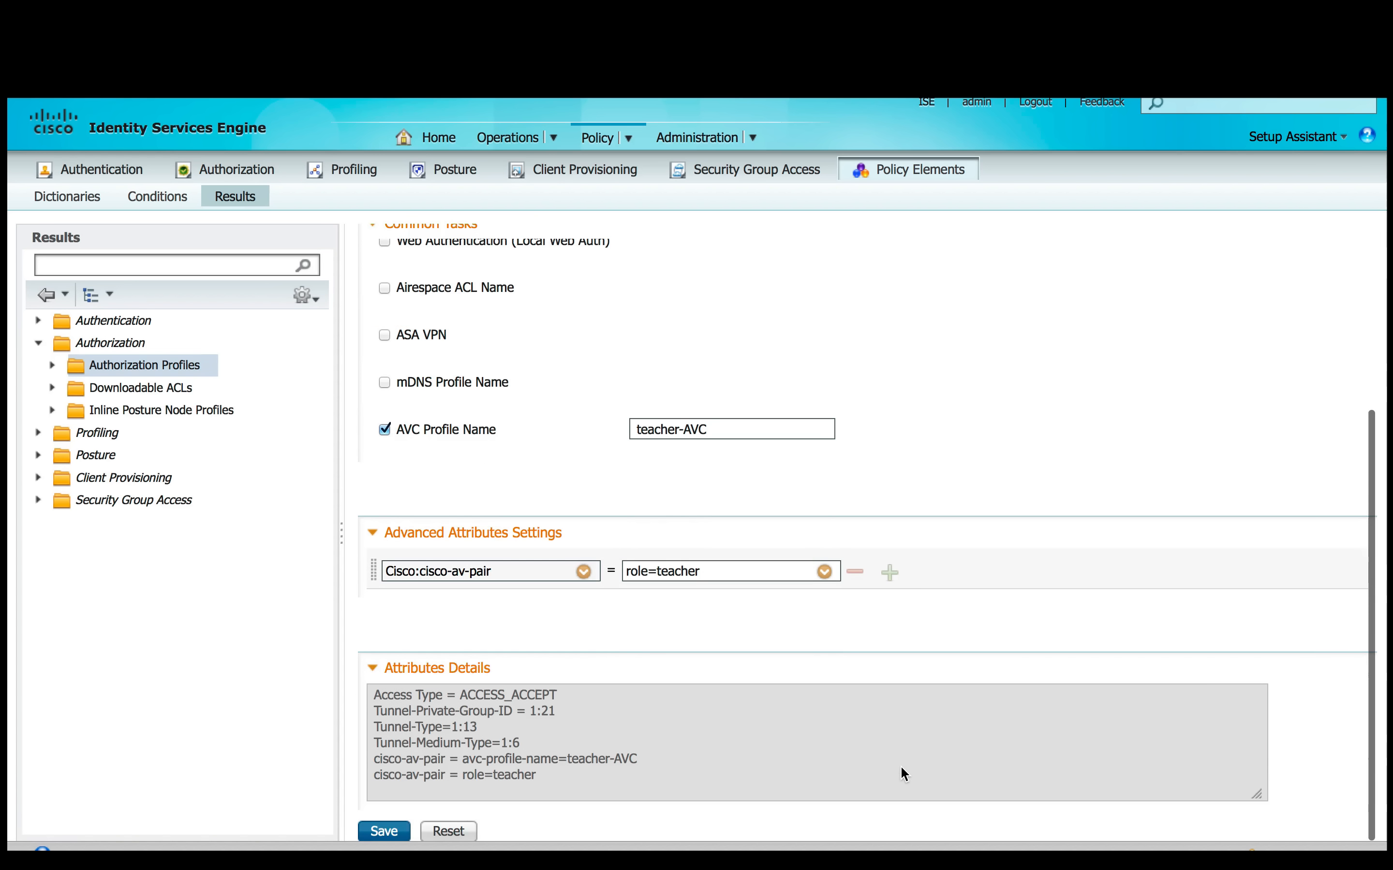
pyautogui.moveTo(740, 728)
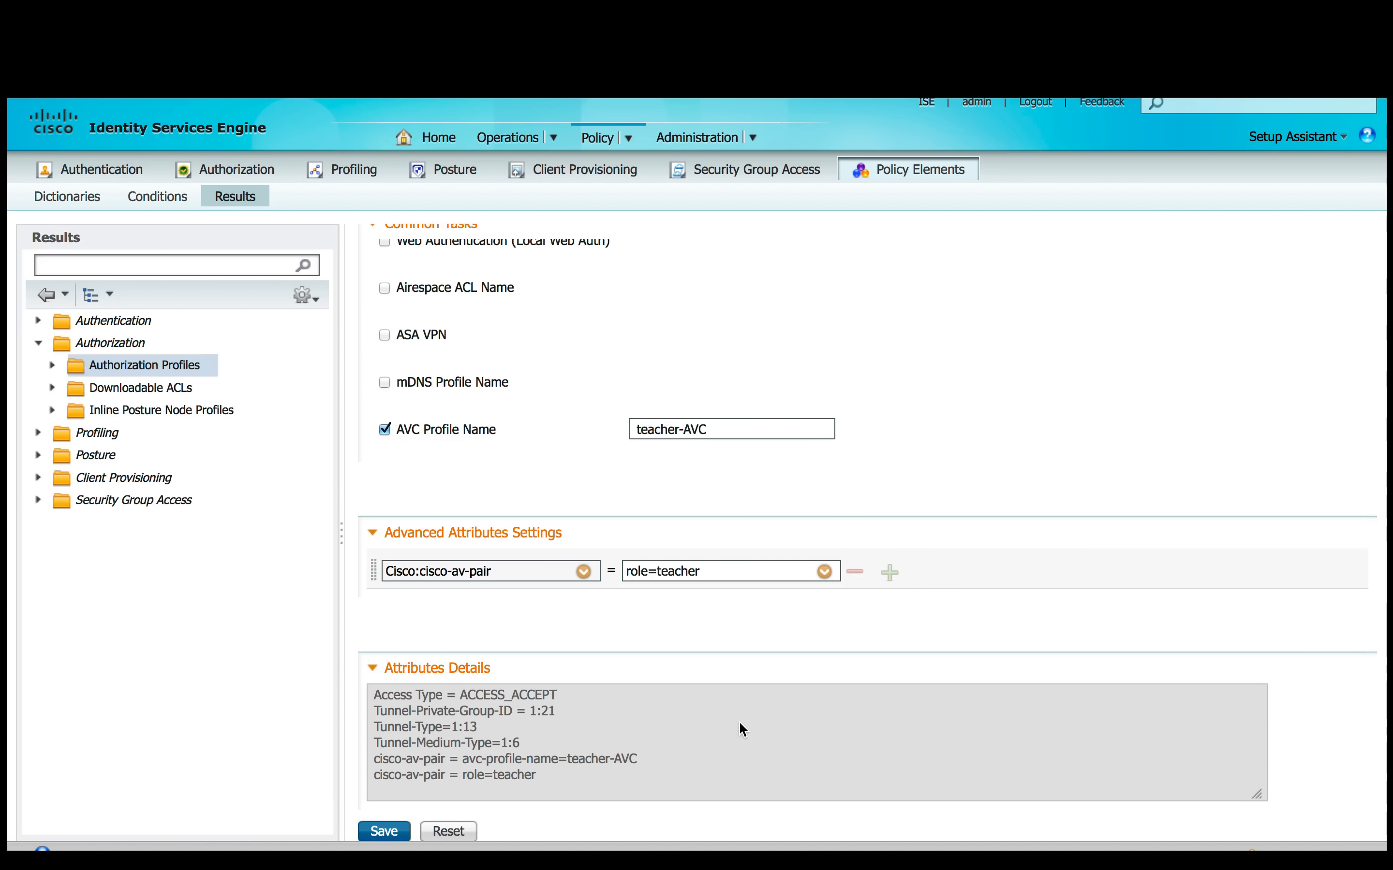
pyautogui.moveTo(701, 590)
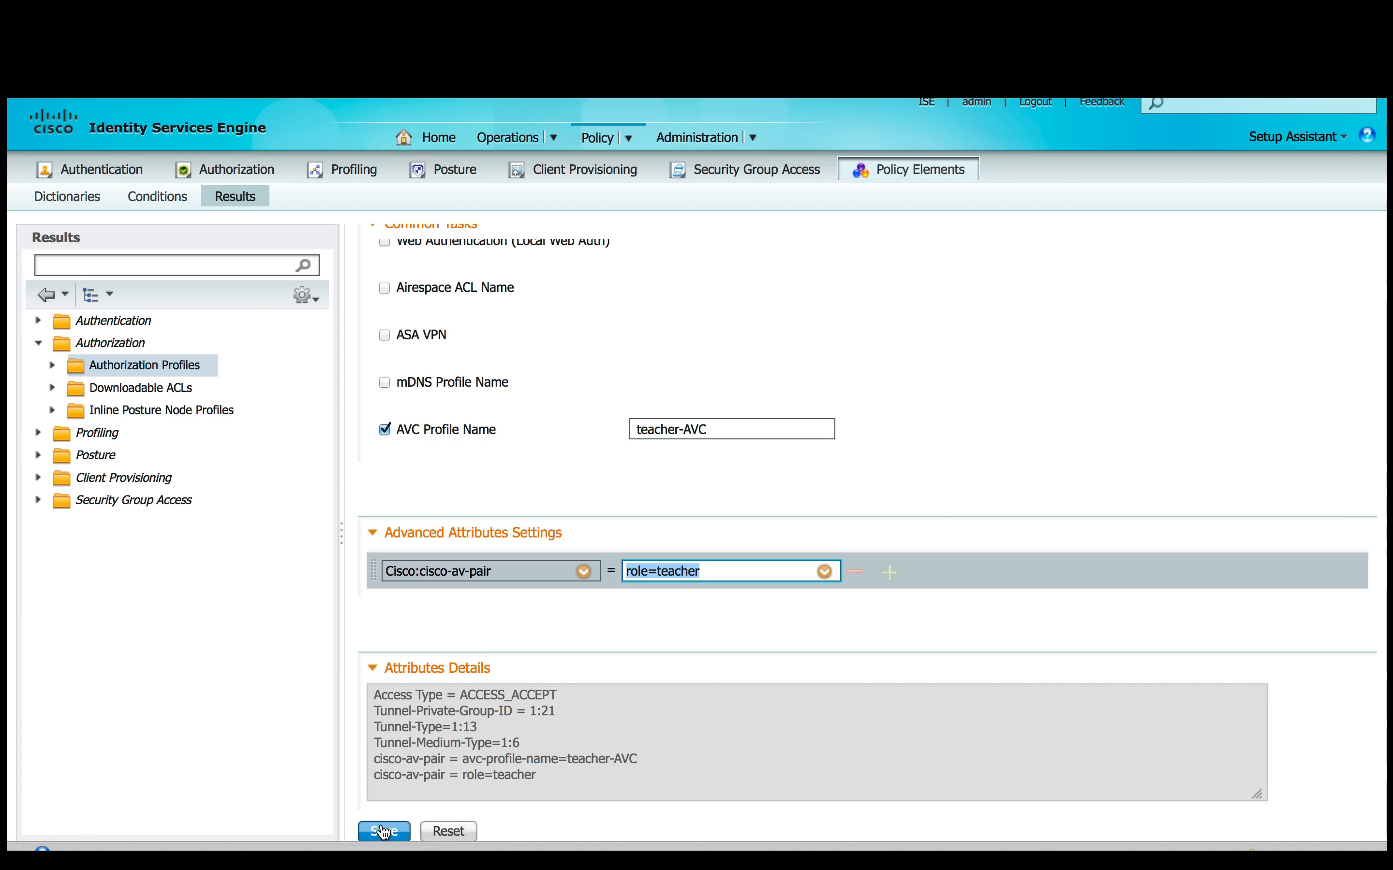
pyautogui.click(383, 832)
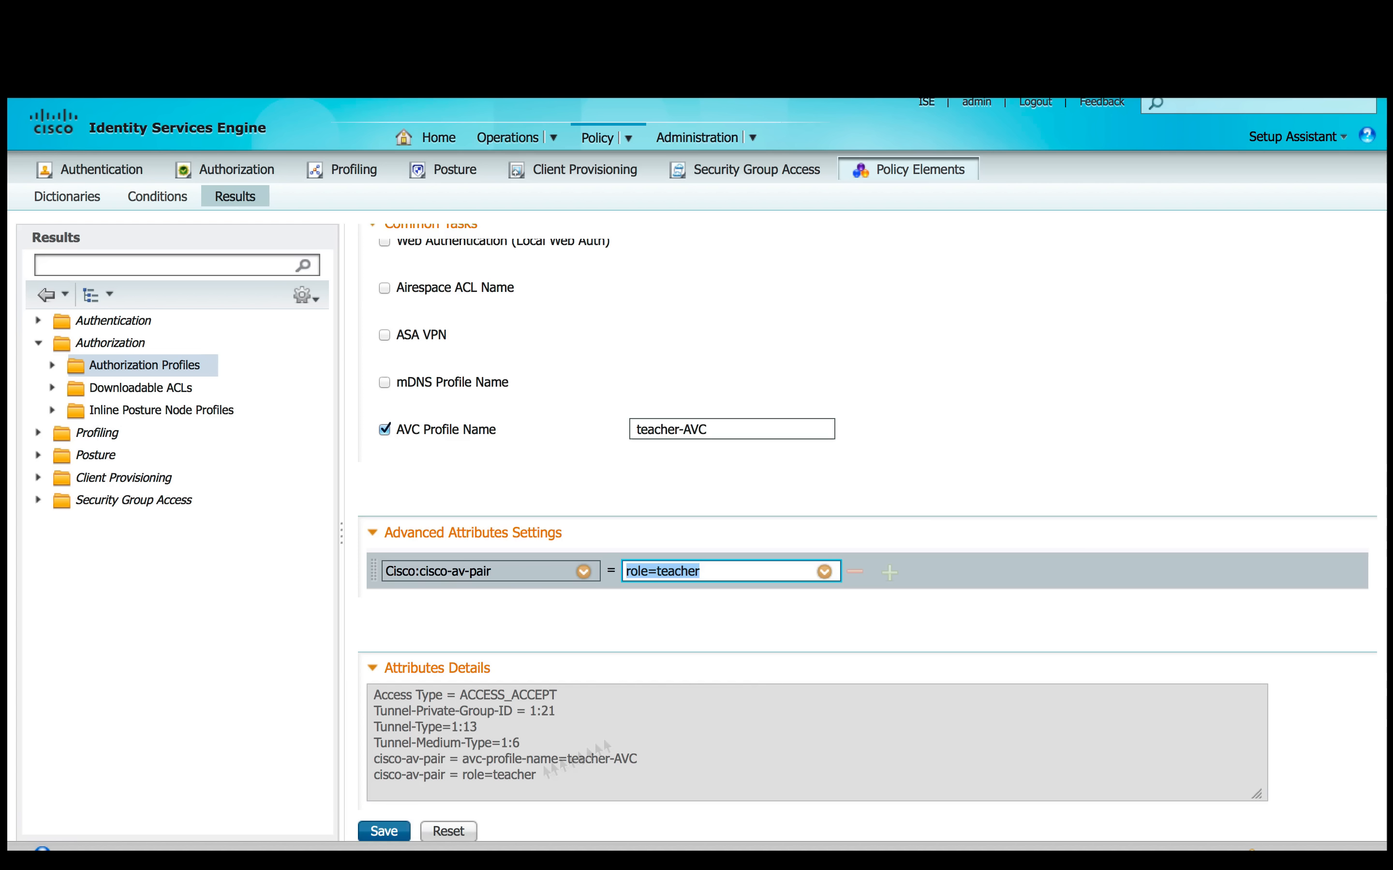
pyautogui.moveTo(774, 680)
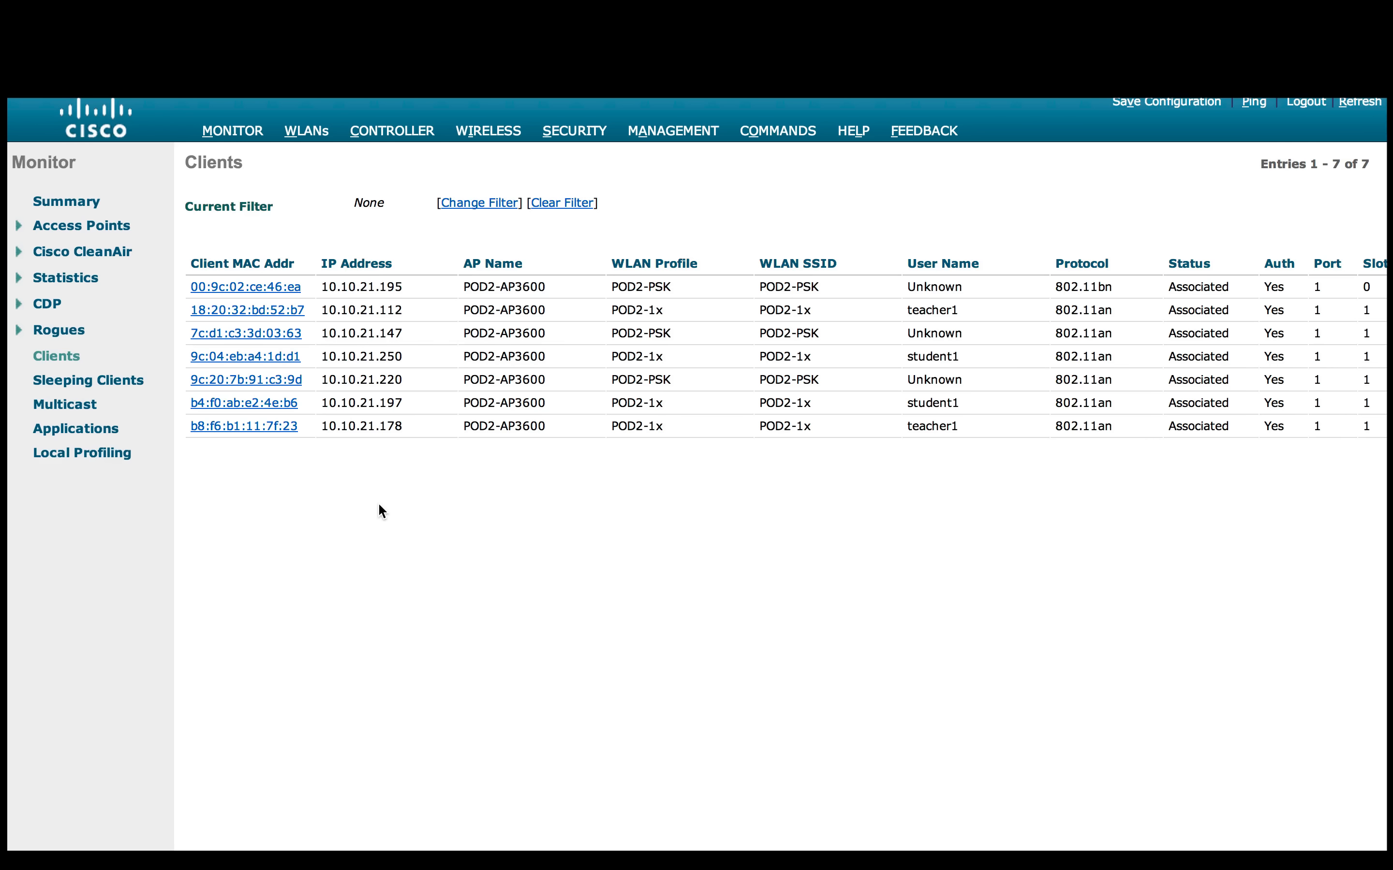
pyautogui.moveTo(435, 664)
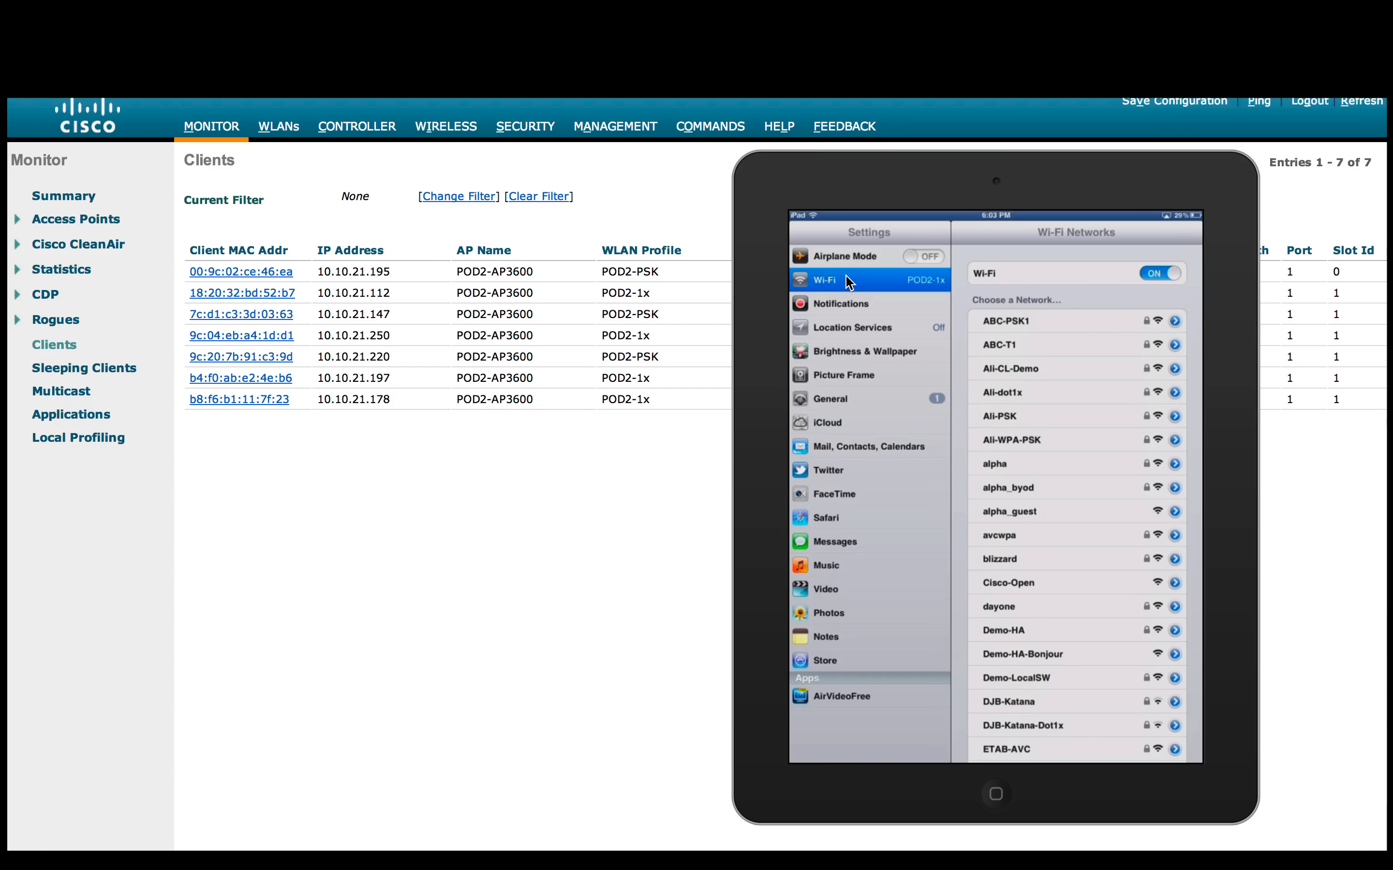
# Show the teacher iPad's POD2-1x Wi-Fi details with address 10.10.21.112
pyautogui.scroll(-3)
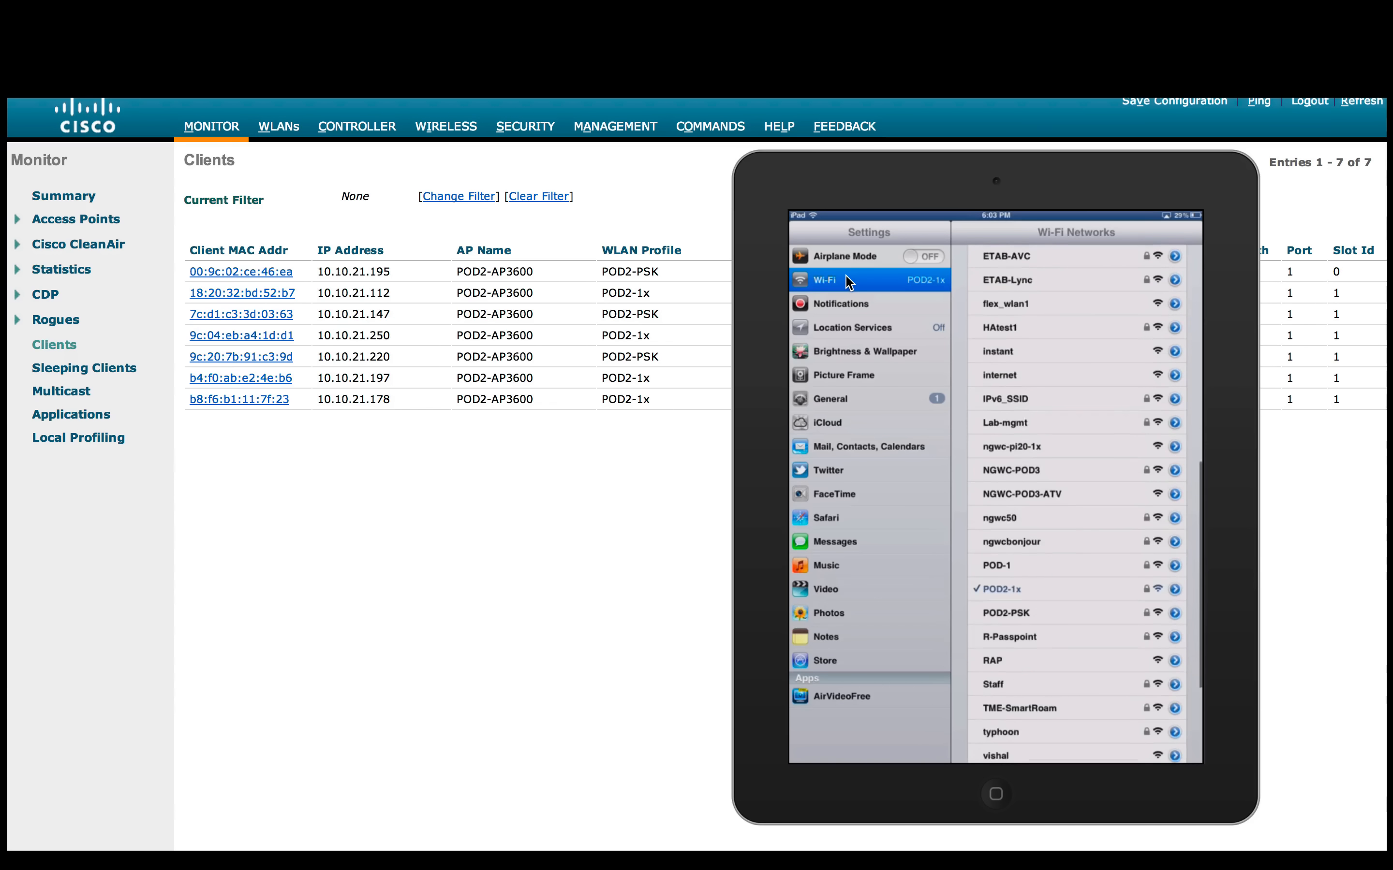
pyautogui.click(1175, 588)
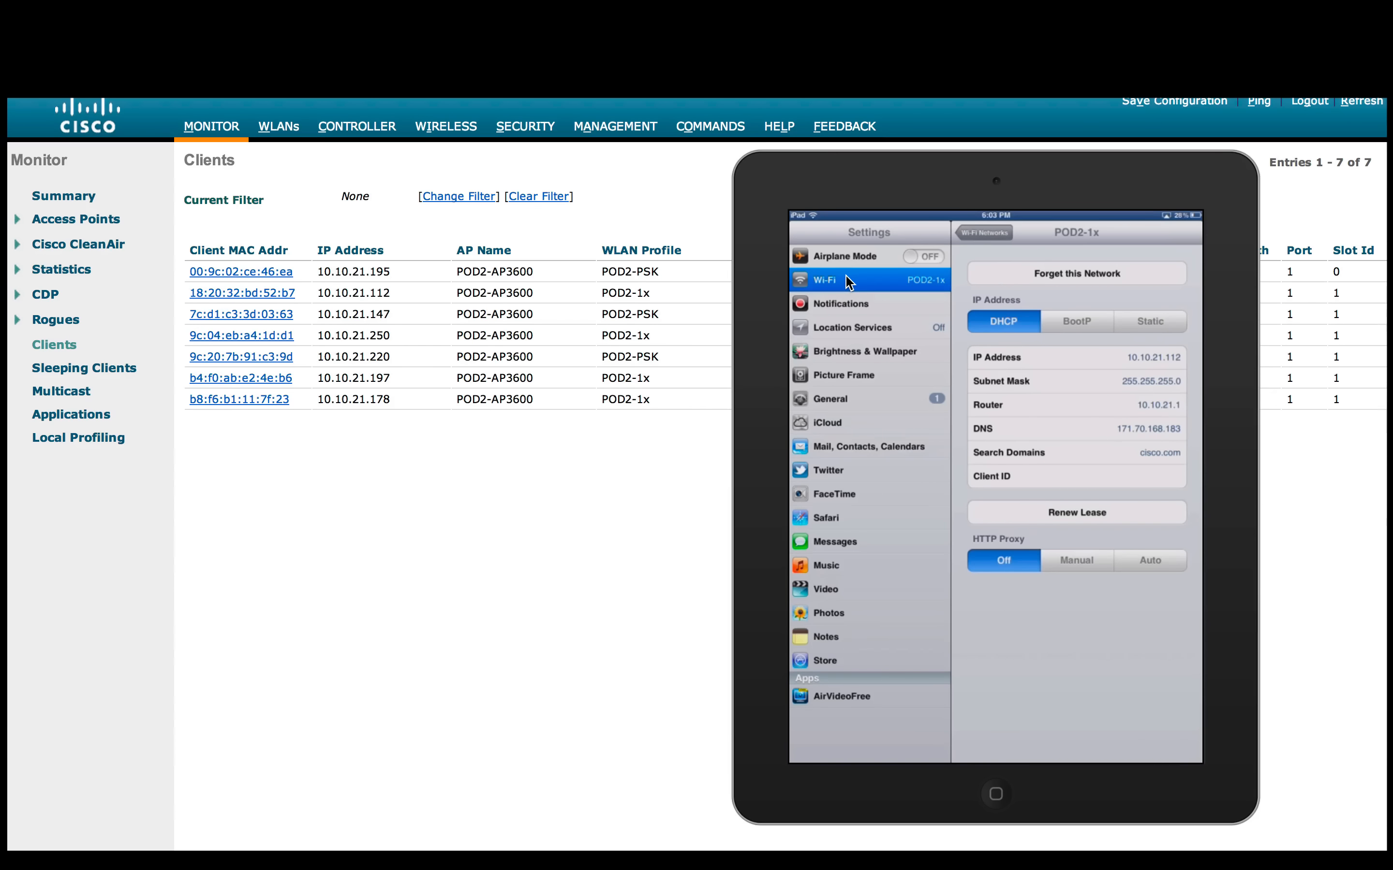
pyautogui.moveTo(1148, 367)
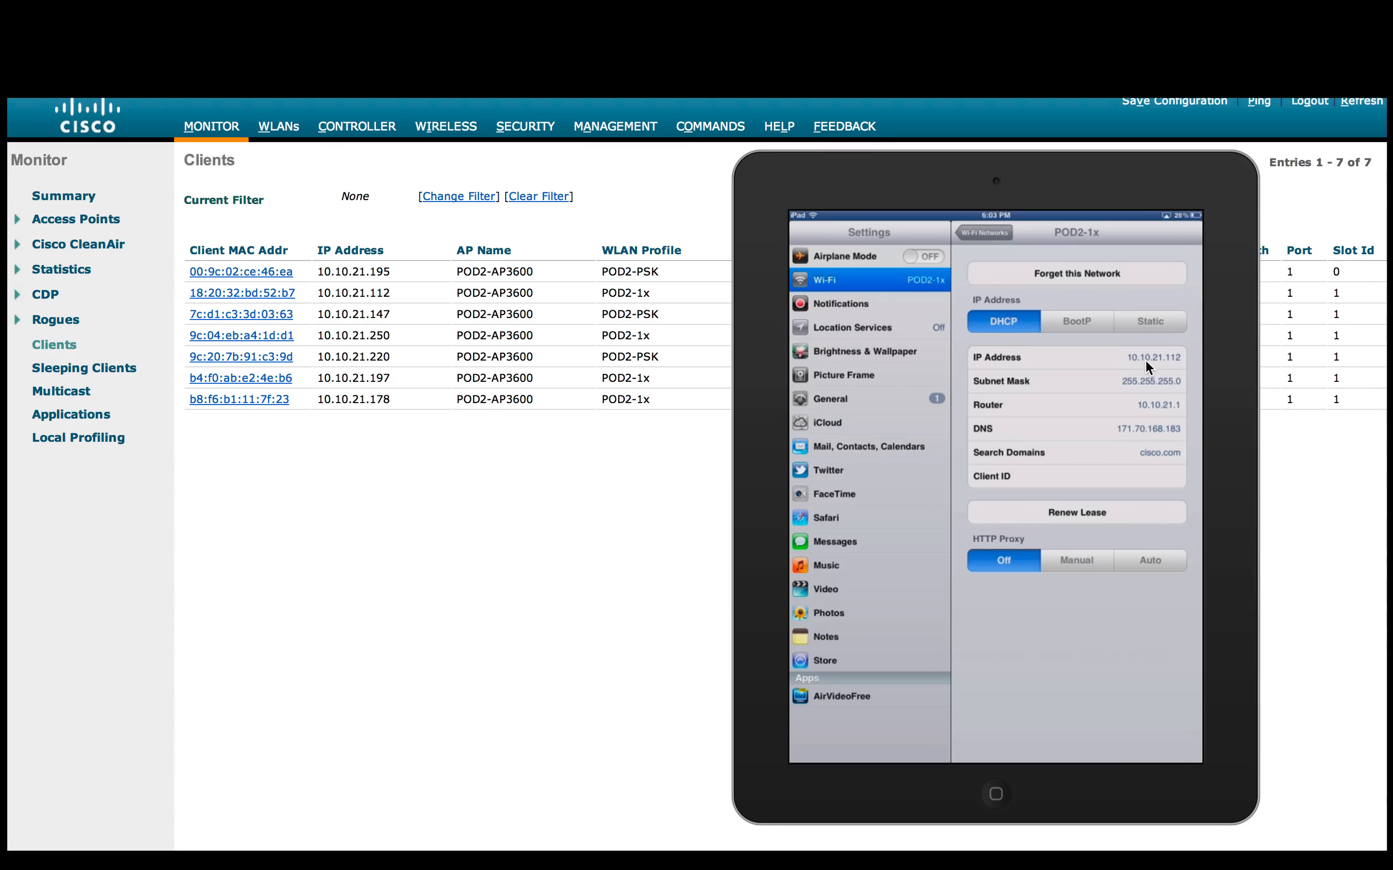
pyautogui.moveTo(318, 306)
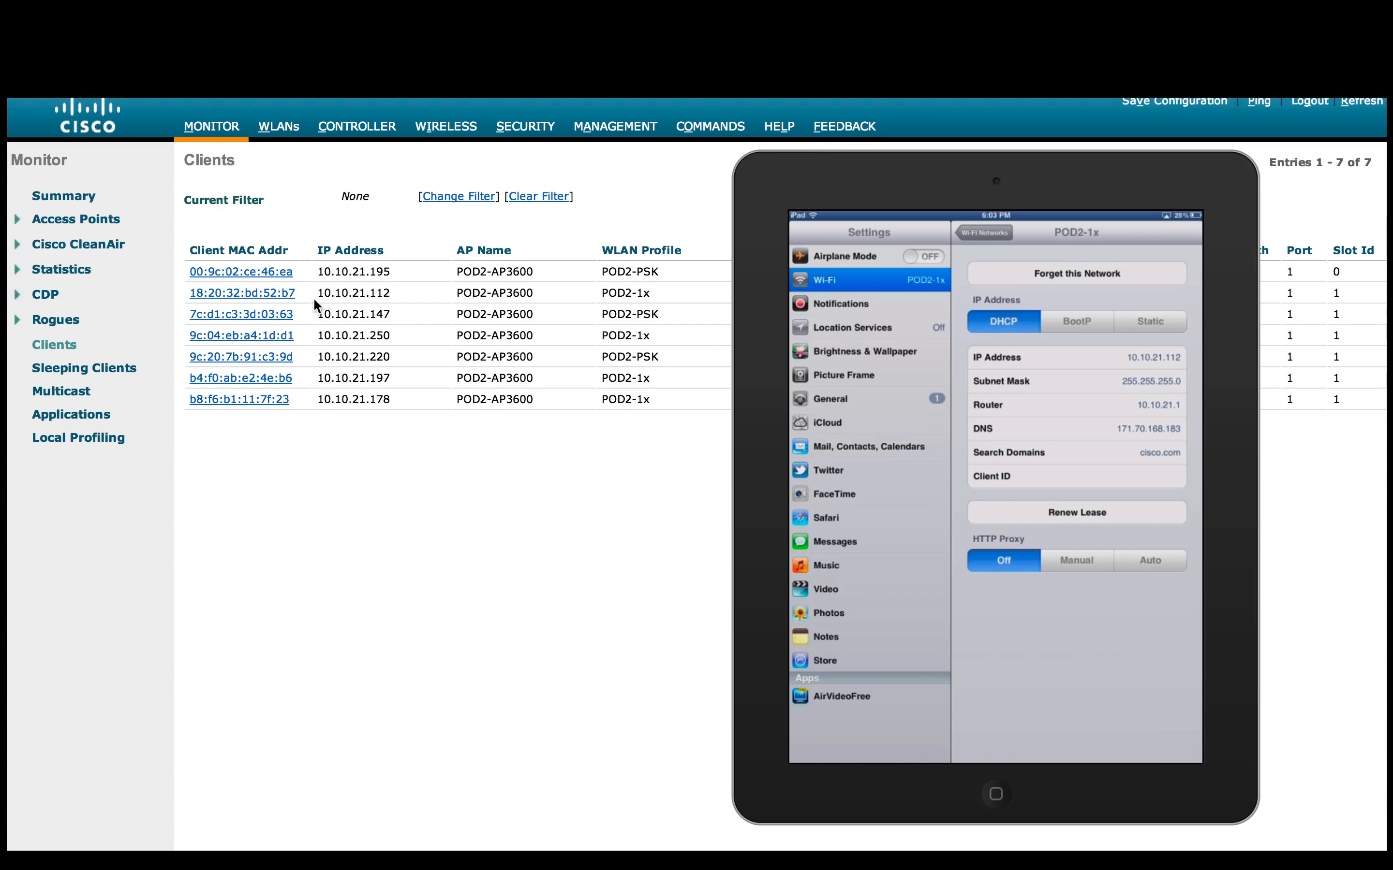
pyautogui.moveTo(672, 306)
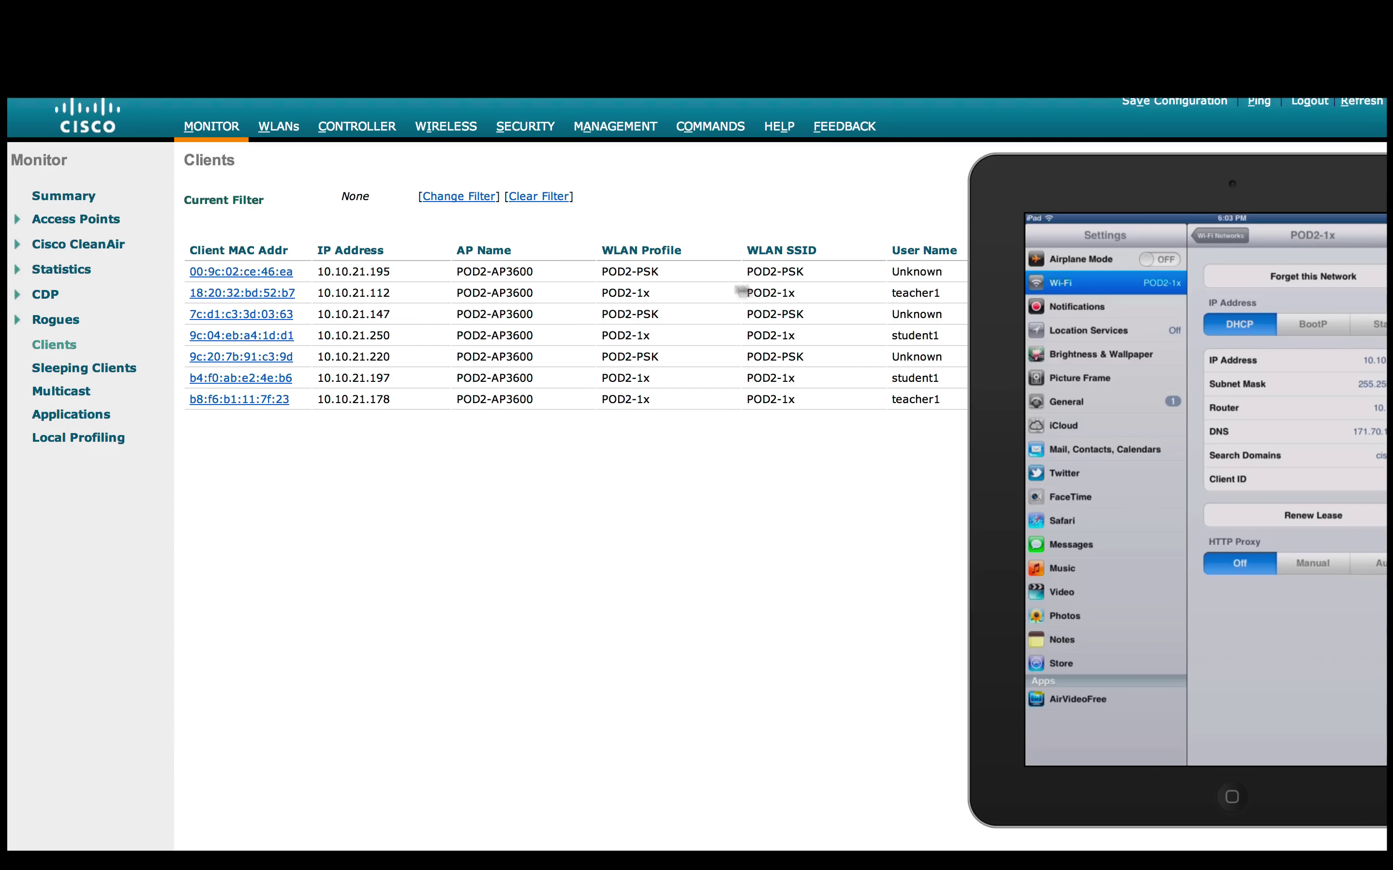
pyautogui.moveTo(1072, 200)
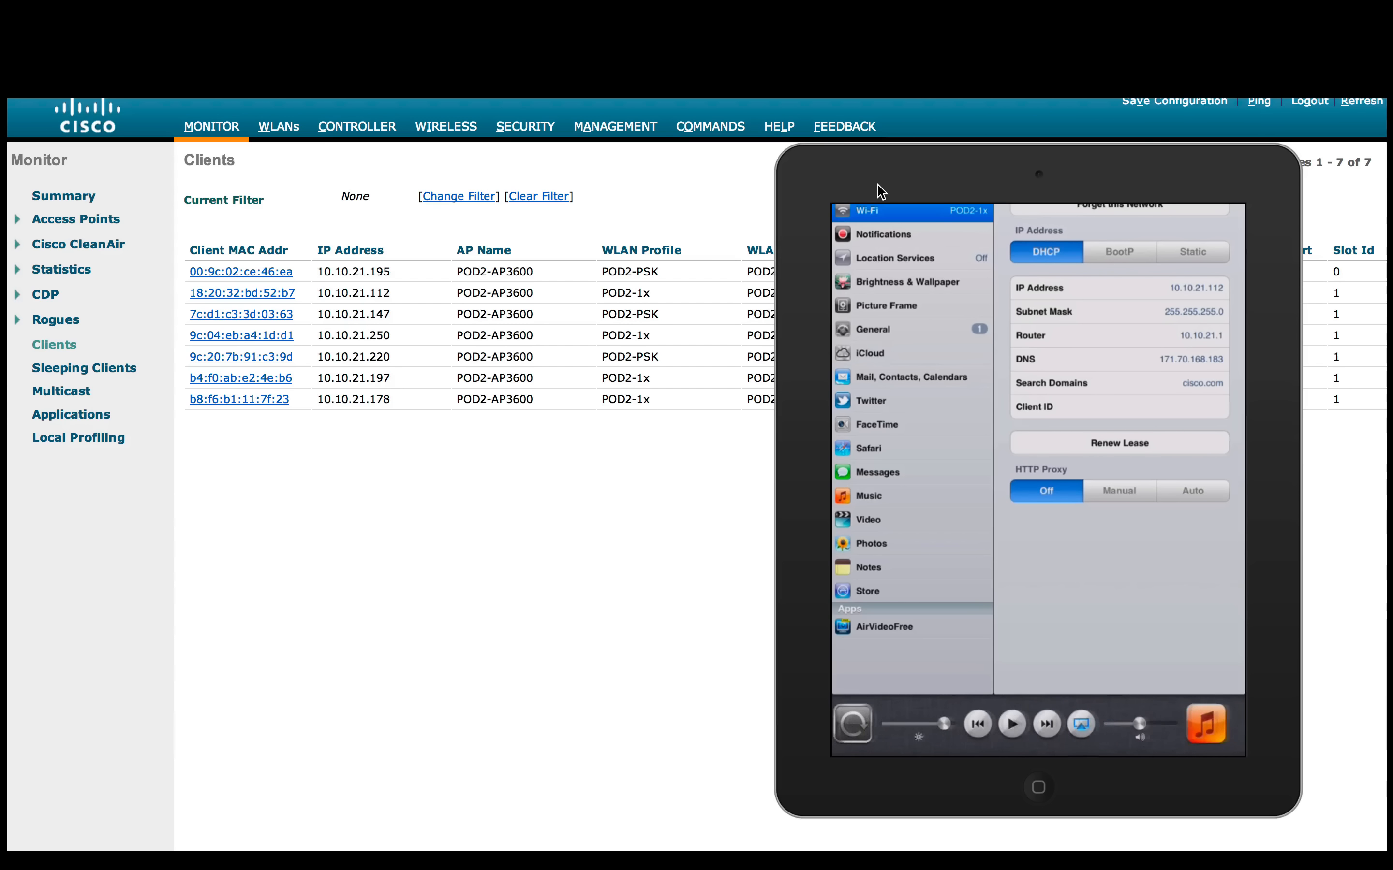
# List AirPlay destinations on the teacher iPad, showing Conference_Room_TV
pyautogui.click(1080, 723)
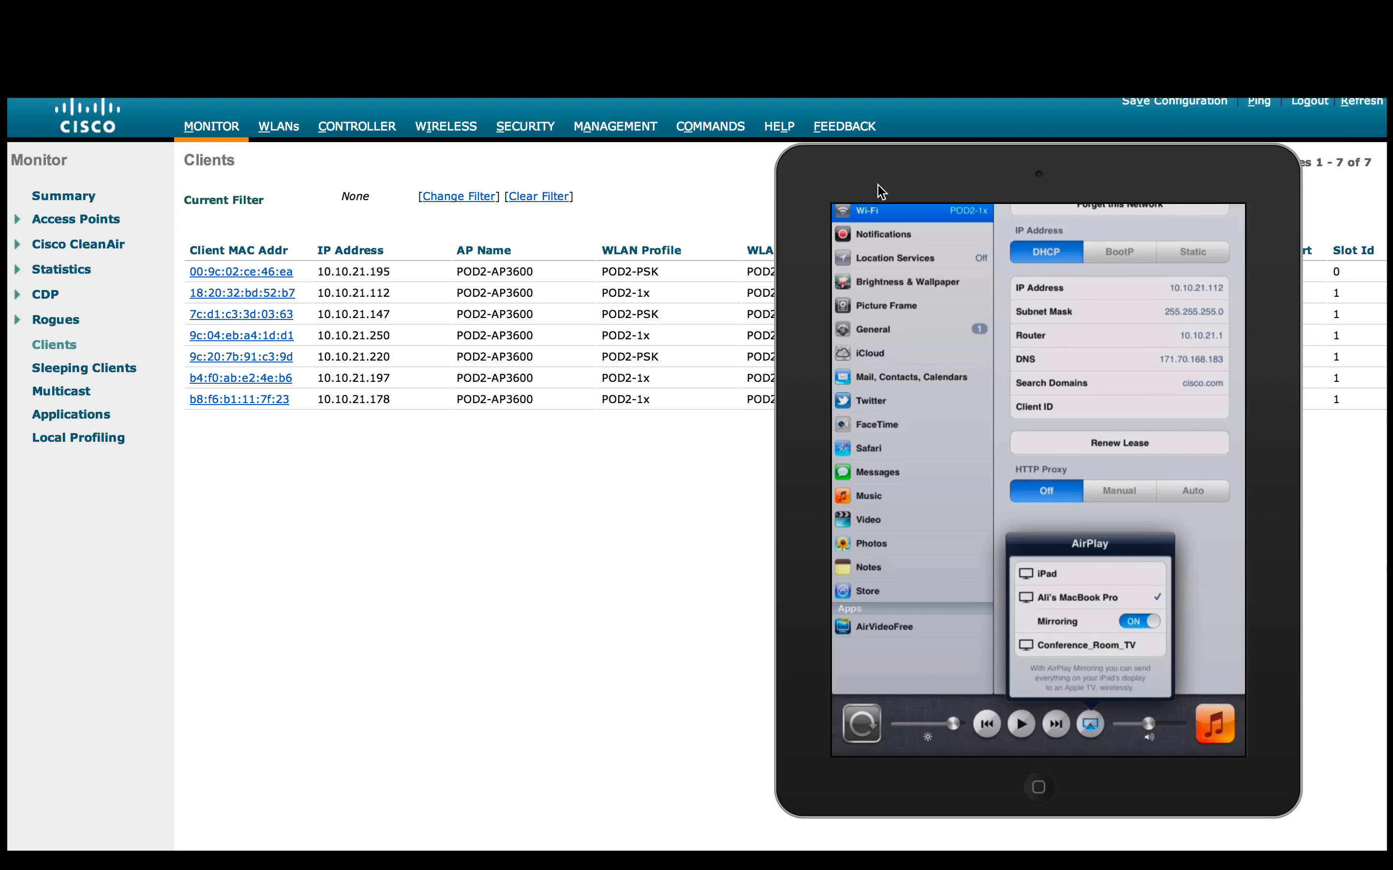
pyautogui.moveTo(1051, 651)
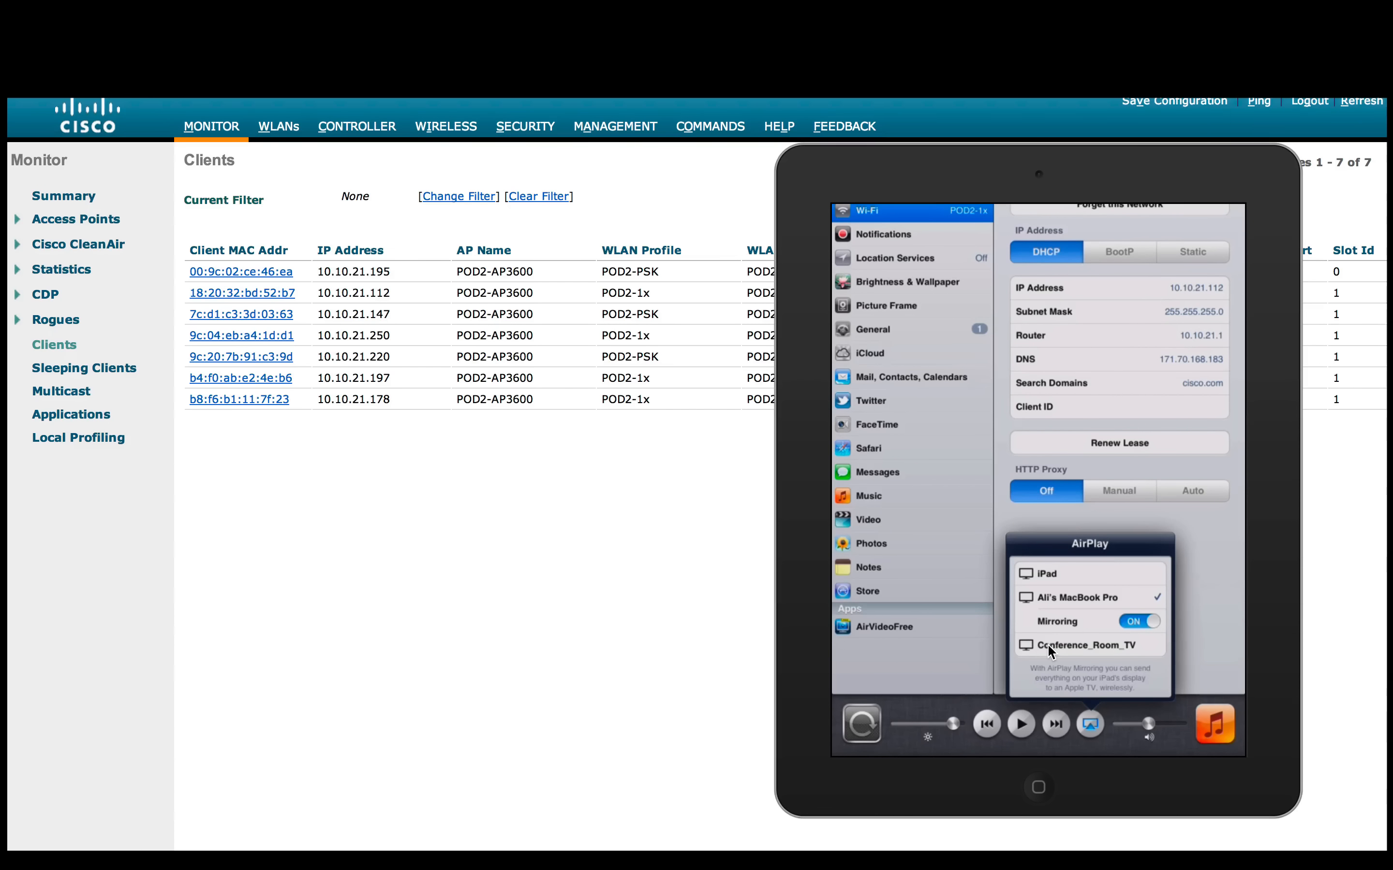
pyautogui.moveTo(1016, 649)
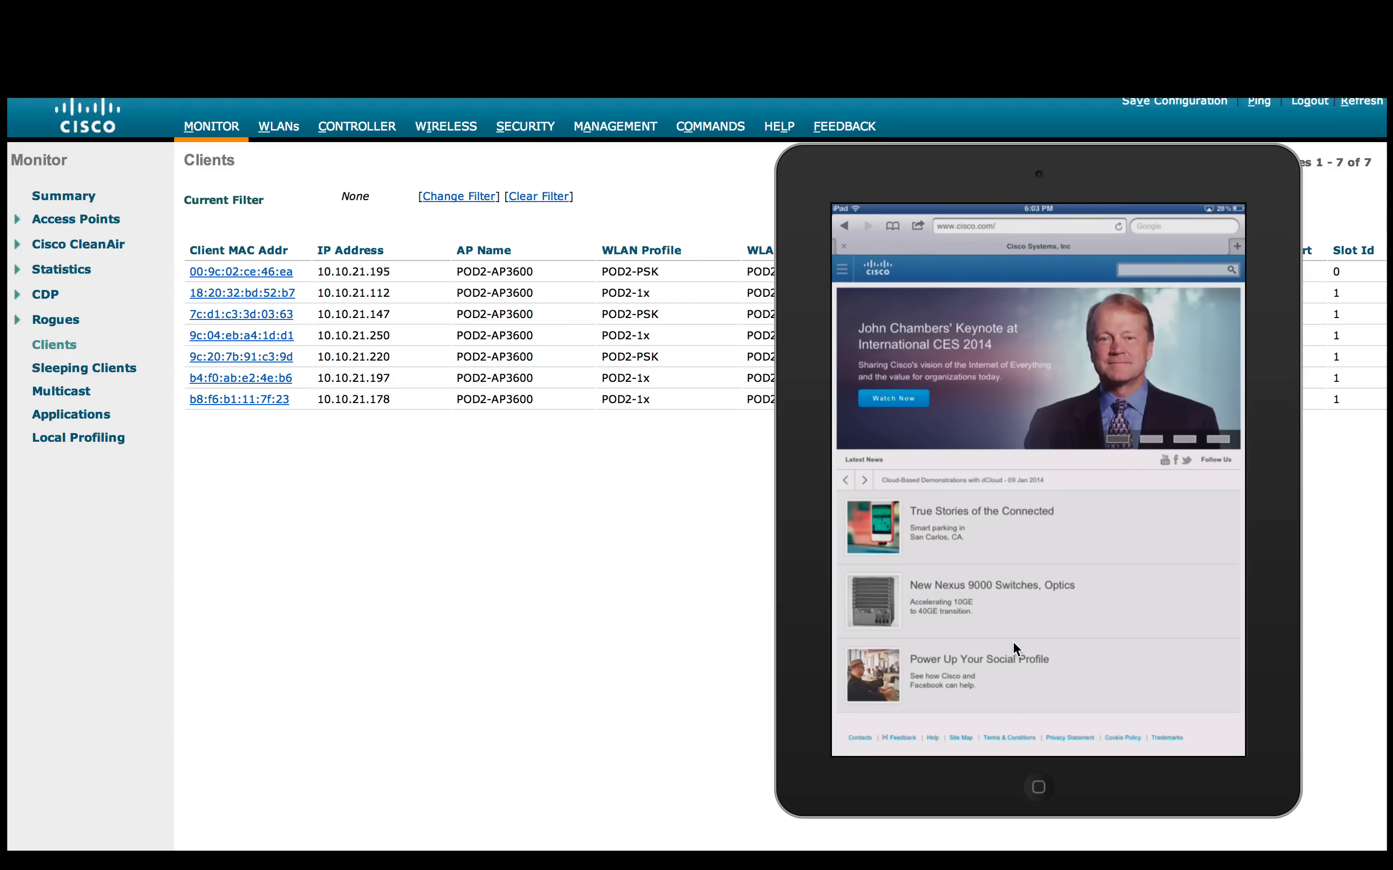
# Share the cisco.com page to Print and look for available printers
pyautogui.click(919, 225)
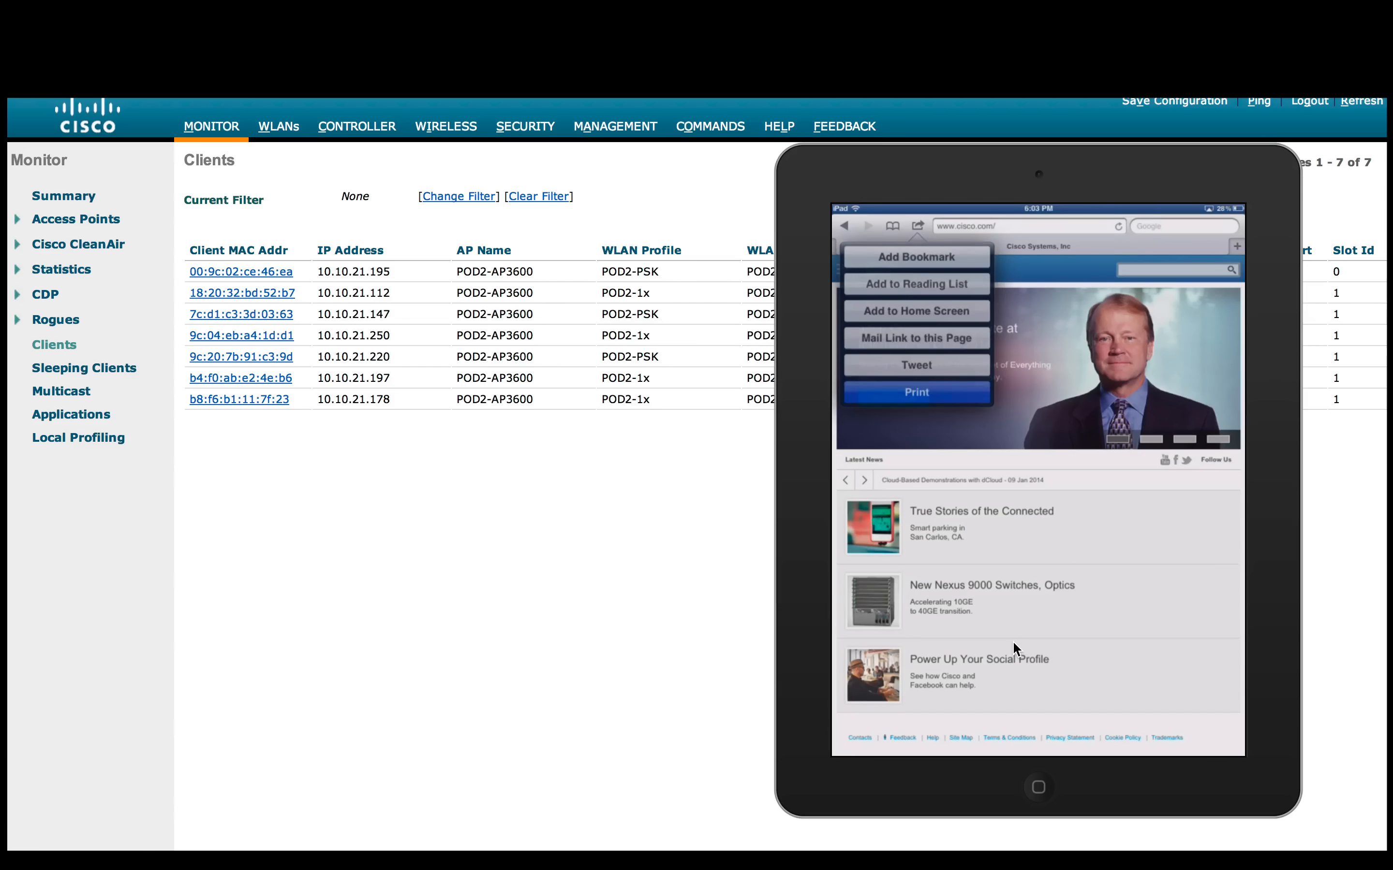
pyautogui.click(916, 391)
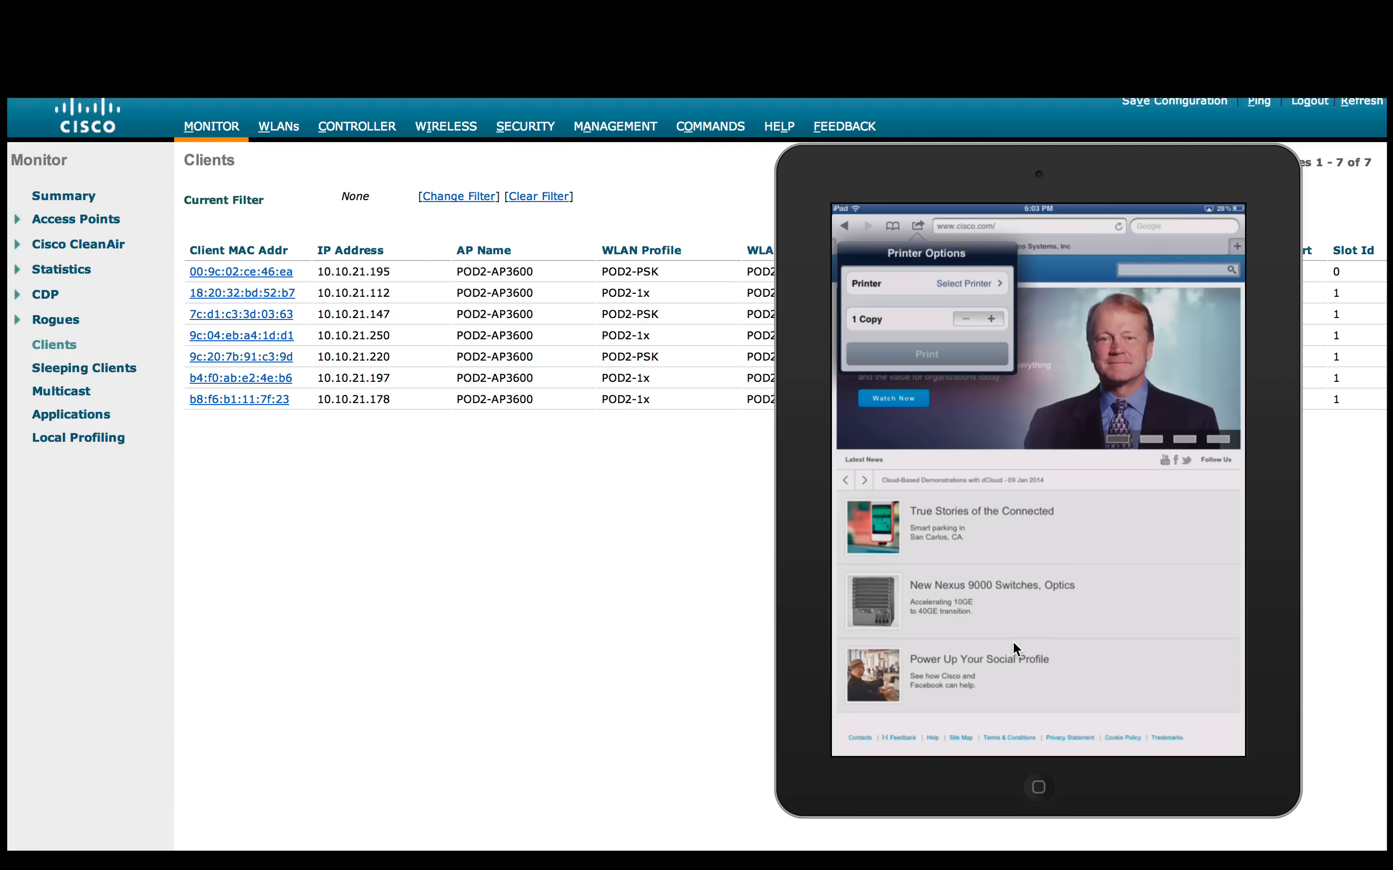
pyautogui.click(964, 282)
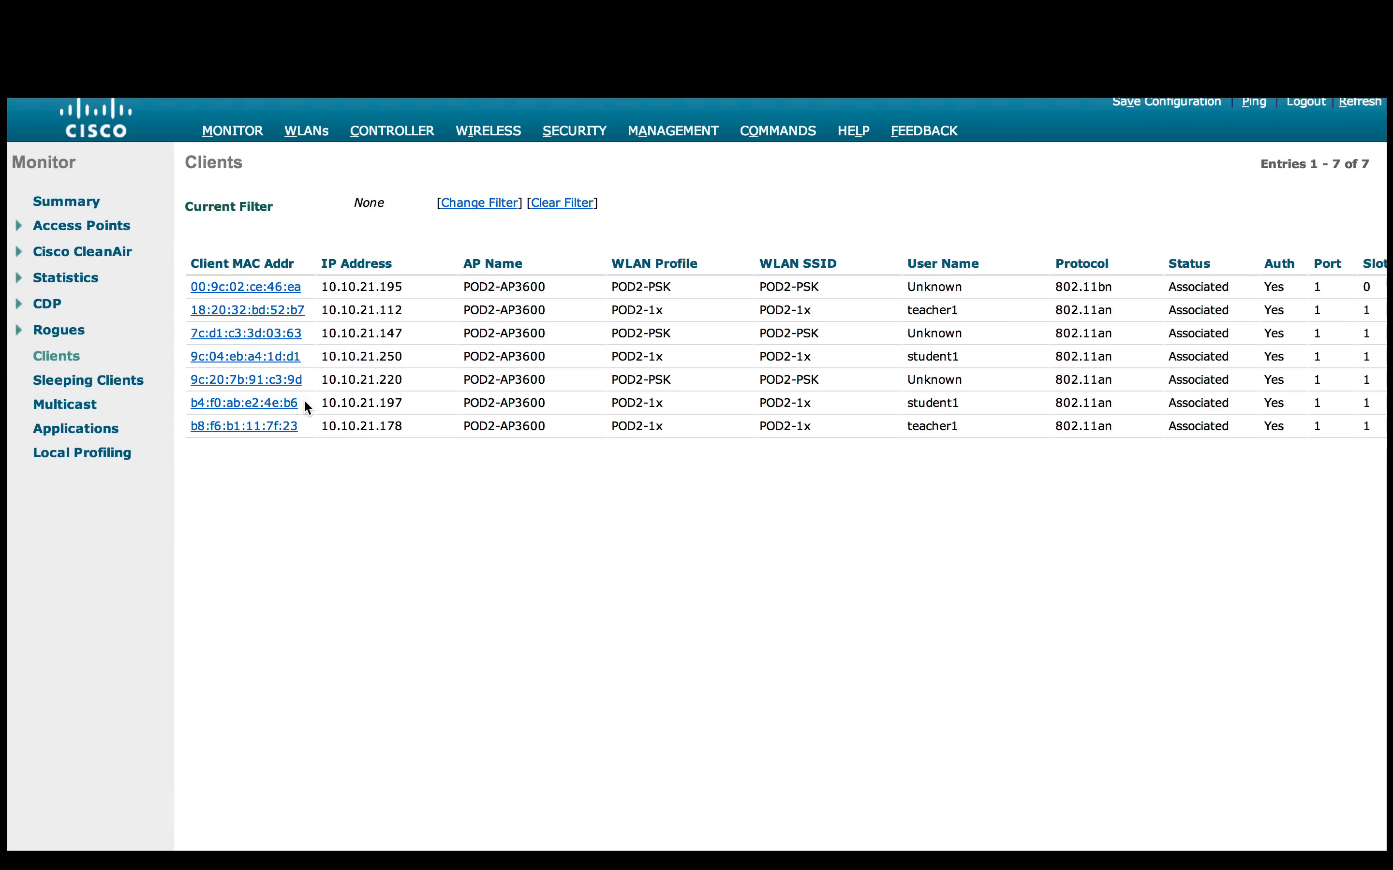
pyautogui.moveTo(299, 405)
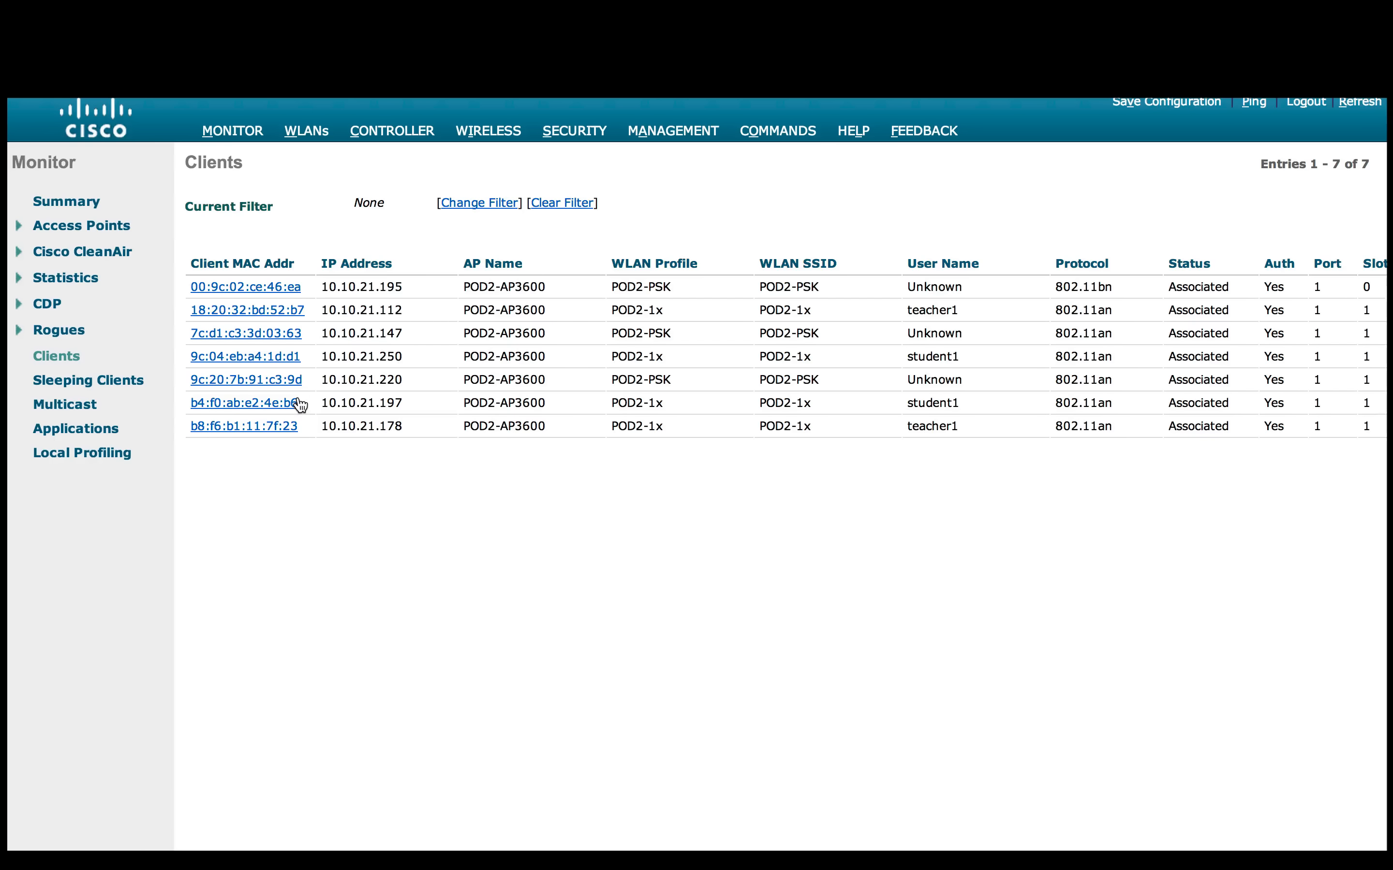
# Show client b4:f0:ab:e2:4e:b6 details: 10.10.21.197 on POD2-1x, VLAN 21
pyautogui.click(246, 402)
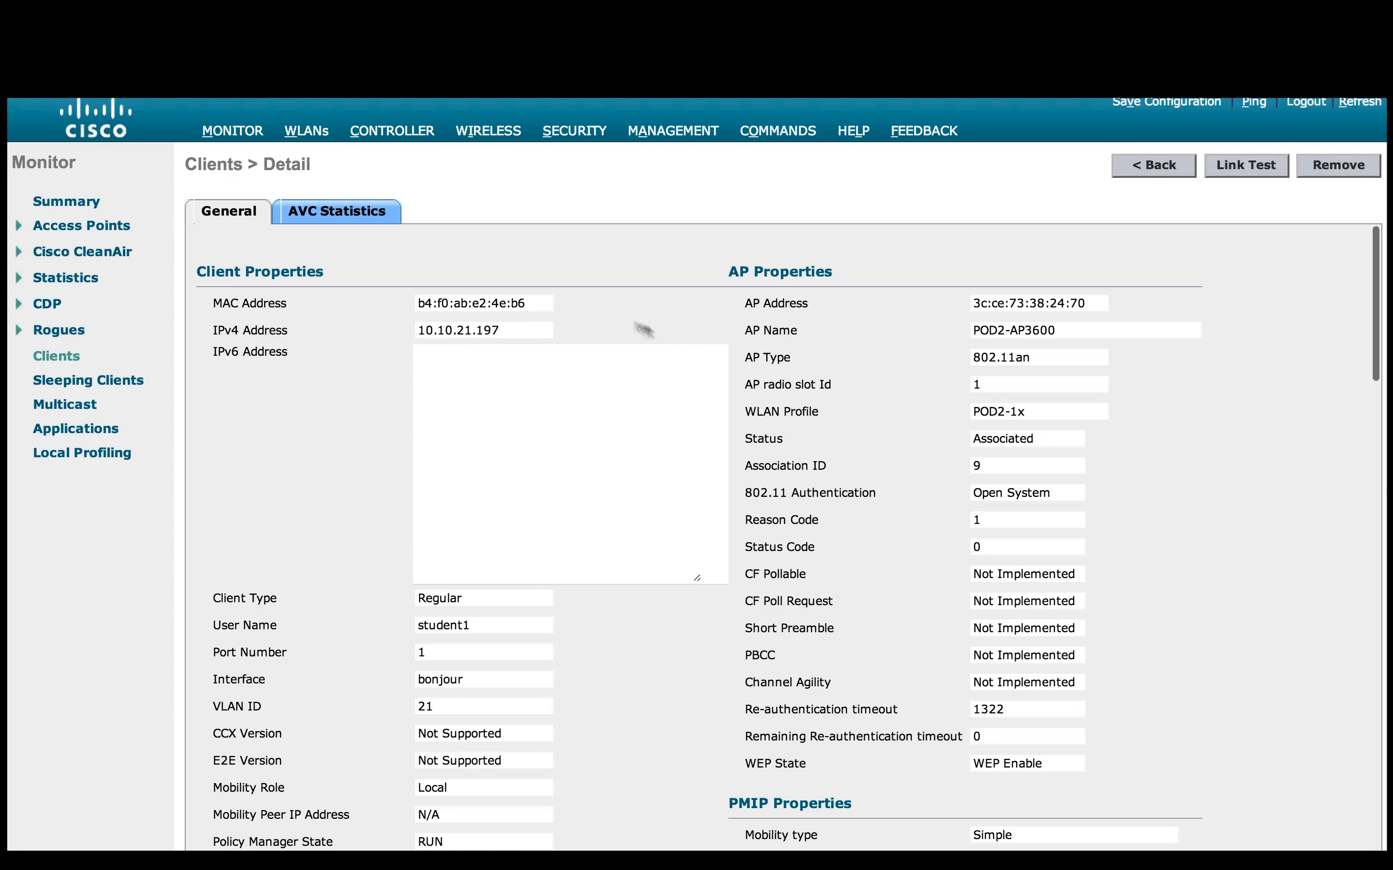
pyautogui.moveTo(1017, 426)
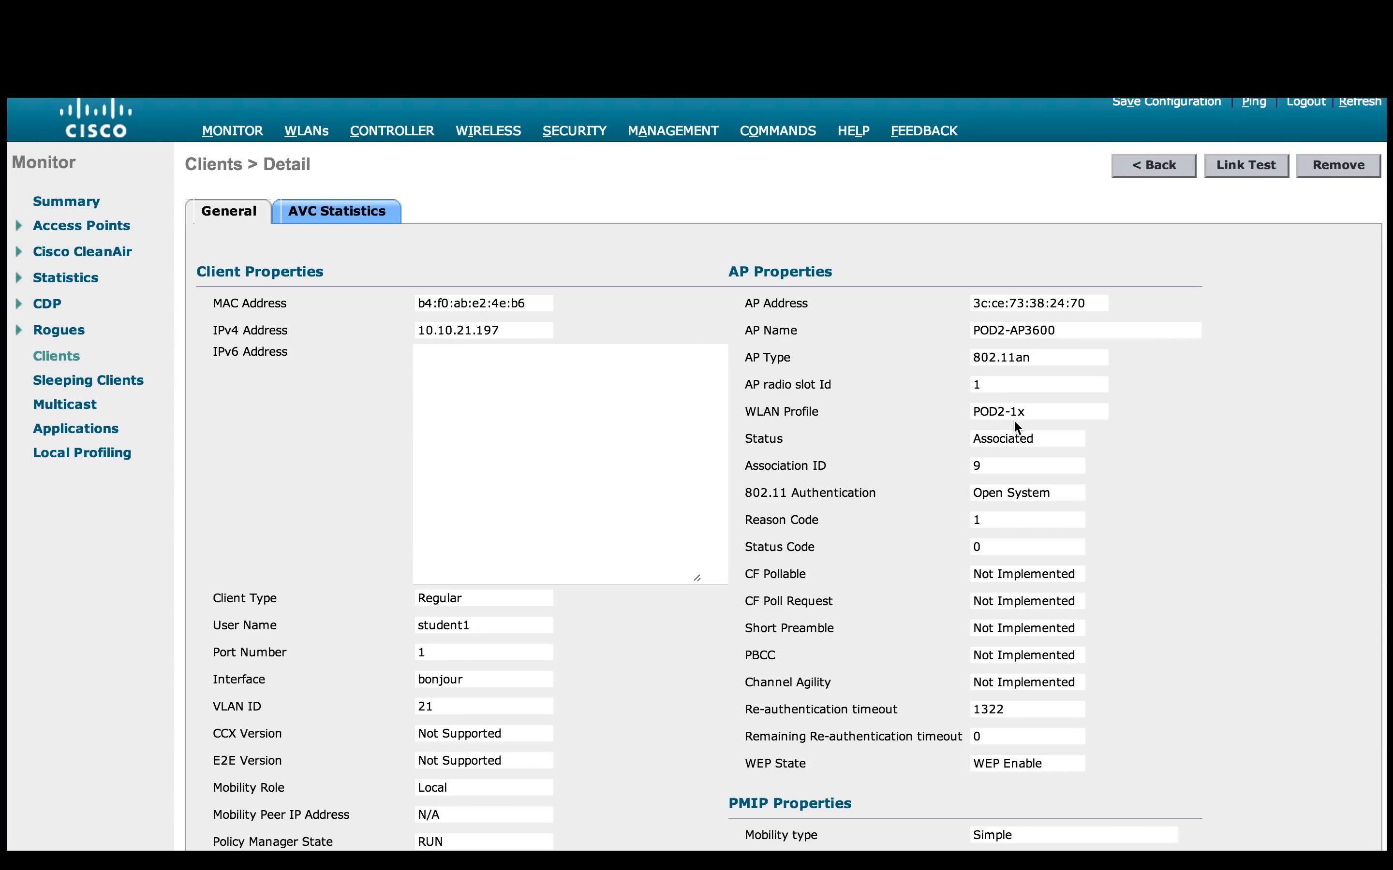
pyautogui.moveTo(55, 356)
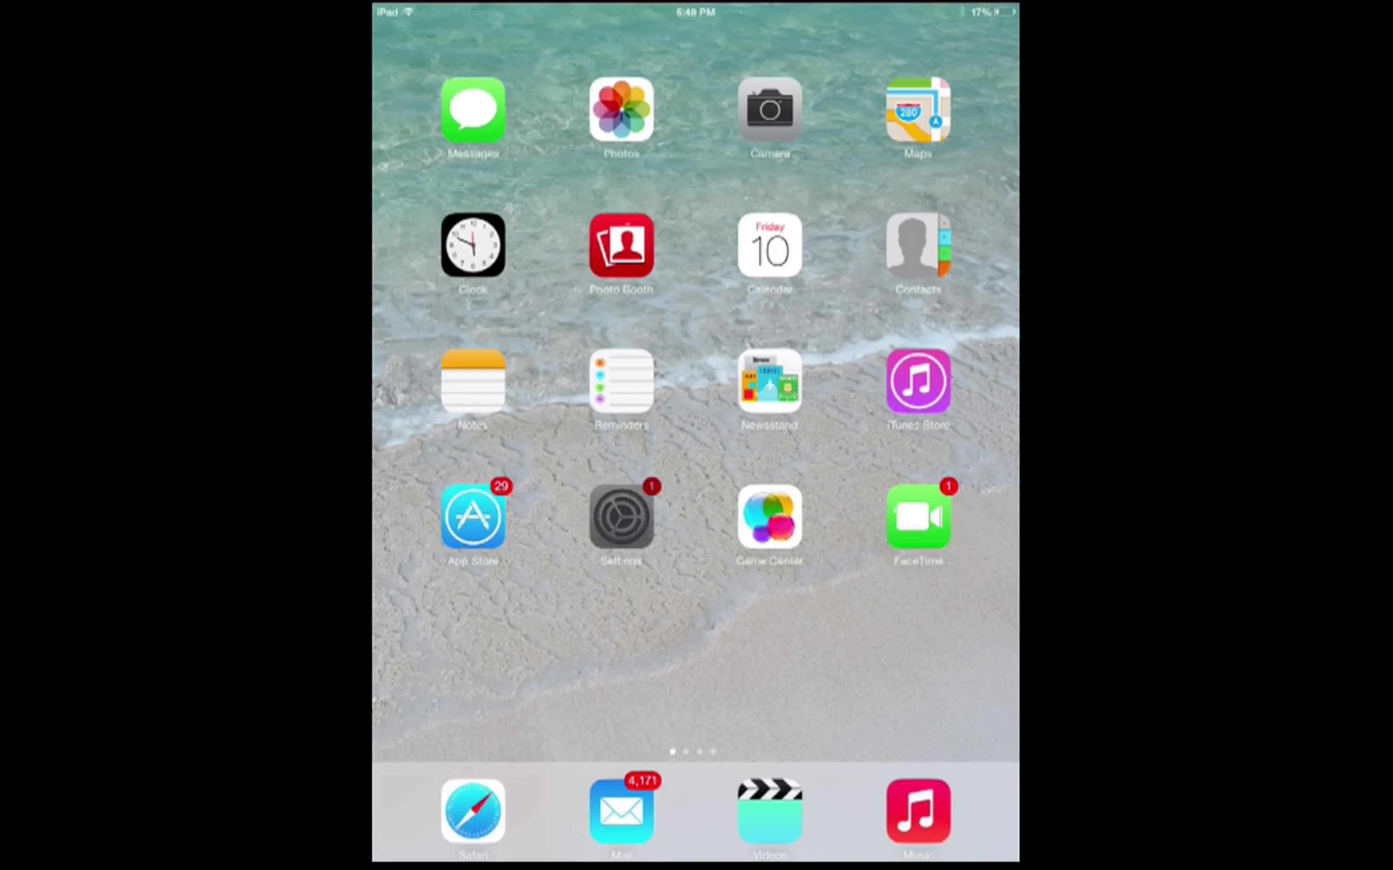
# Check the student iPad's POD2-1x address 10.10.21.197, then return Home for Safari
pyautogui.click(620, 514)
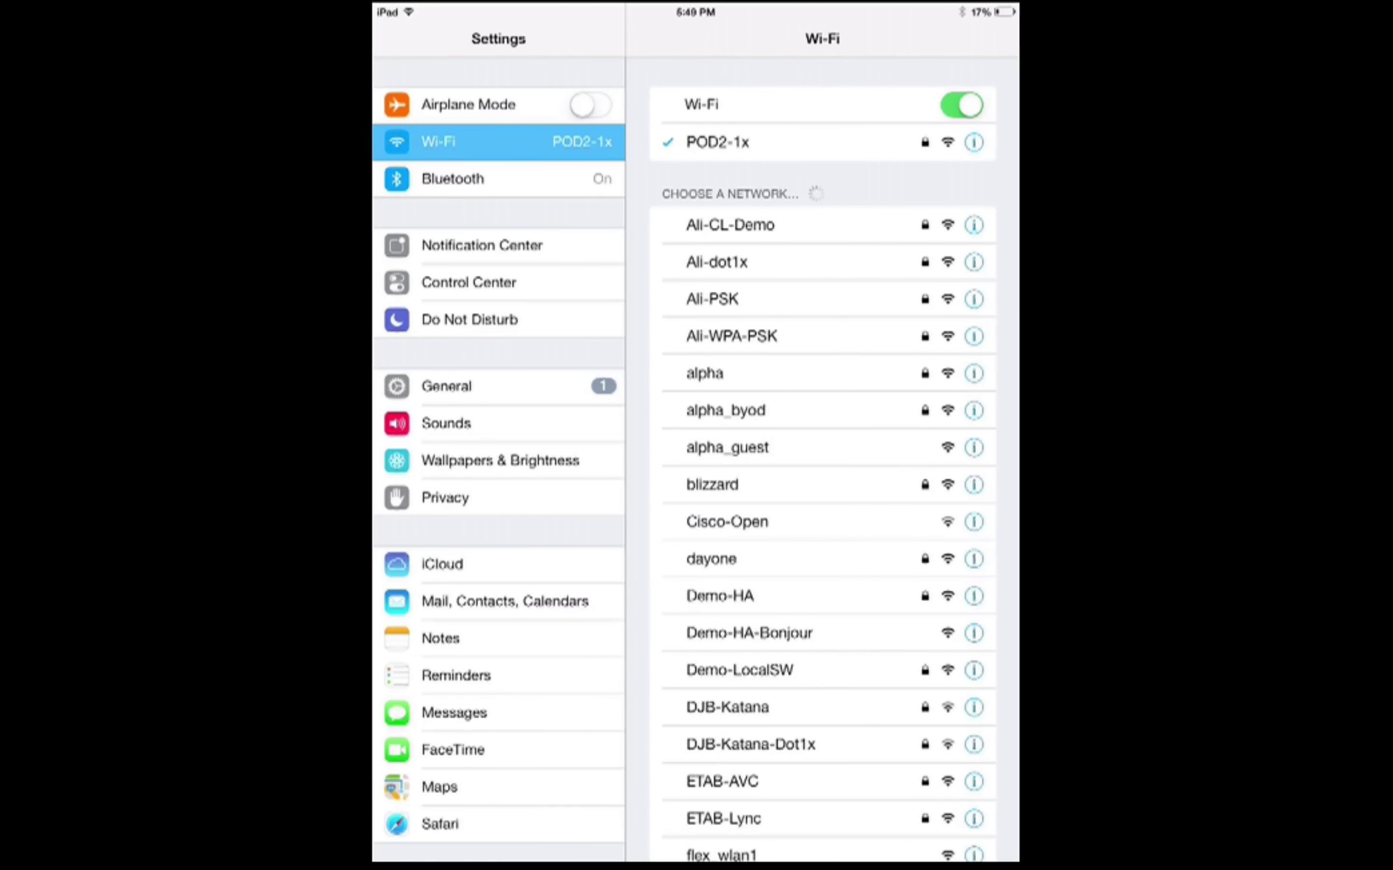
pyautogui.click(974, 142)
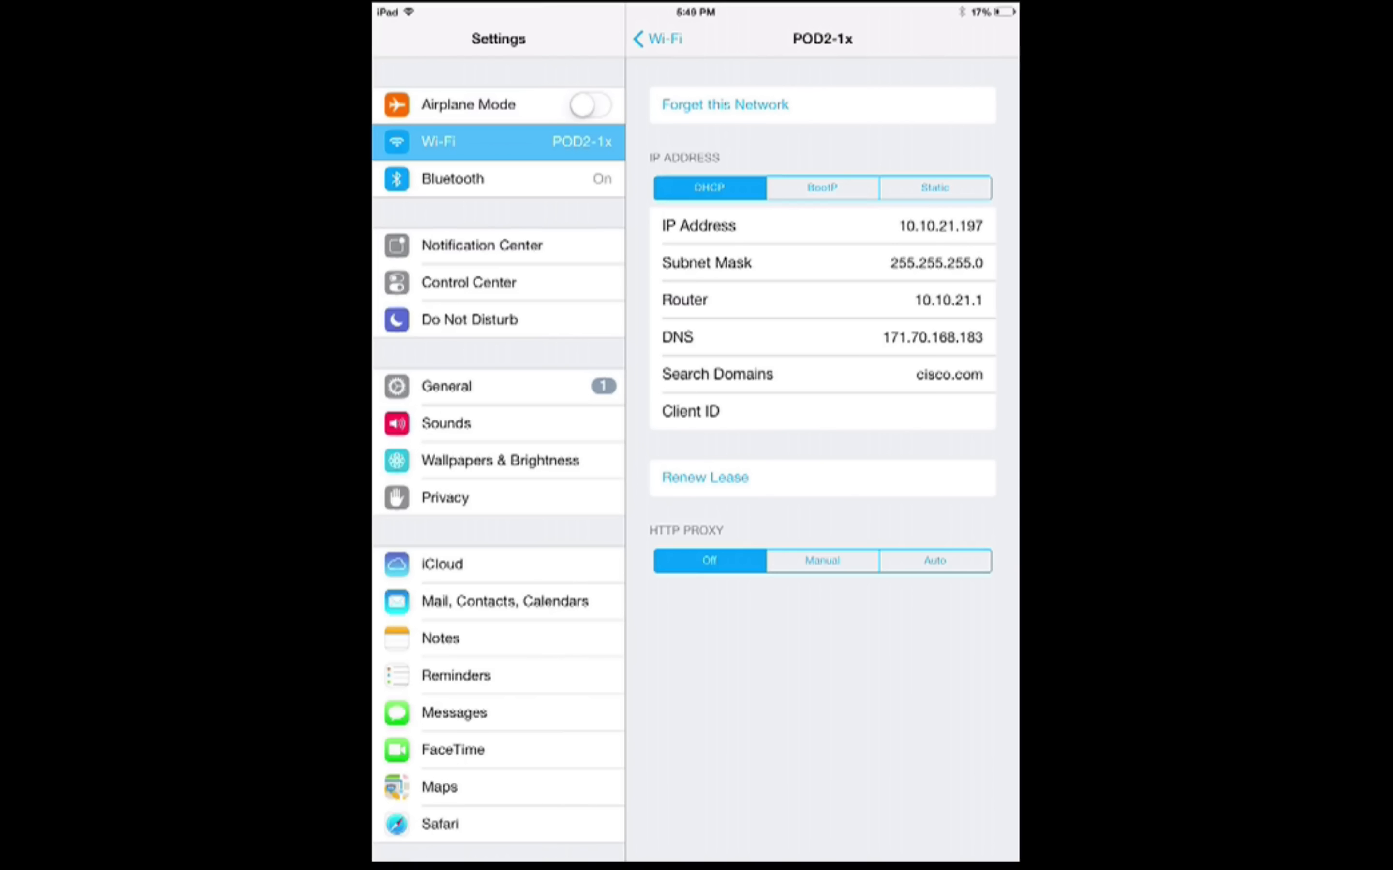
pyautogui.press('home')
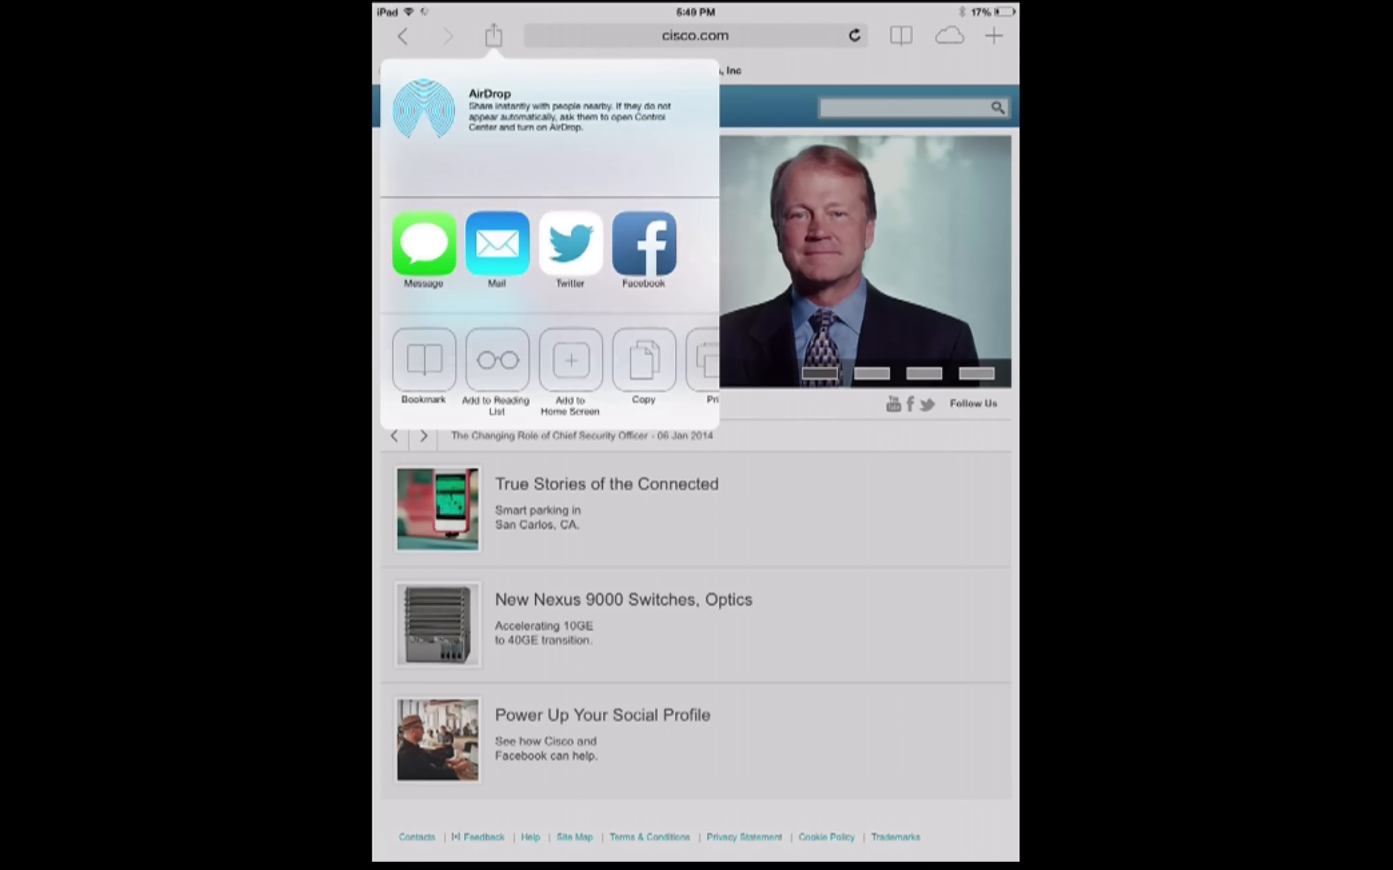
# Share > Print > Select Printer for the cisco.com page, choosing Lobby-Printer as the only listed printer
pyautogui.click(704, 365)
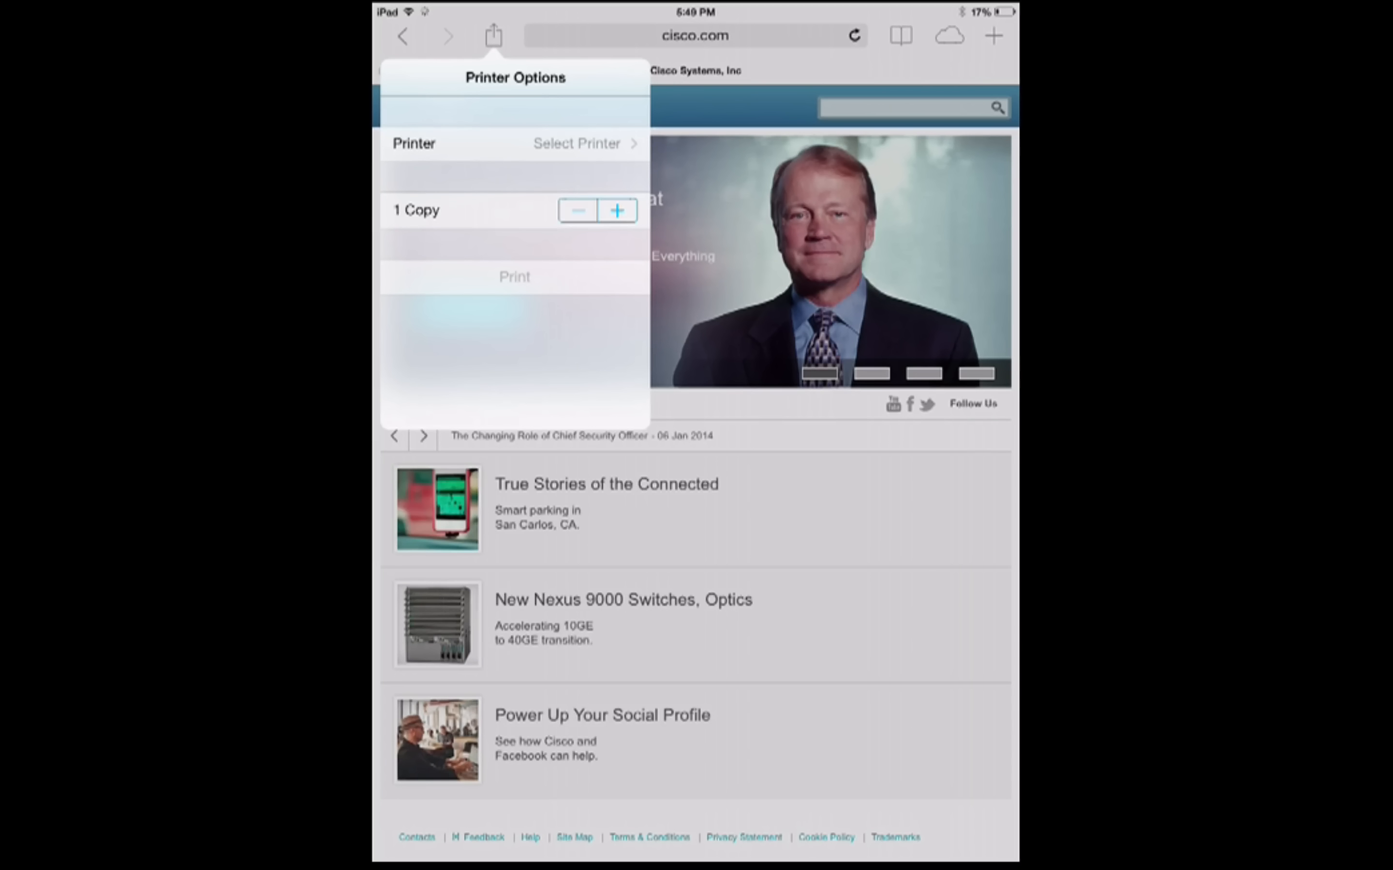
pyautogui.click(576, 143)
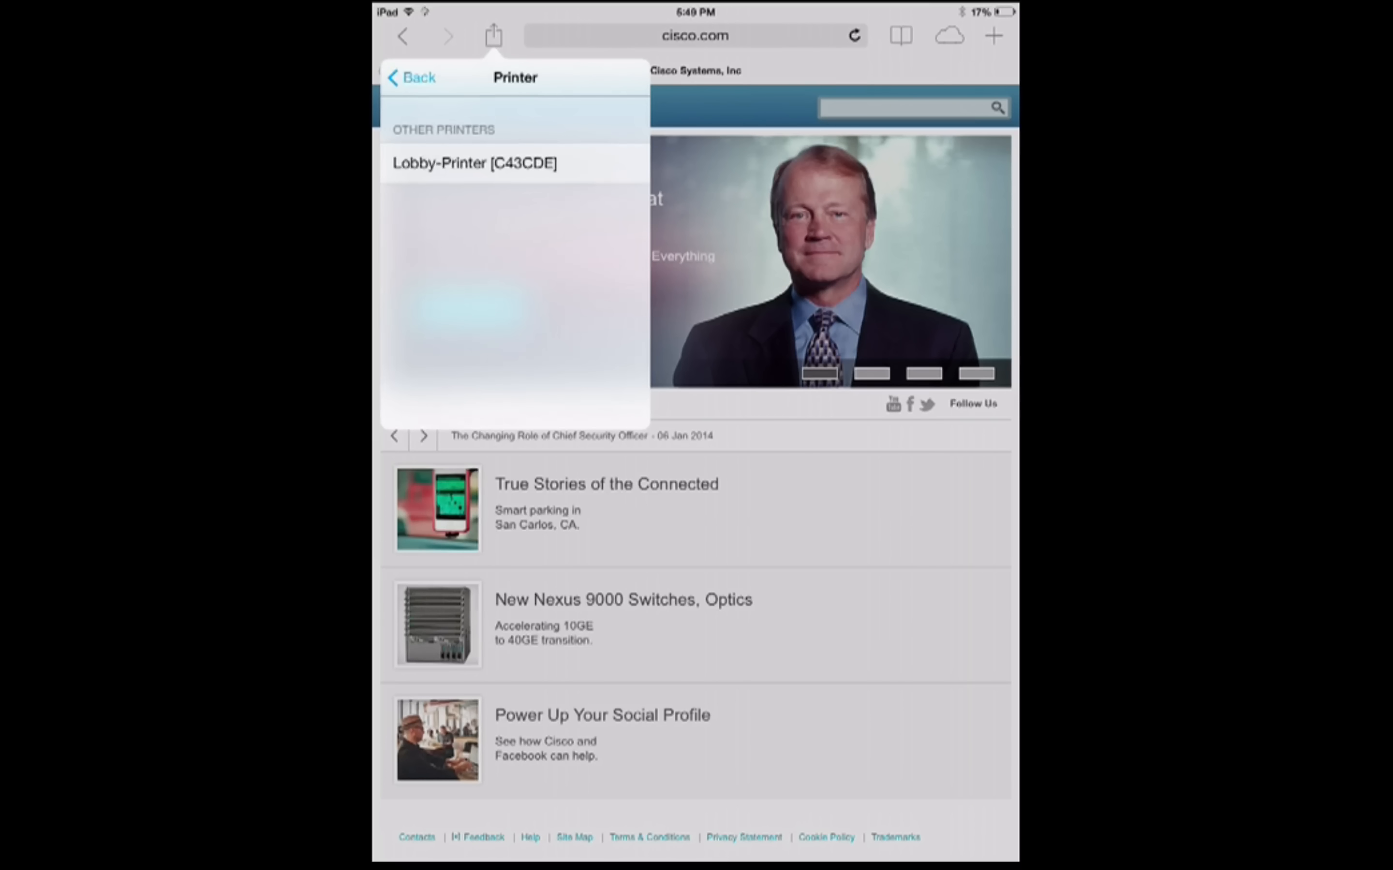
pyautogui.click(473, 162)
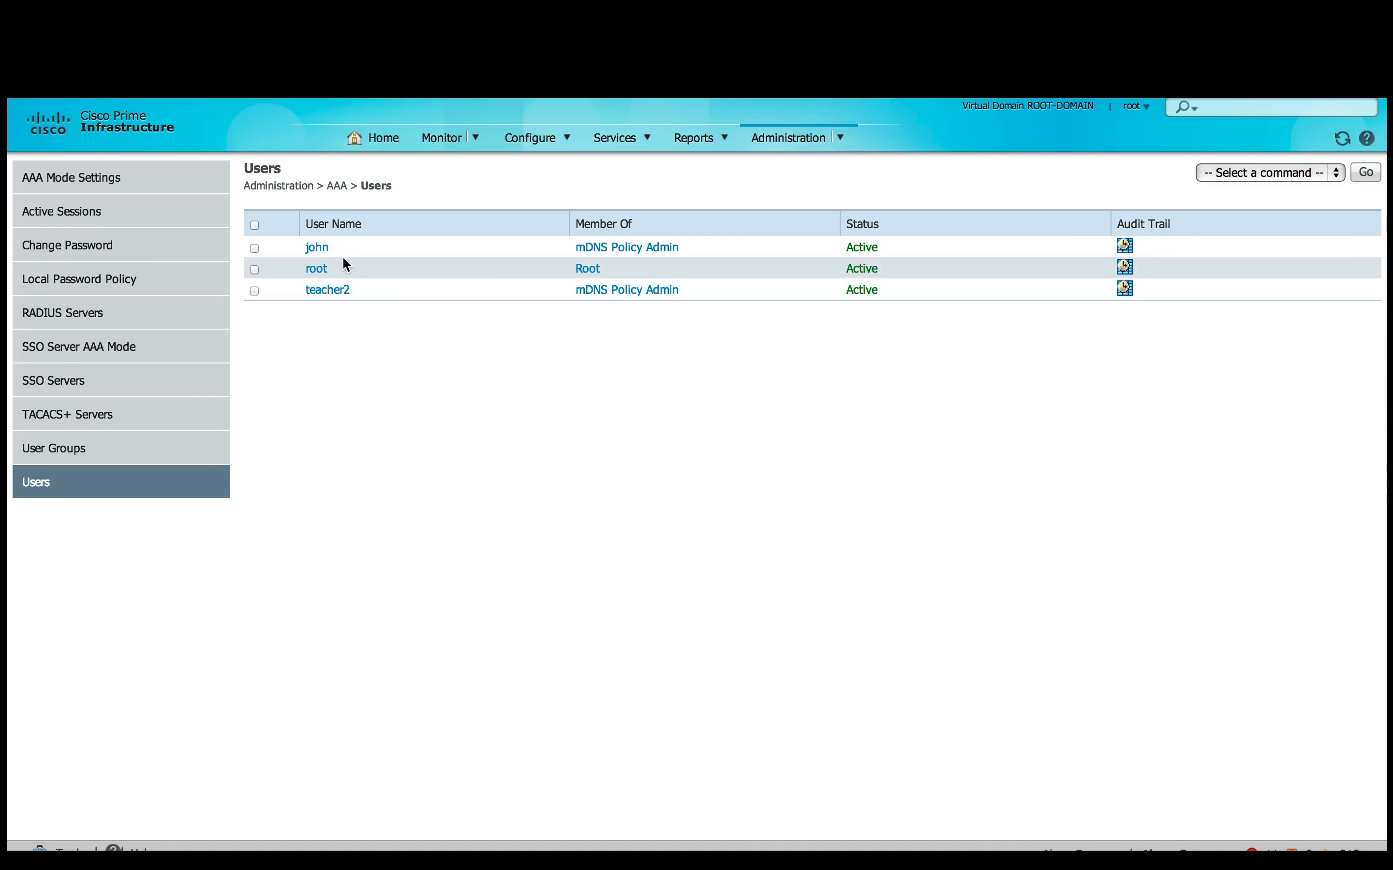
pyautogui.moveTo(1233, 175)
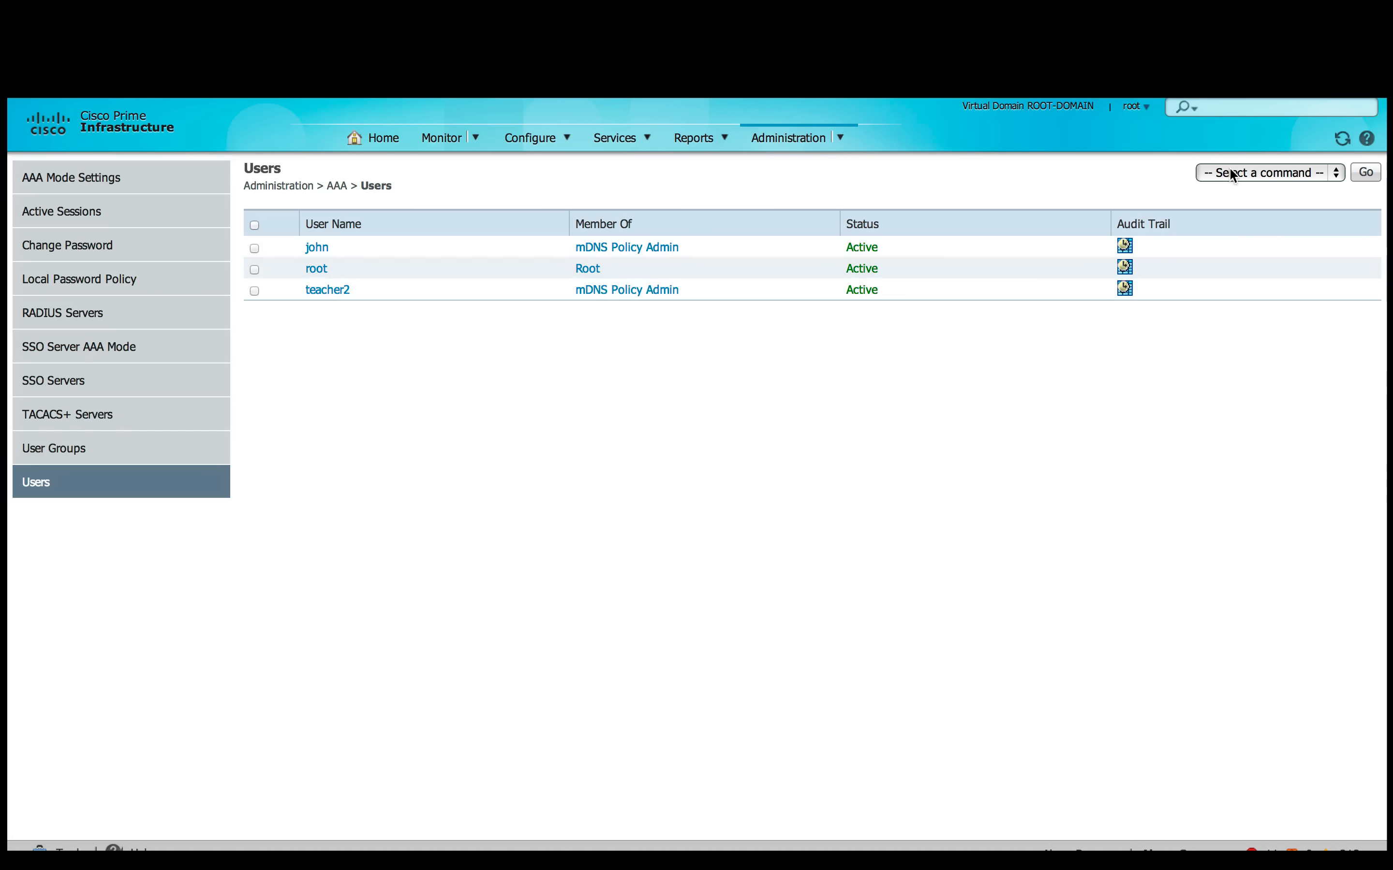
# From the Users list, show teacher2's General details with the mDNS Policy Admin group checked
pyautogui.click(1265, 172)
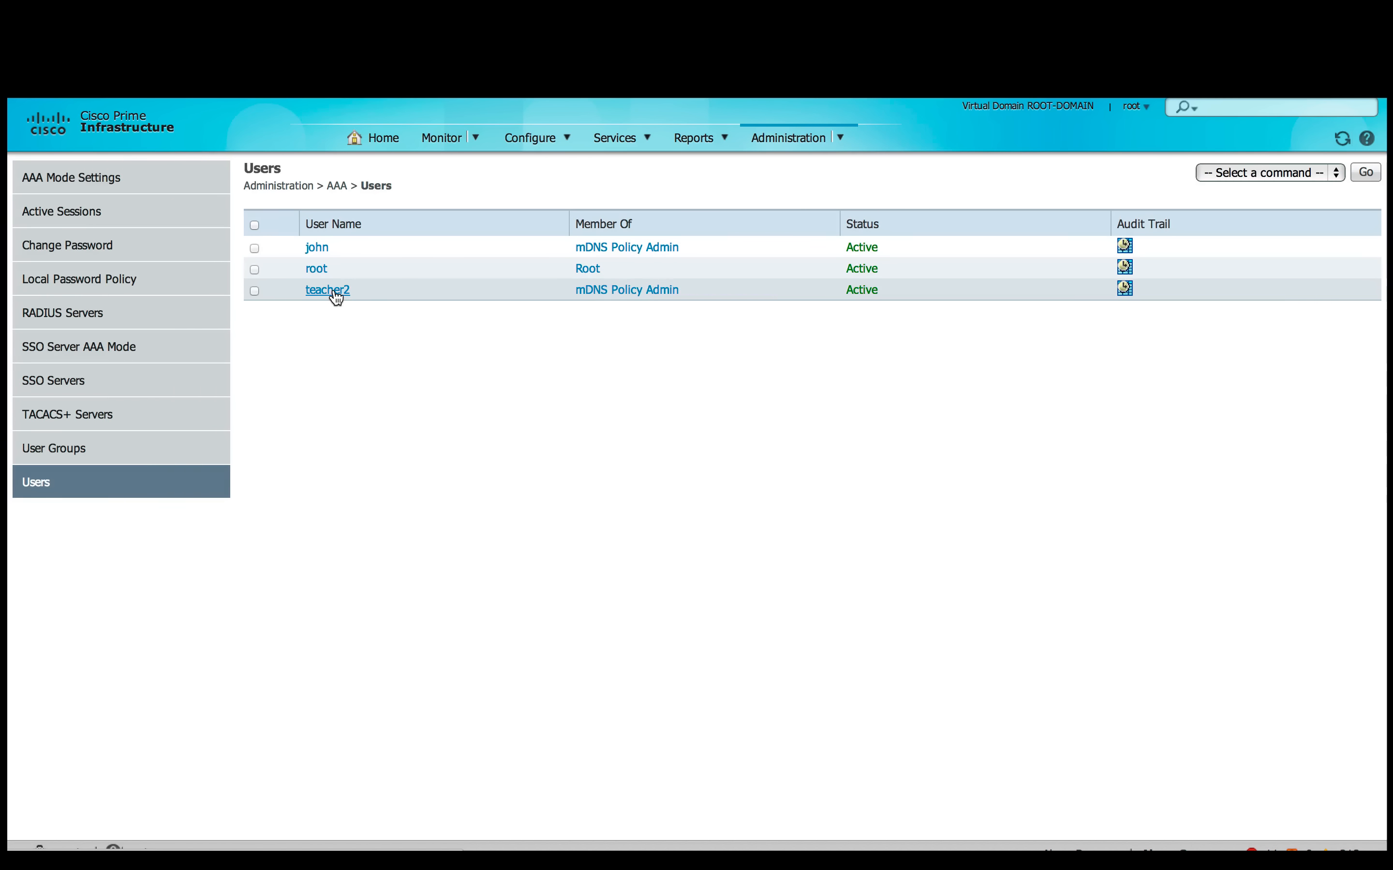
pyautogui.click(327, 290)
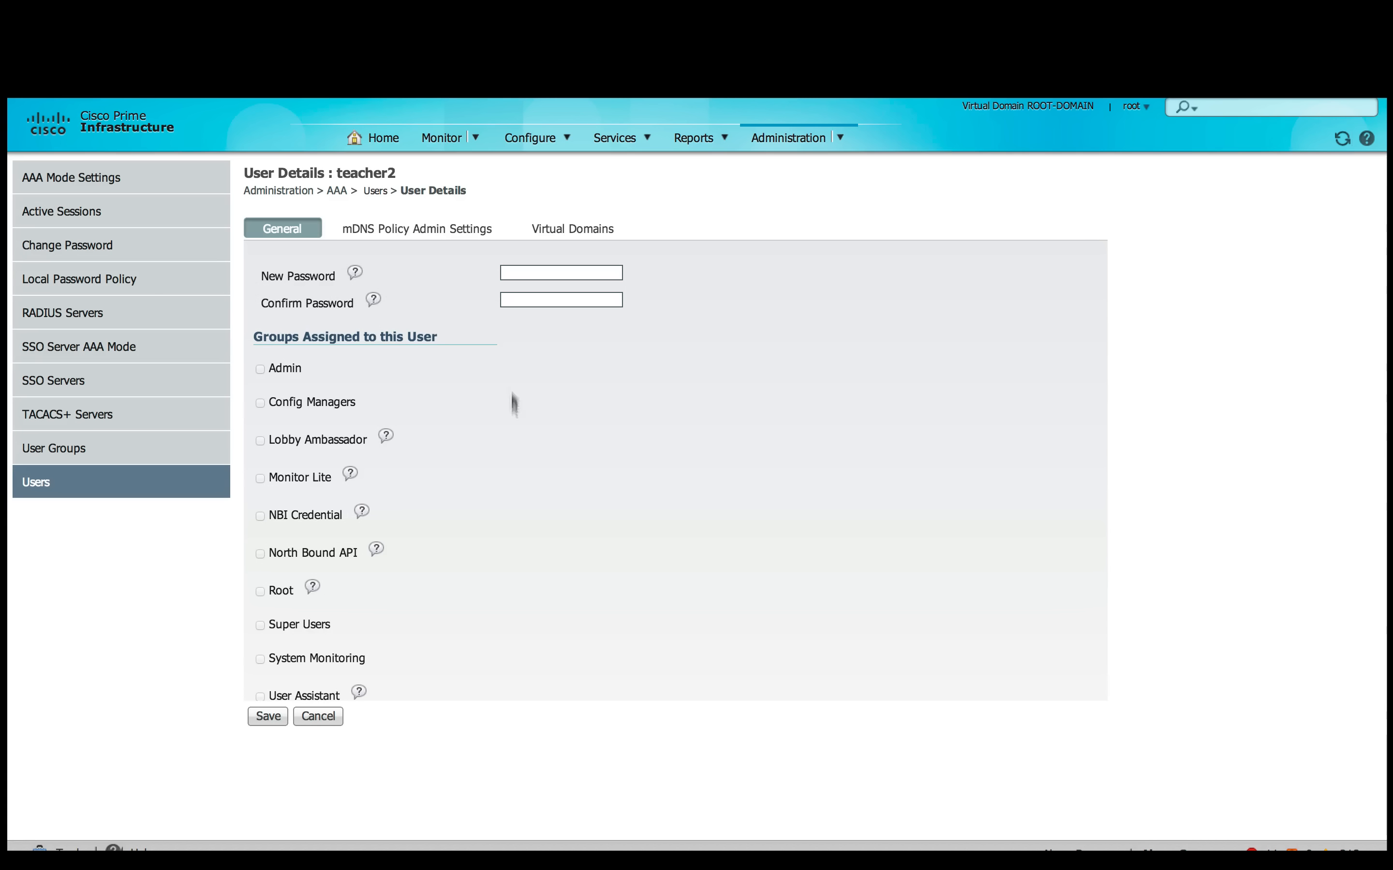
pyautogui.click(259, 680)
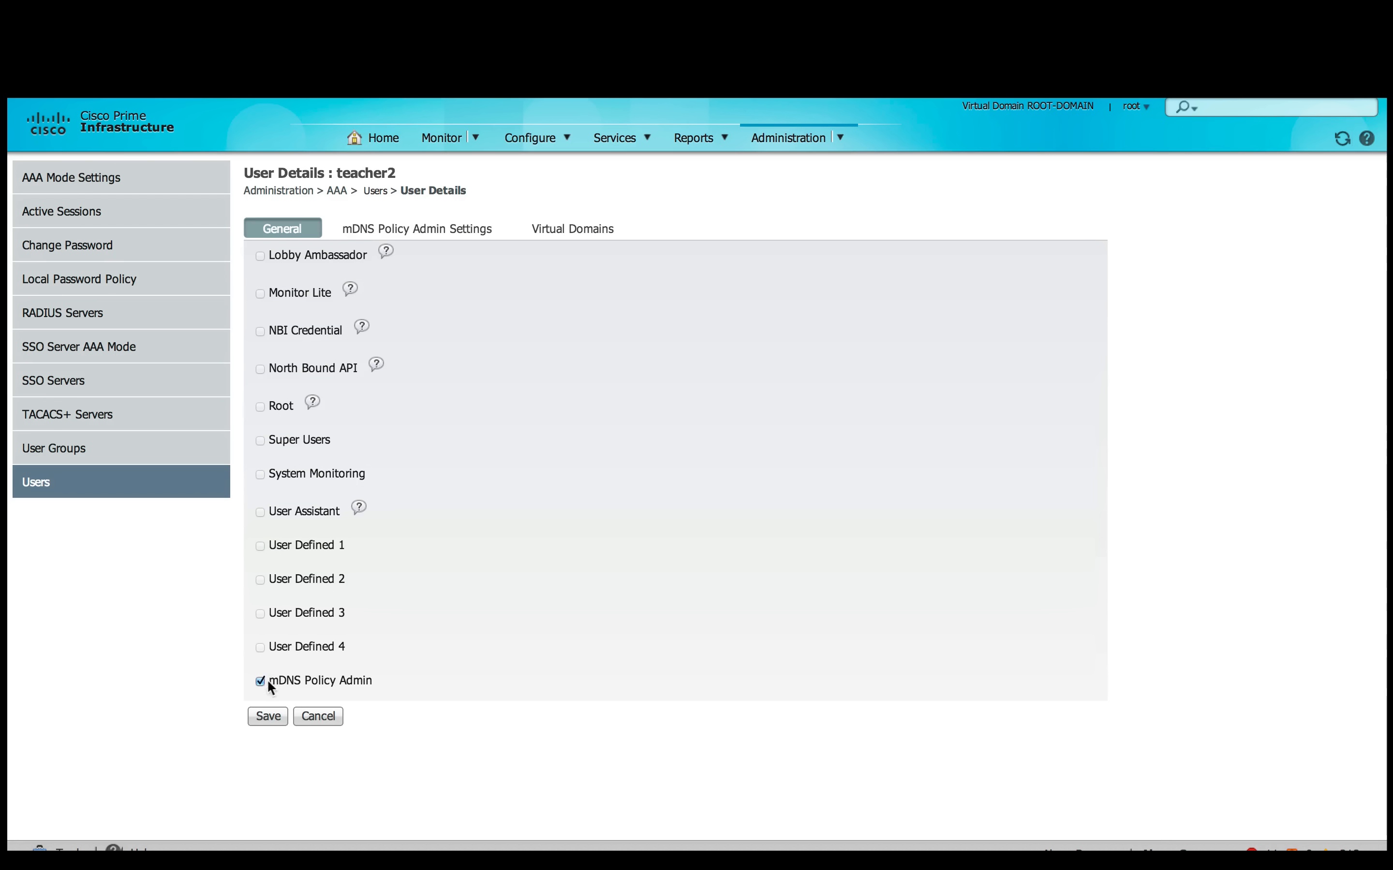
pyautogui.moveTo(441, 234)
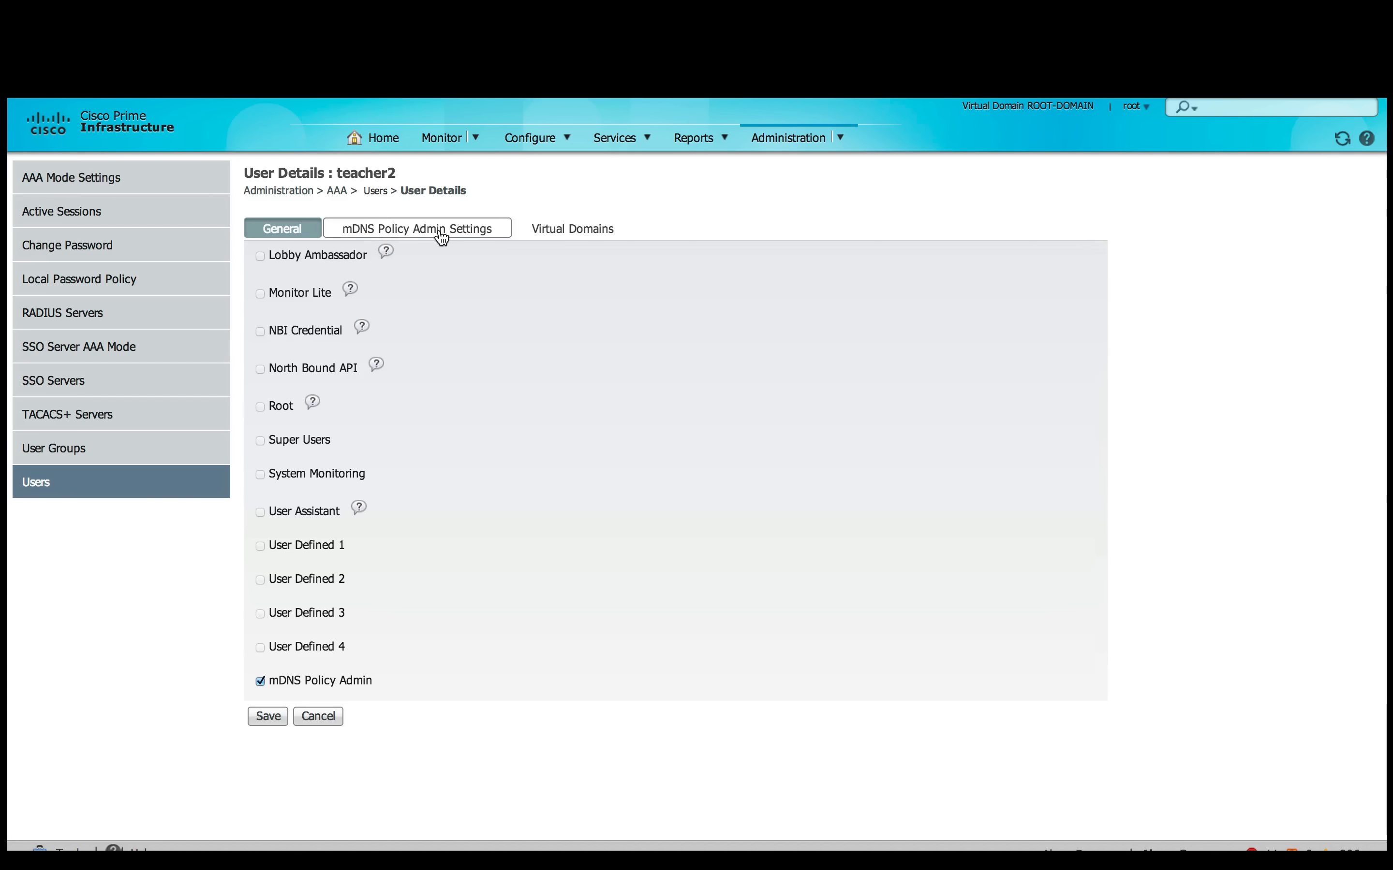
# Add Ali-MacBook to teacher2's selected mDNS devices next to Conf-ATV-1 and Lobby-Printer, and save
pyautogui.click(417, 228)
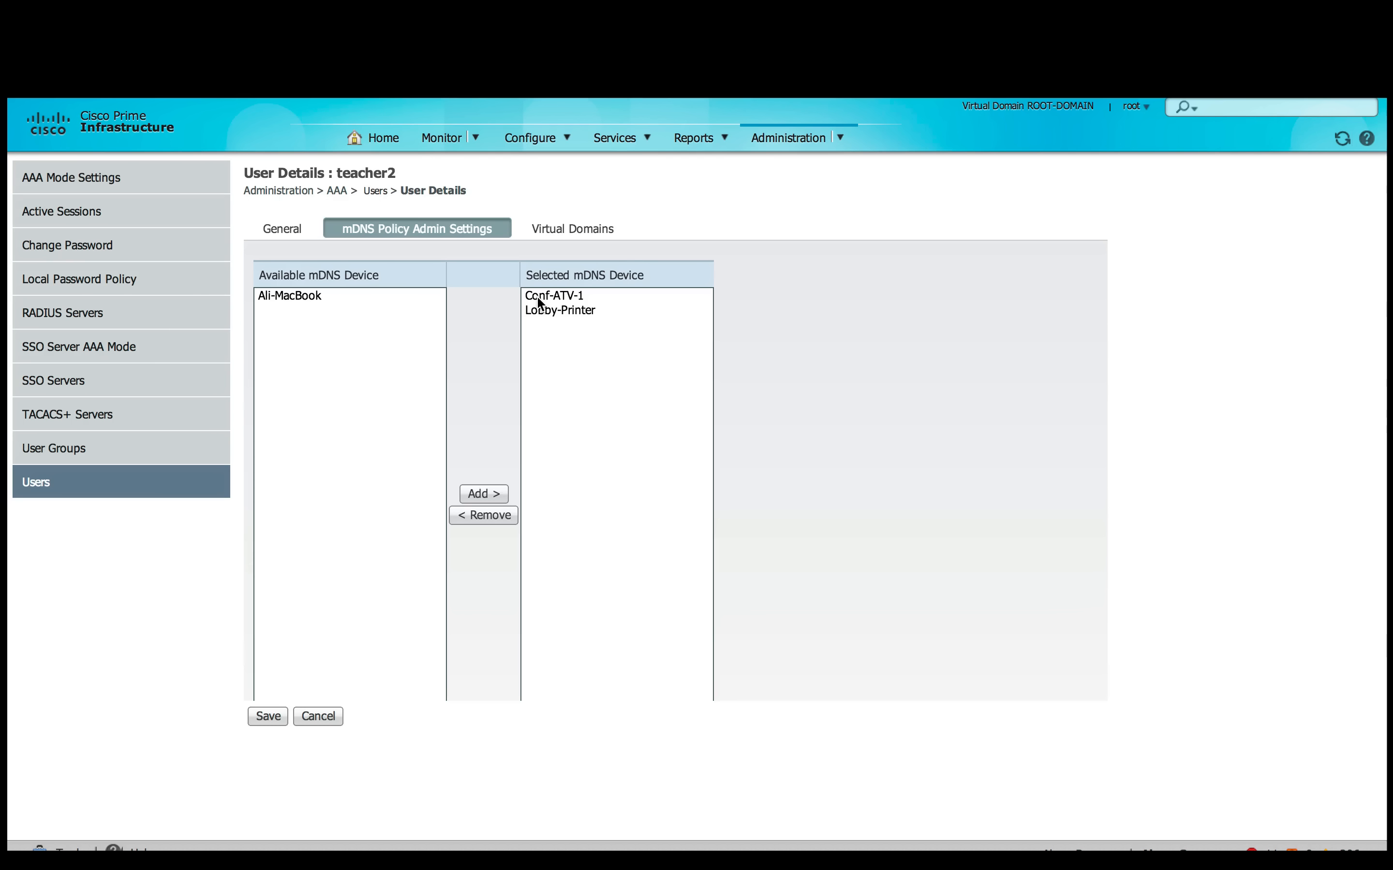
pyautogui.moveTo(298, 307)
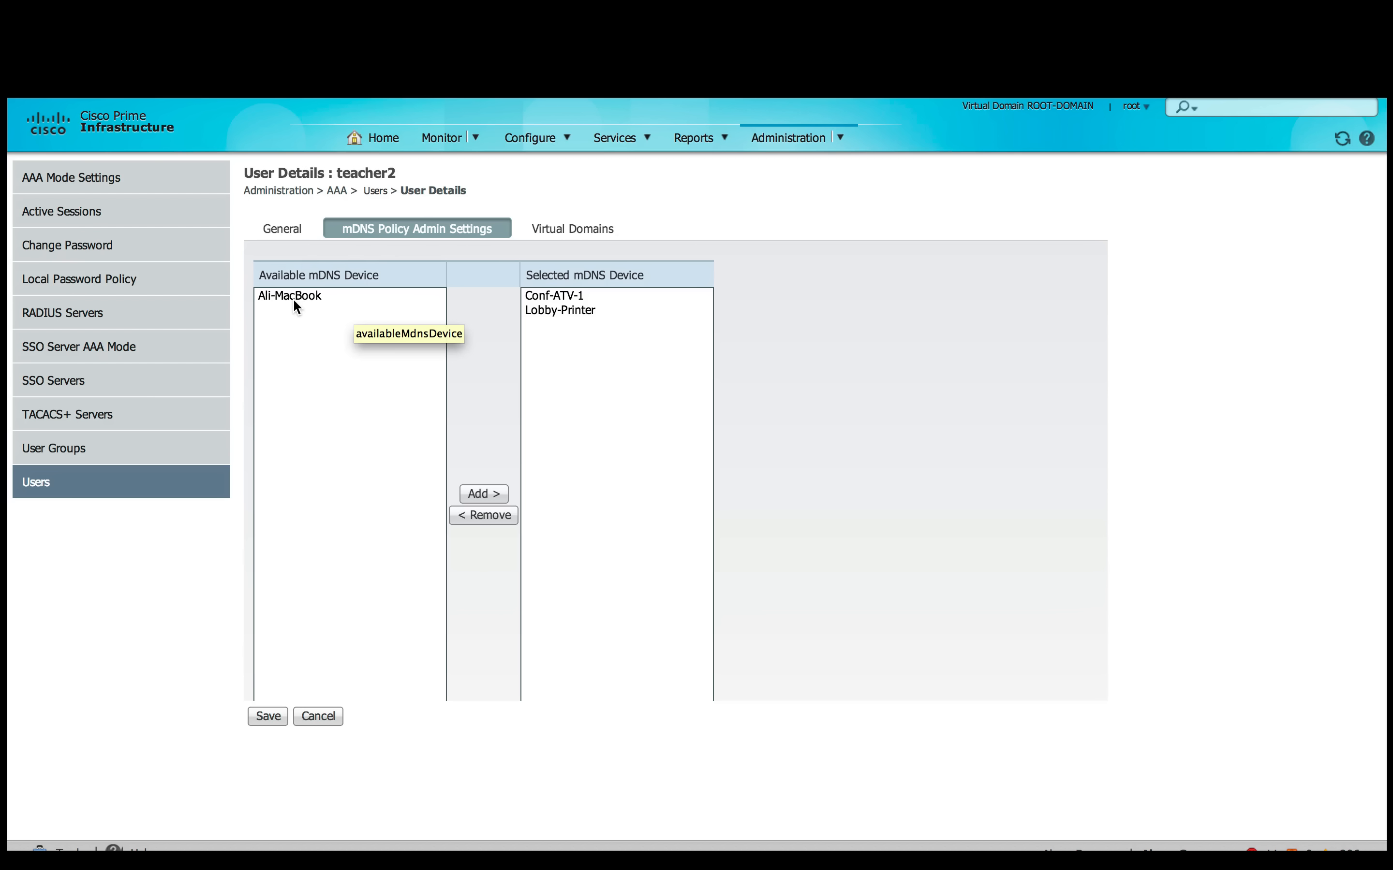
pyautogui.click(289, 274)
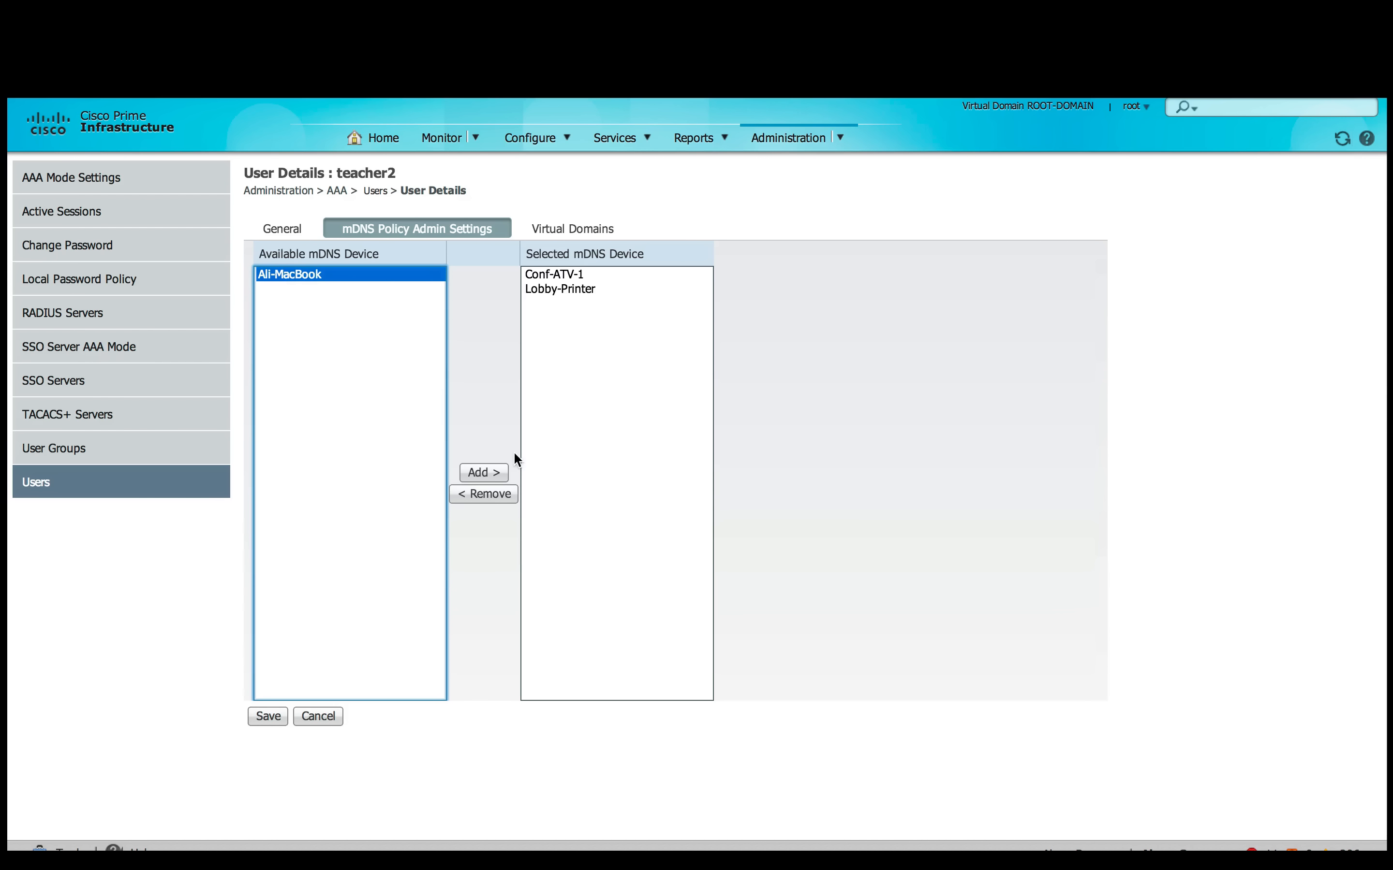
pyautogui.click(482, 472)
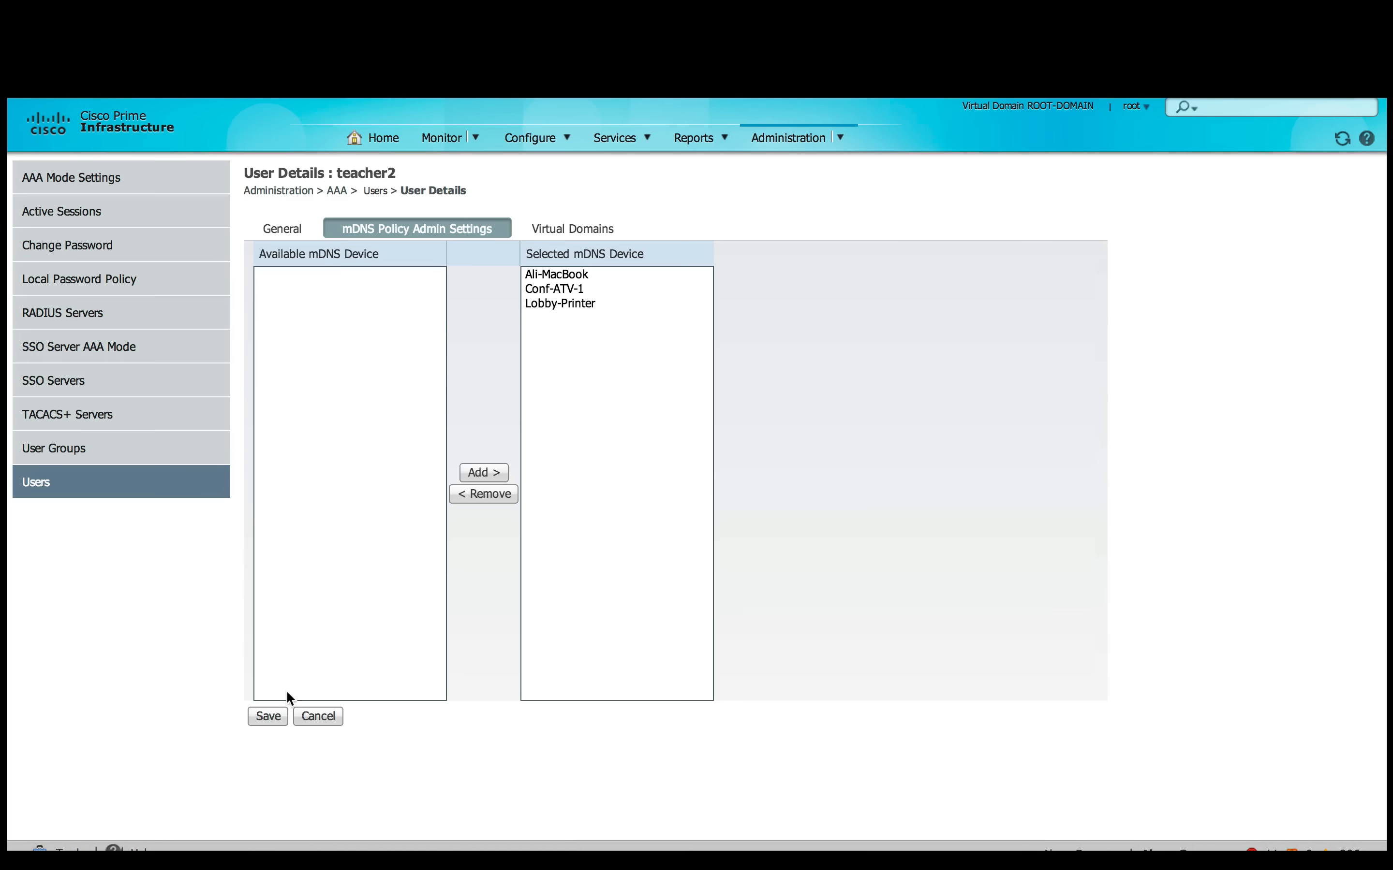
pyautogui.click(267, 715)
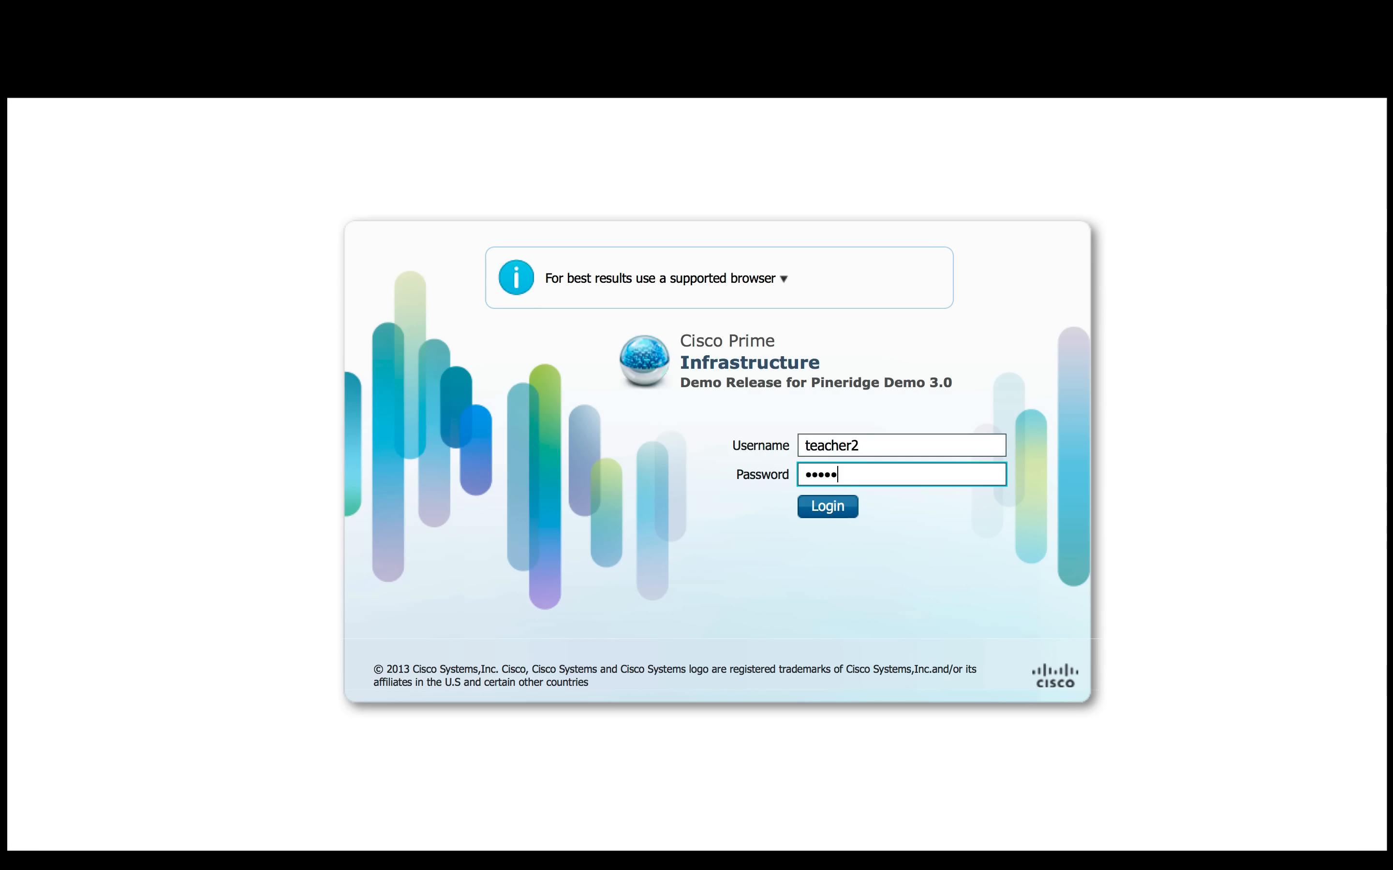
# Sign in as teacher2 and add student1 as a user of Ali-MacBook, saving the change
pyautogui.click(826, 506)
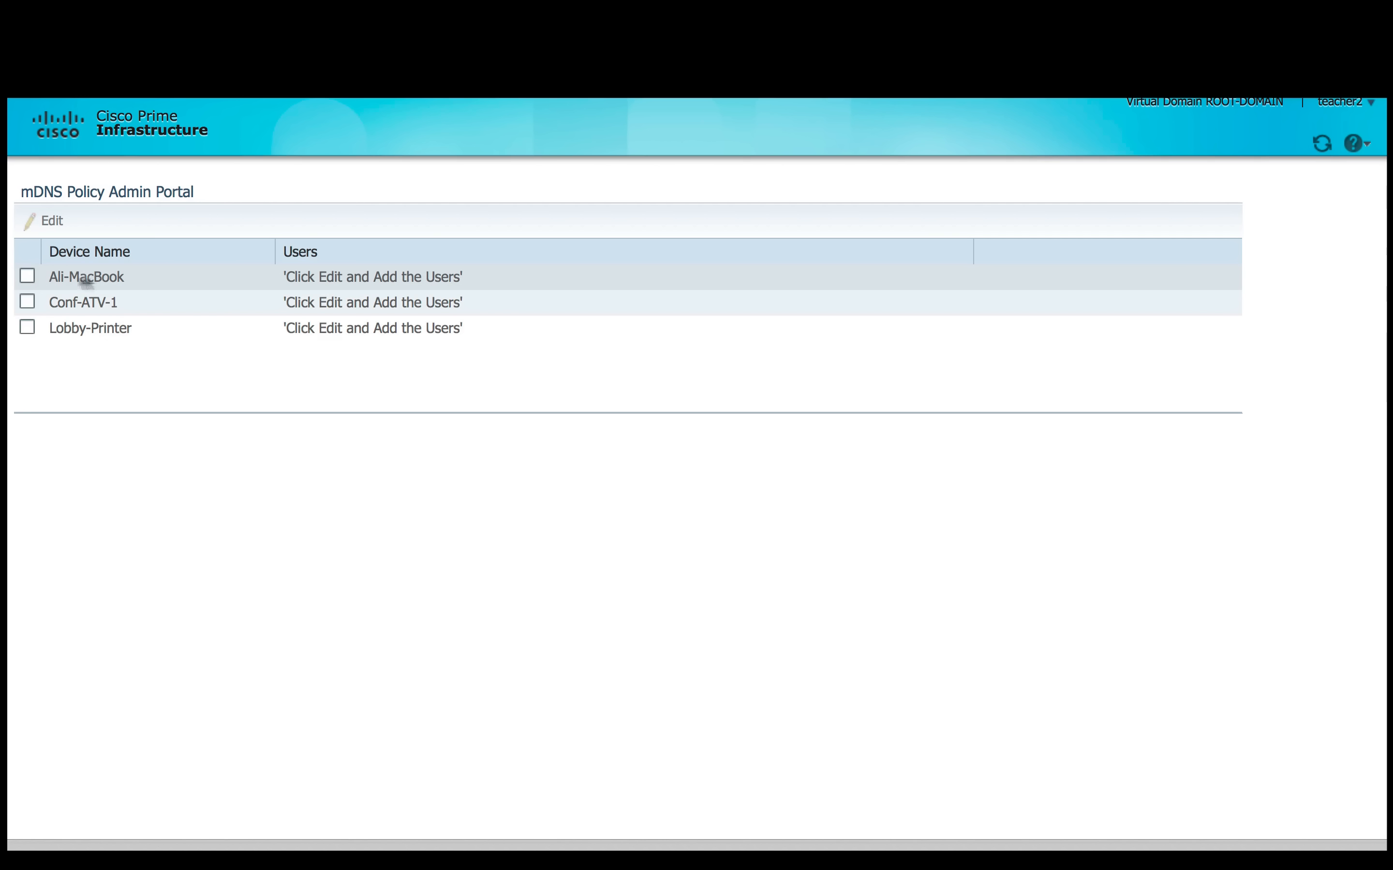
pyautogui.click(27, 277)
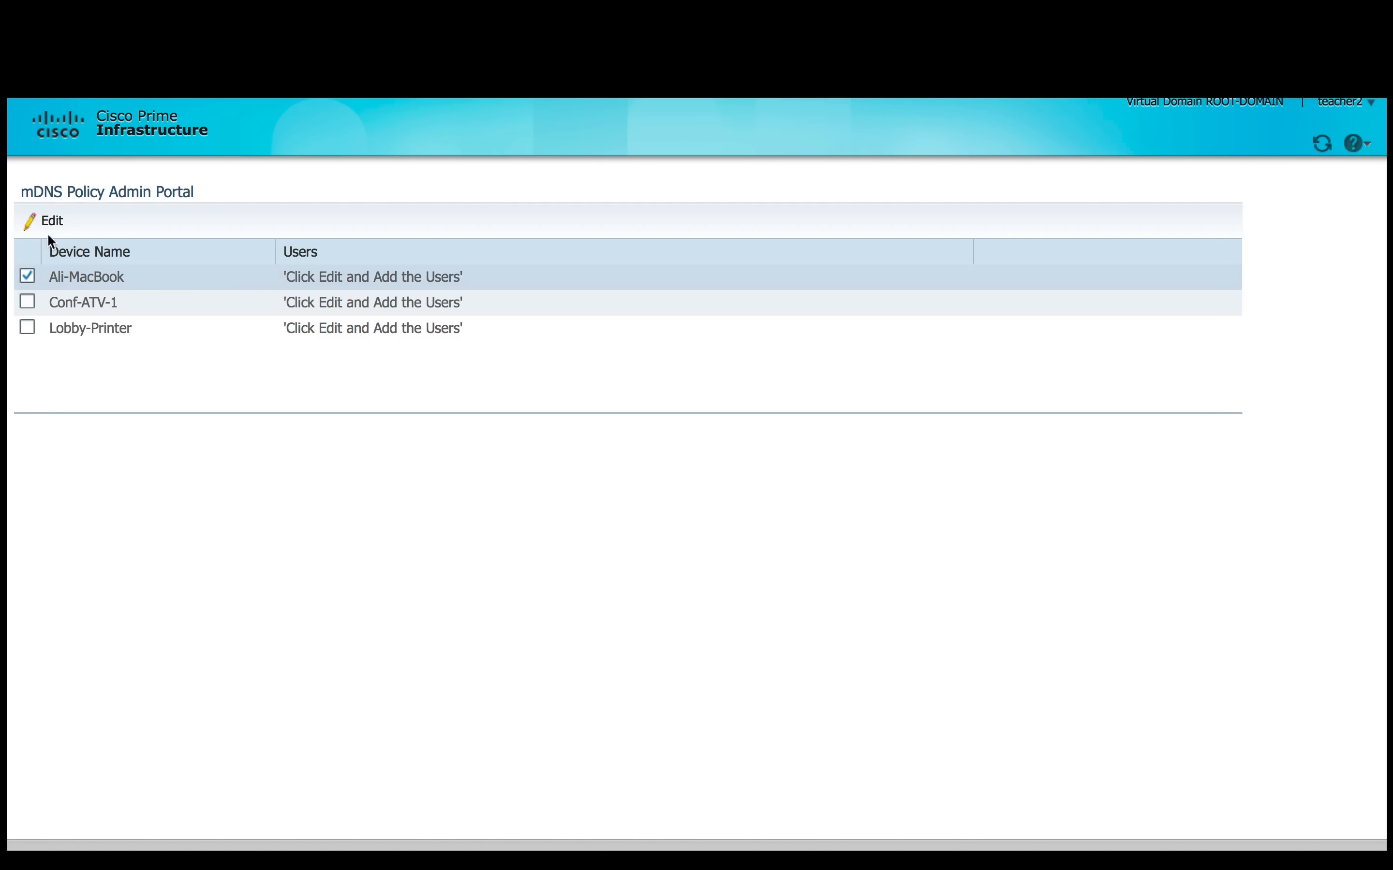
pyautogui.click(51, 220)
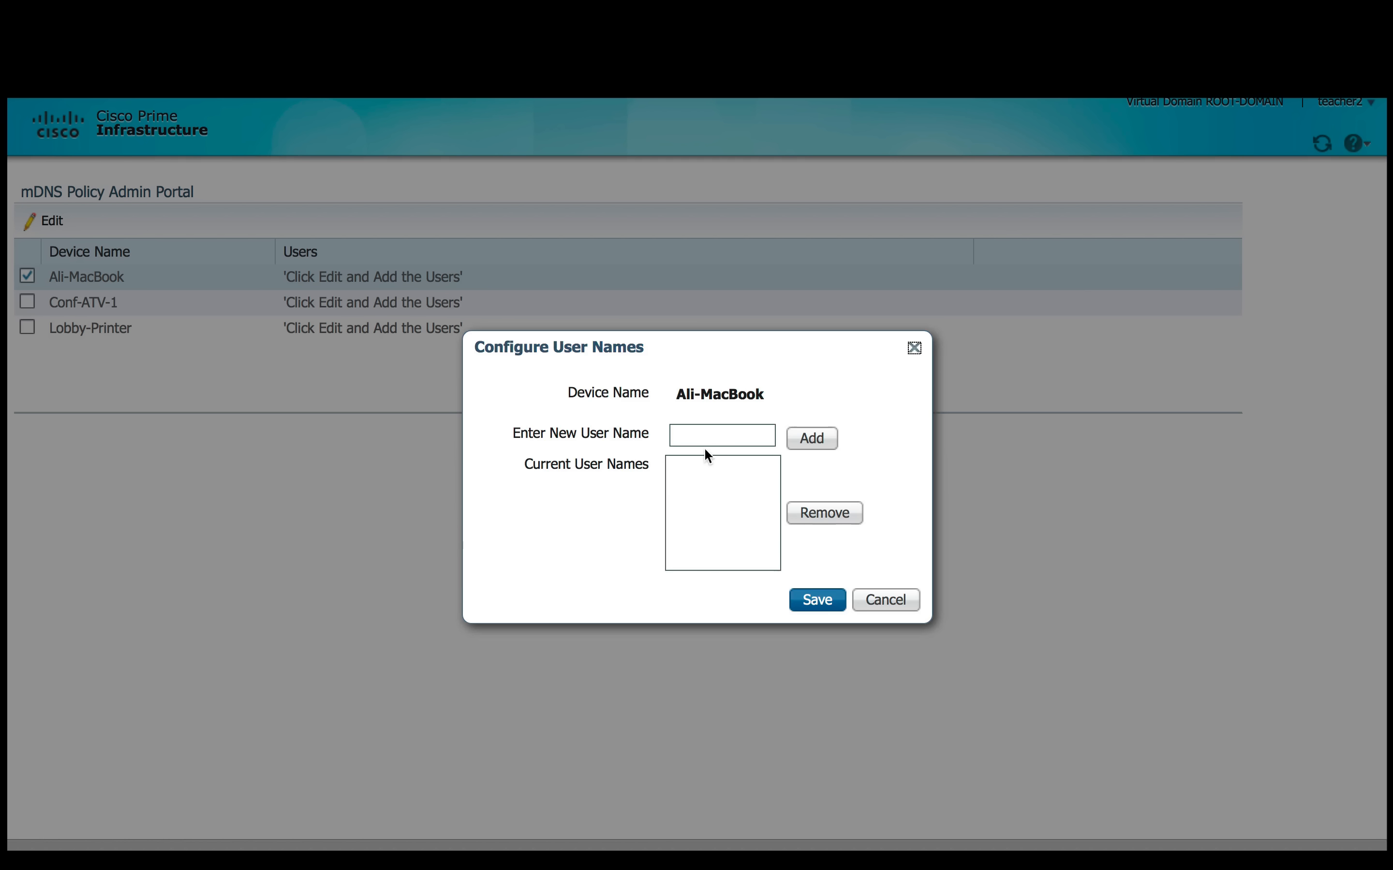
pyautogui.write('stude')
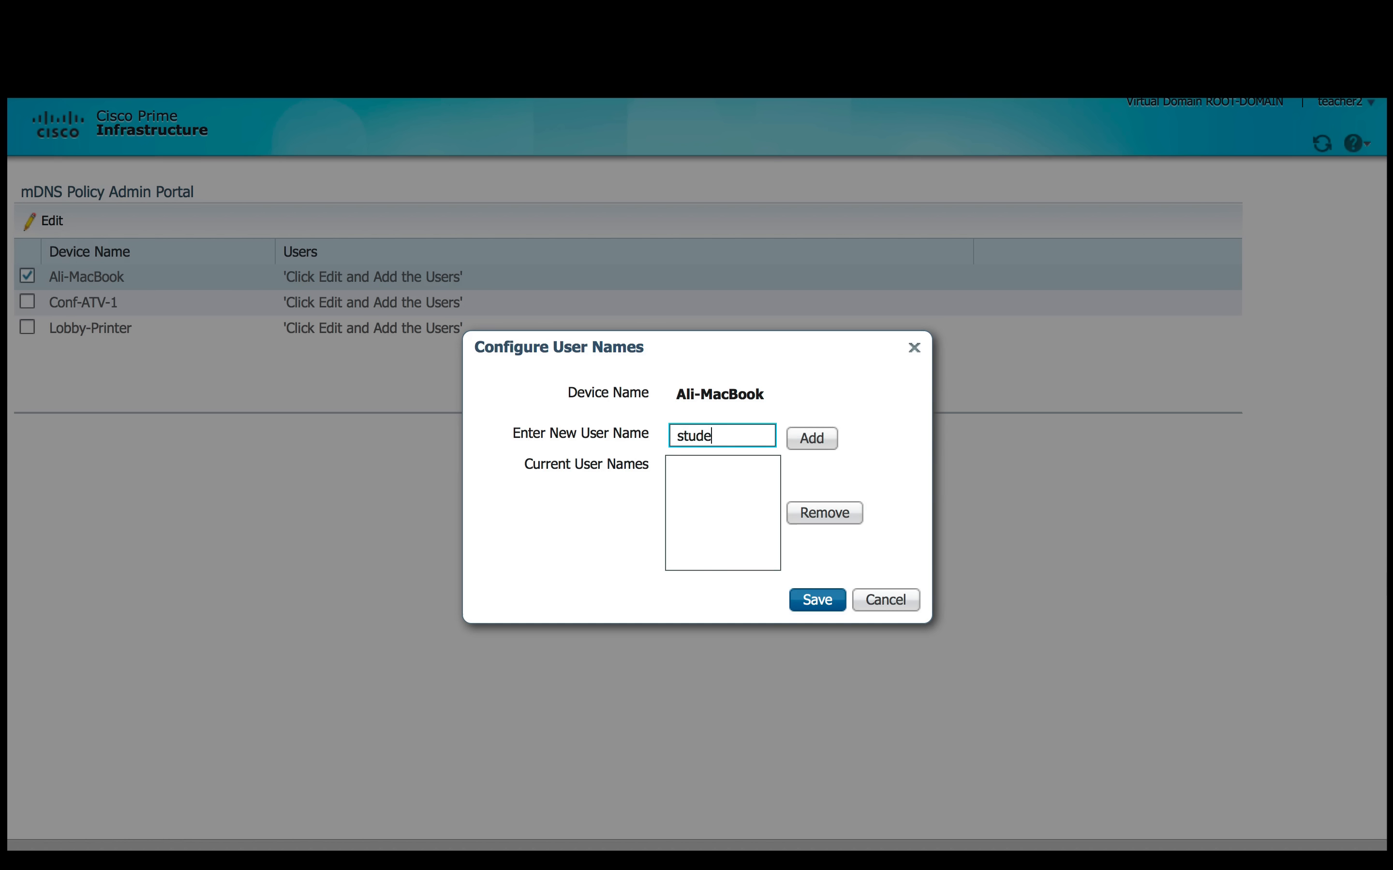
pyautogui.write('nt')
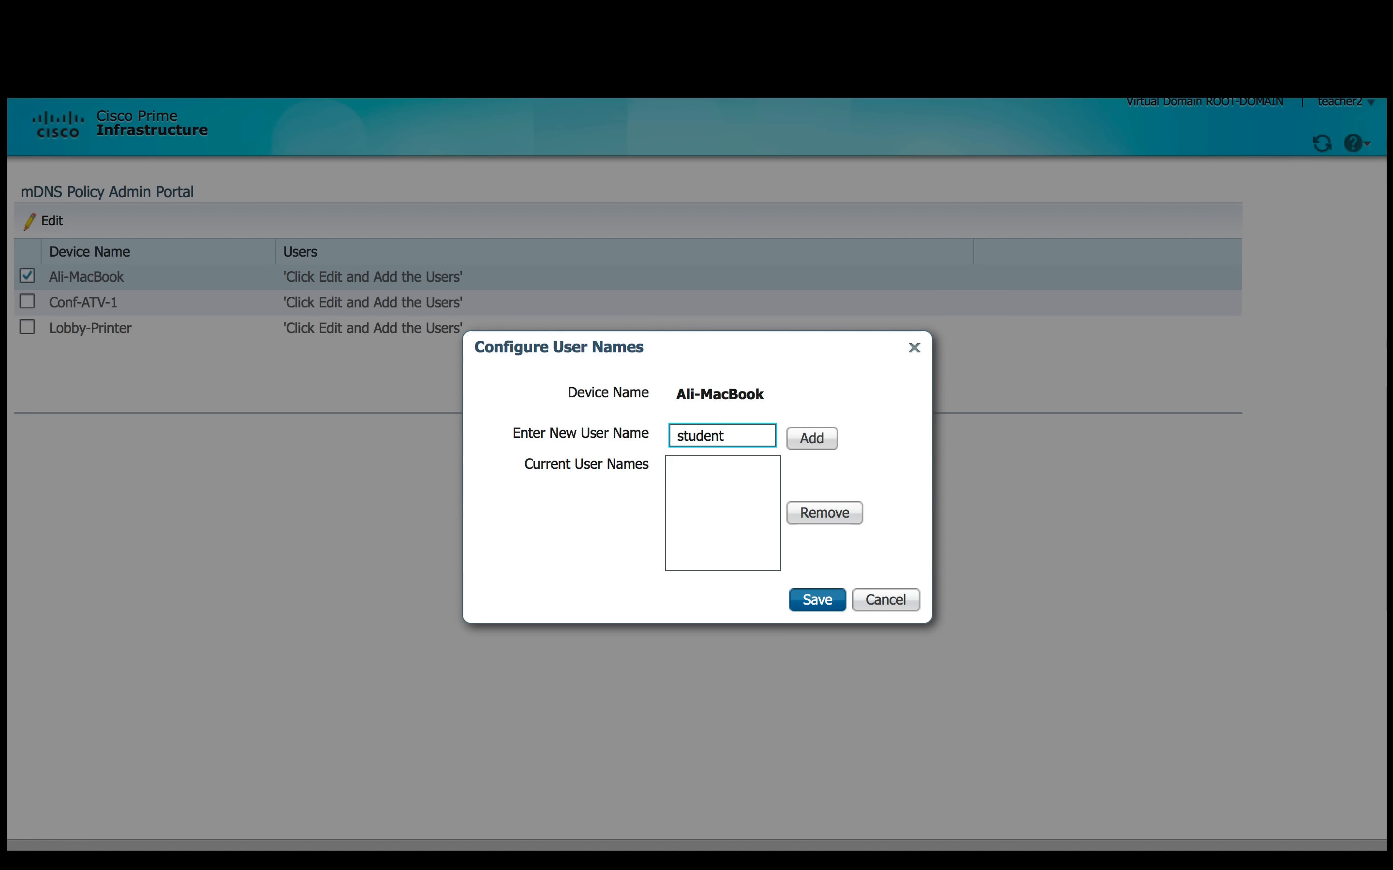
pyautogui.click(811, 438)
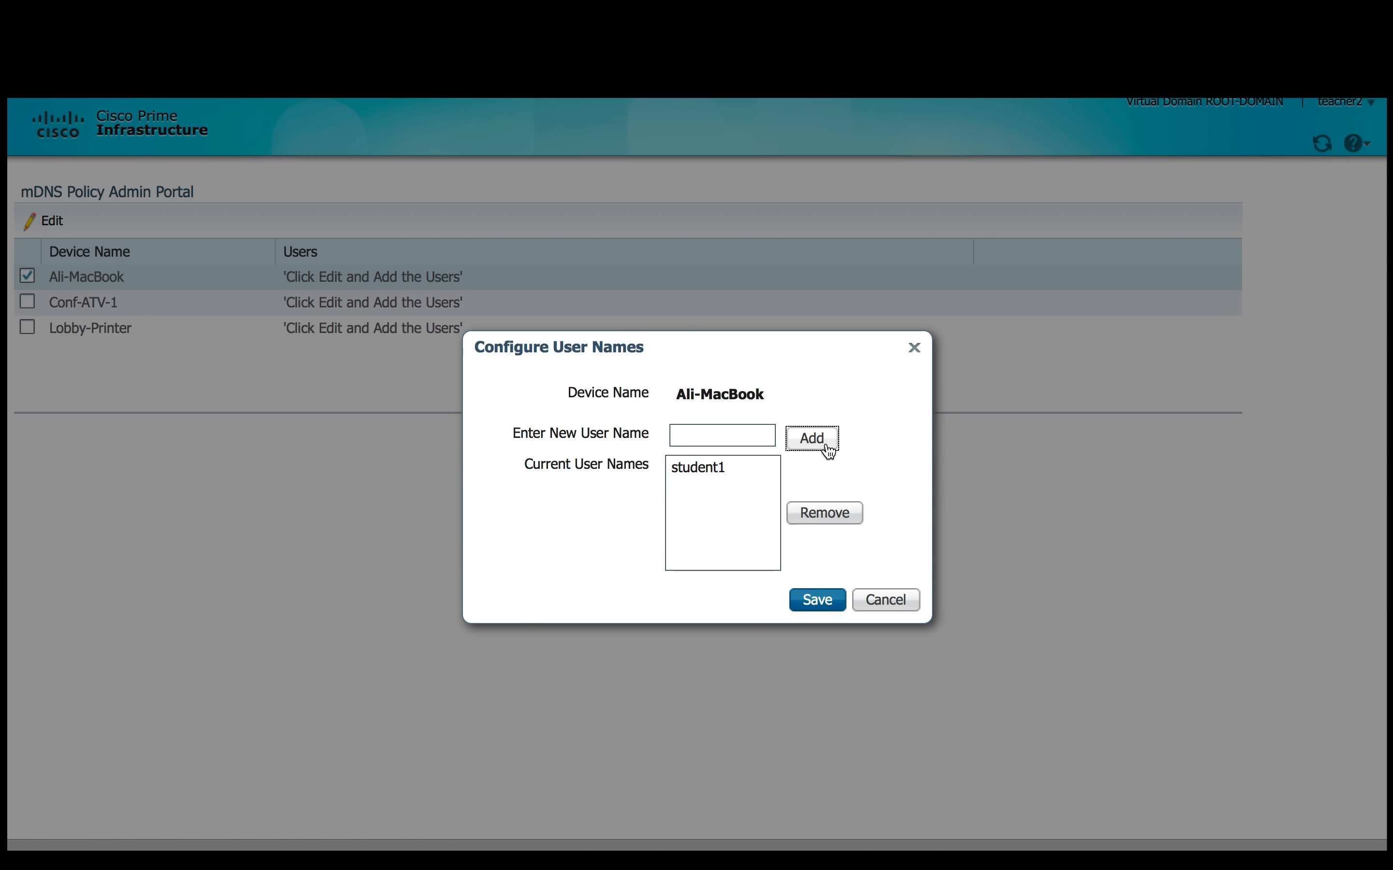
pyautogui.click(816, 600)
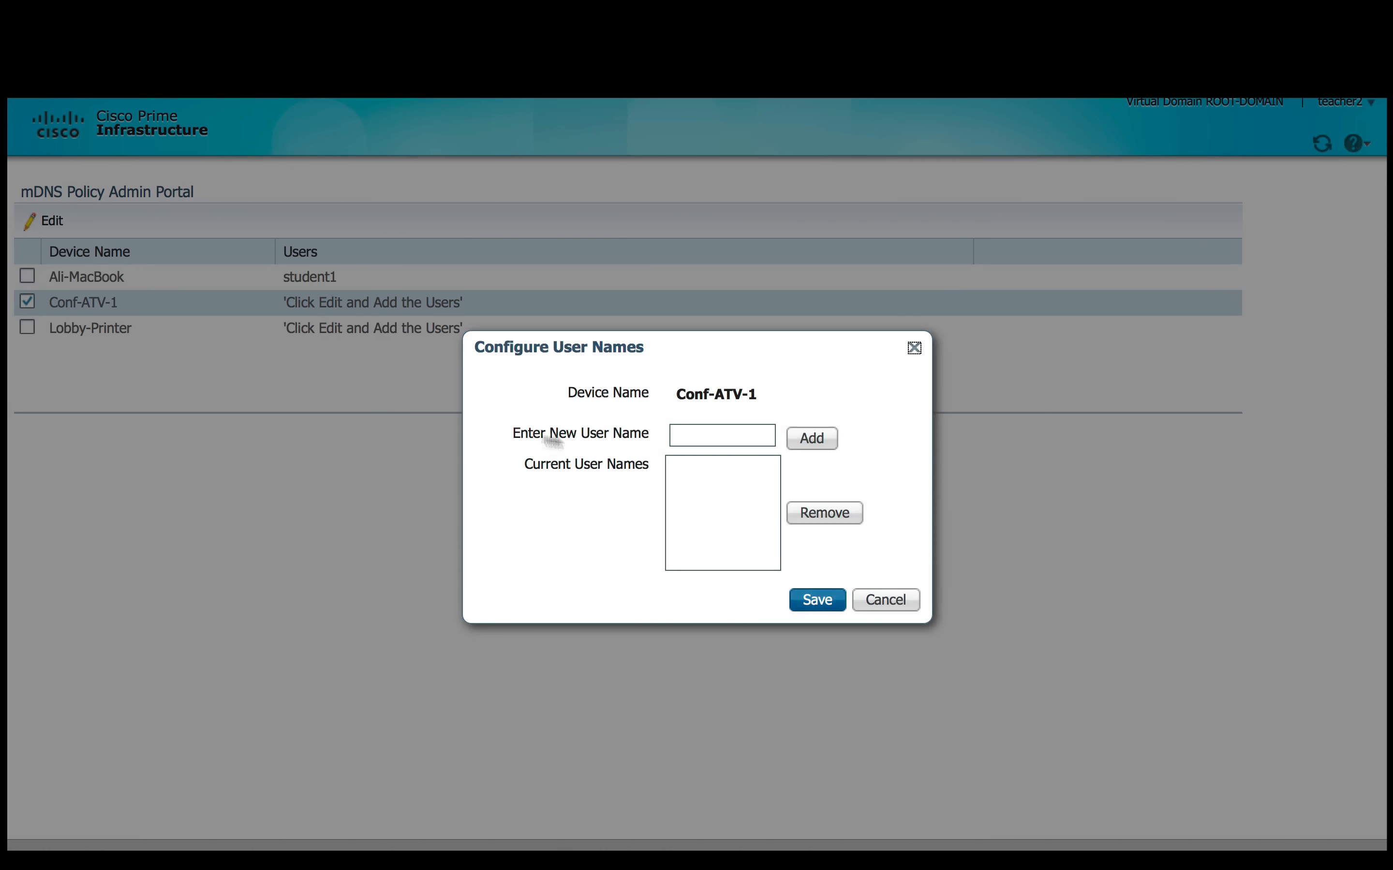
# Add student1 as a user of Conf-ATV-1 as well and save its user list
pyautogui.write('stu')
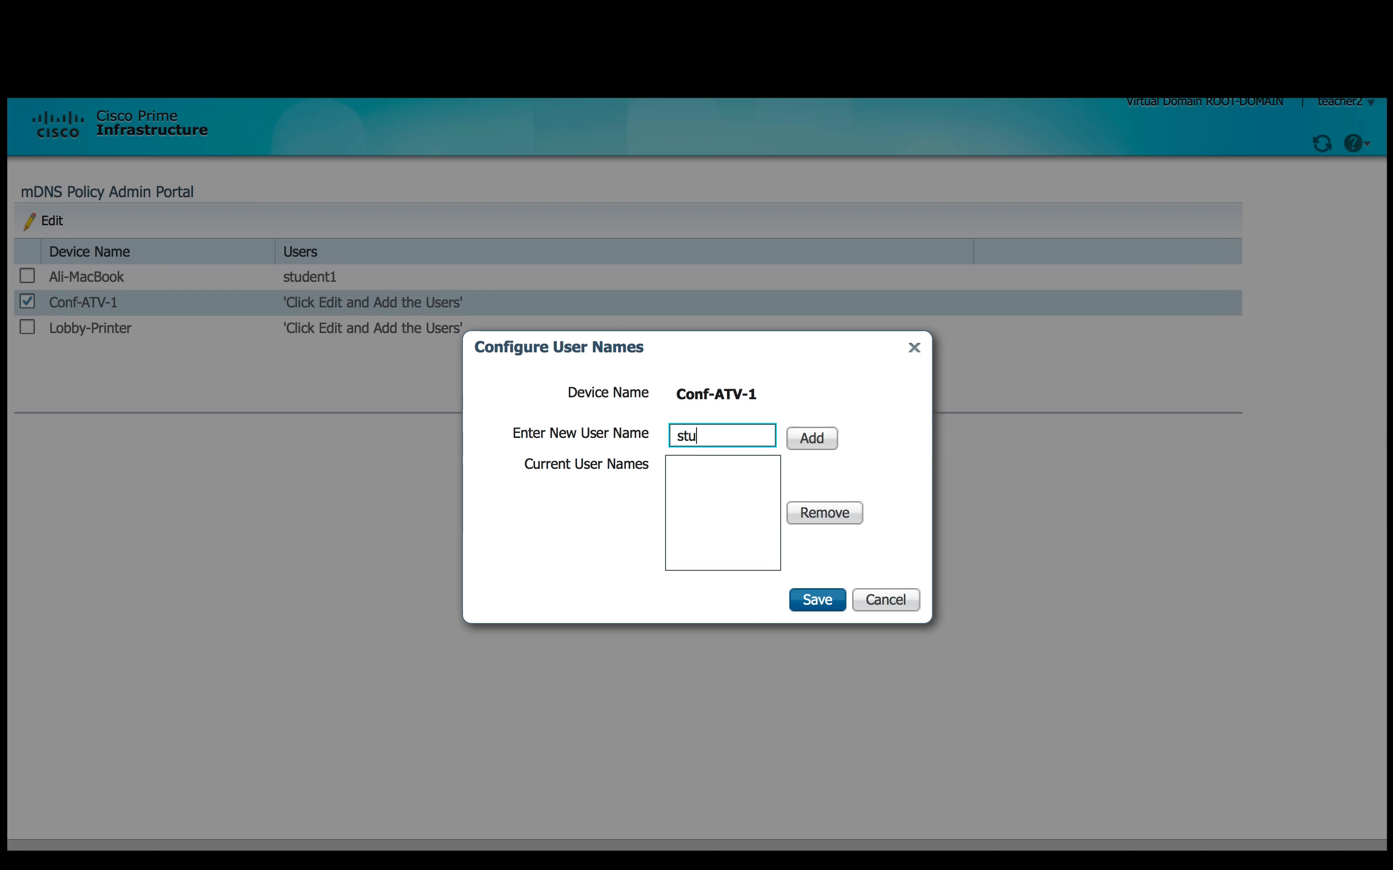
pyautogui.click(810, 438)
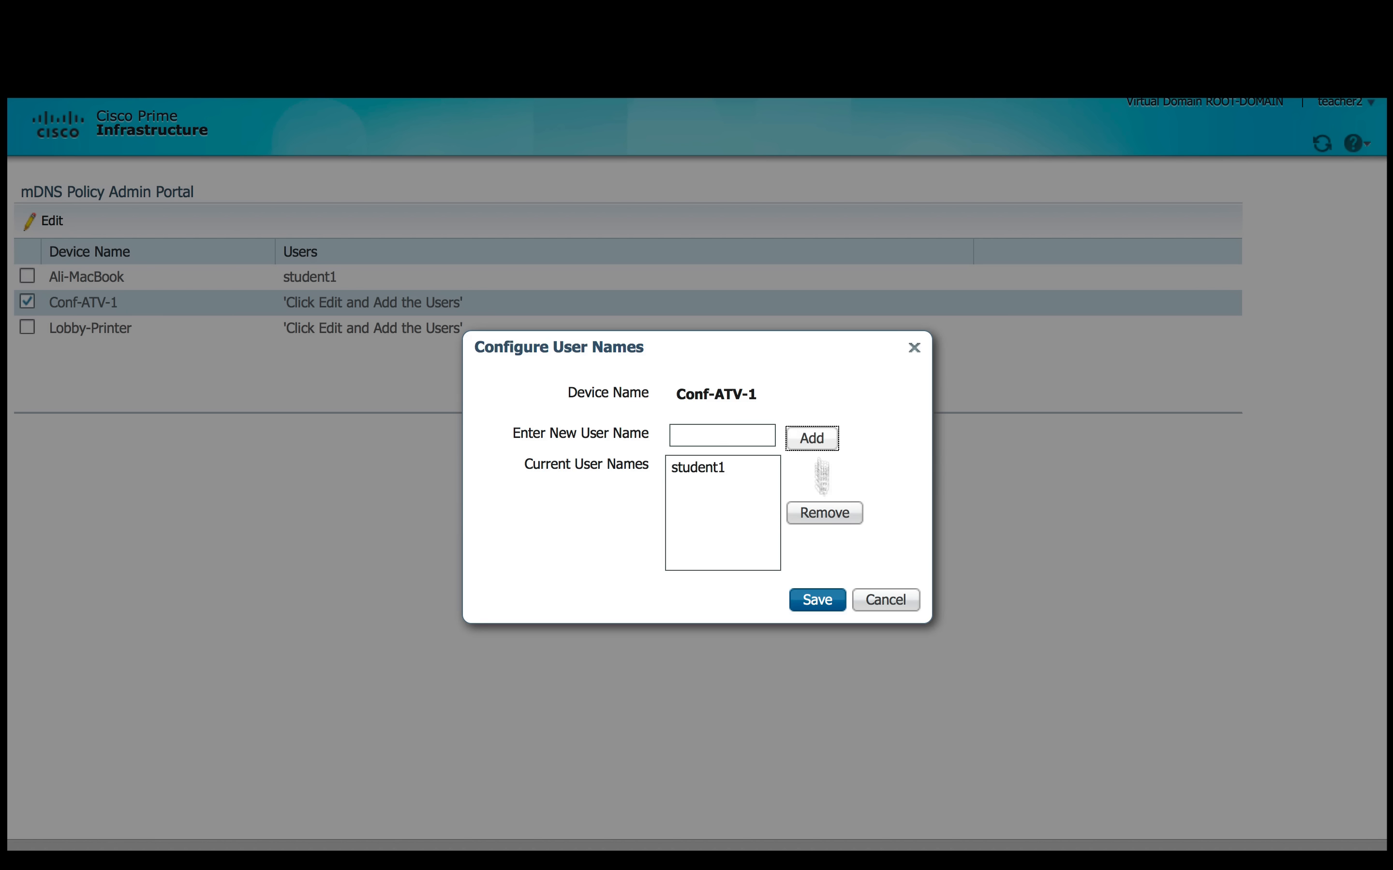
pyautogui.click(815, 599)
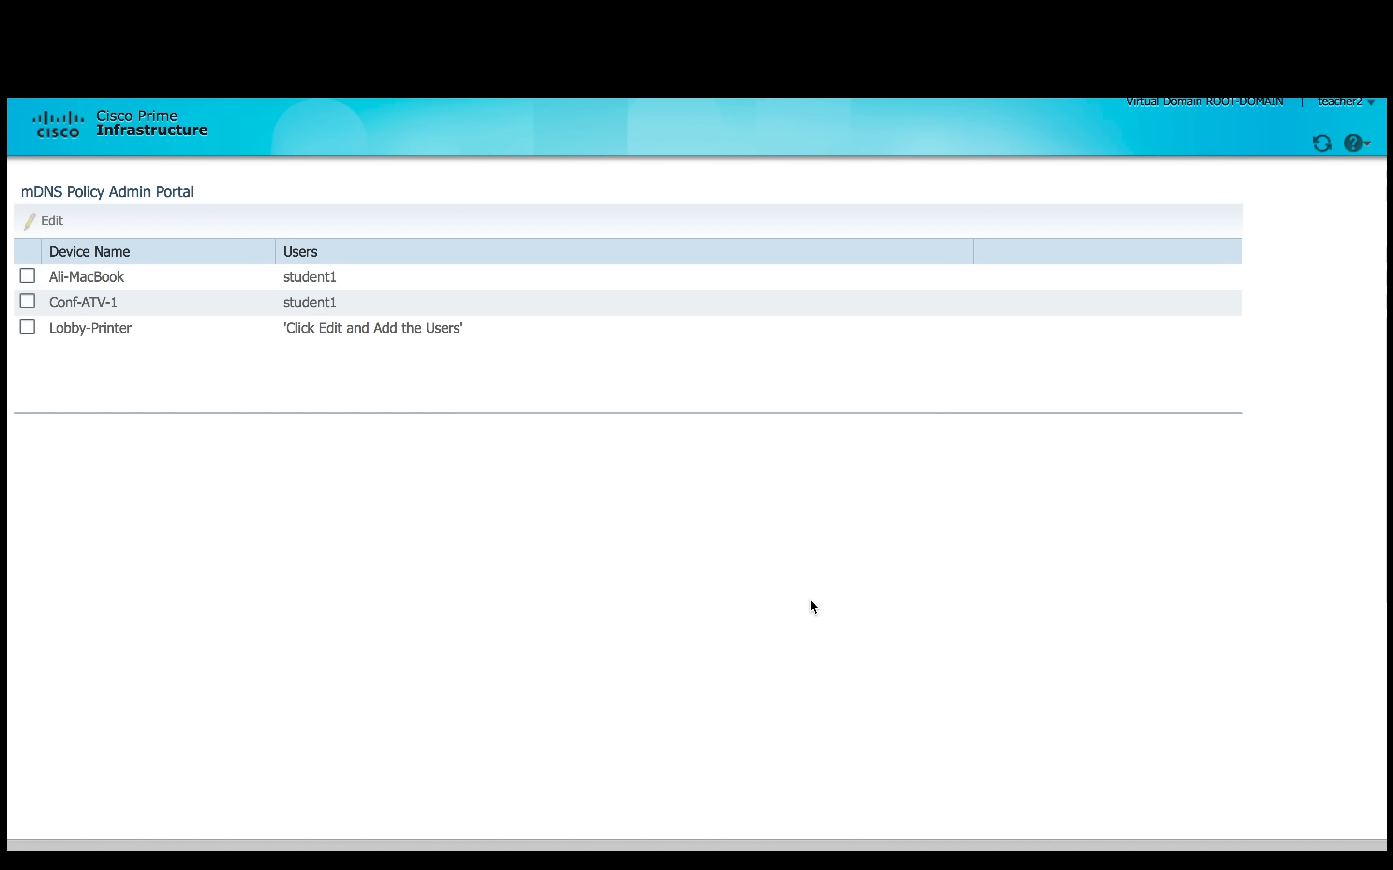
pyautogui.moveTo(520, 543)
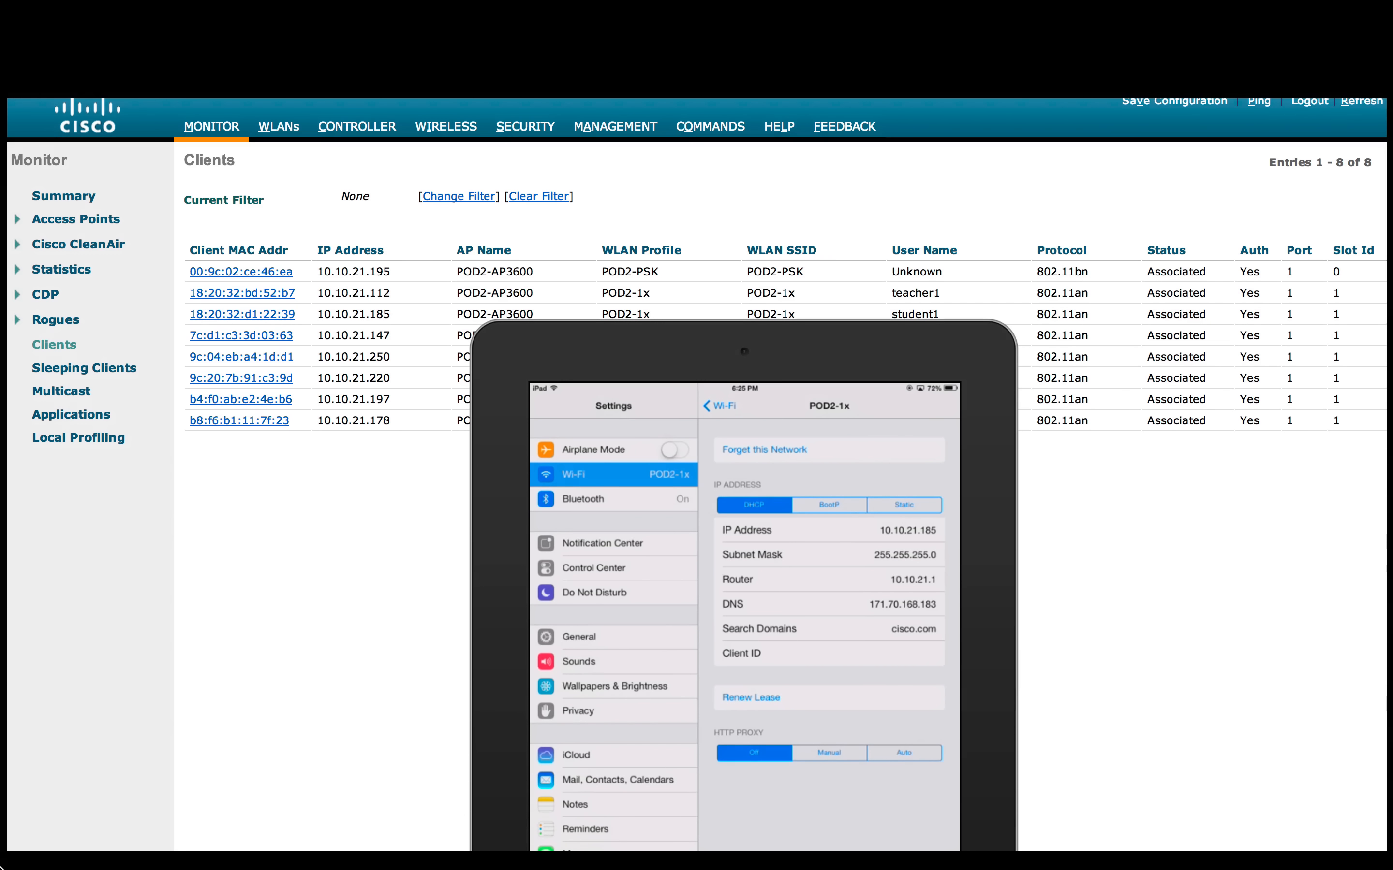
pyautogui.moveTo(595, 528)
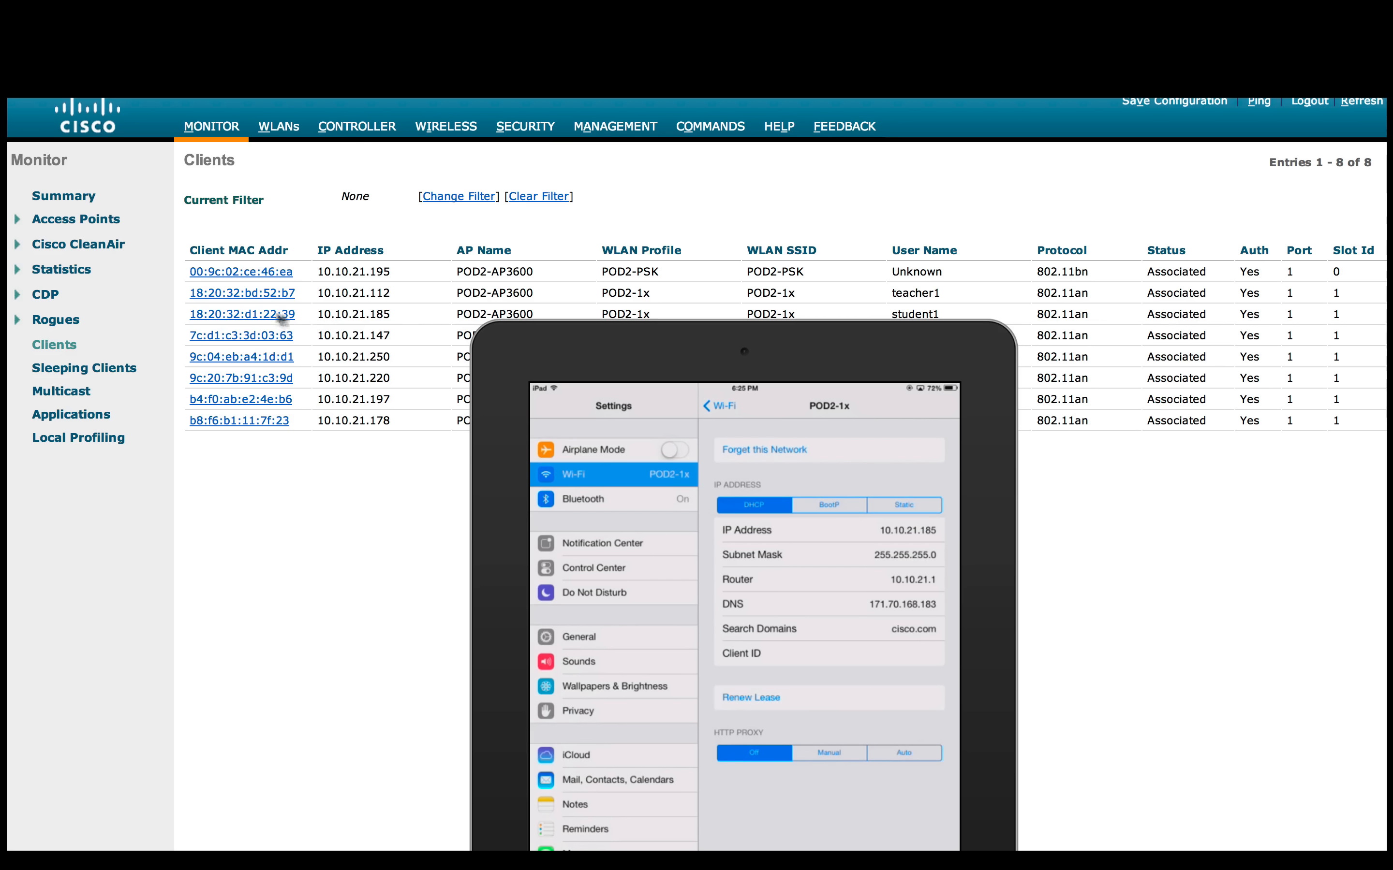
pyautogui.moveTo(923, 320)
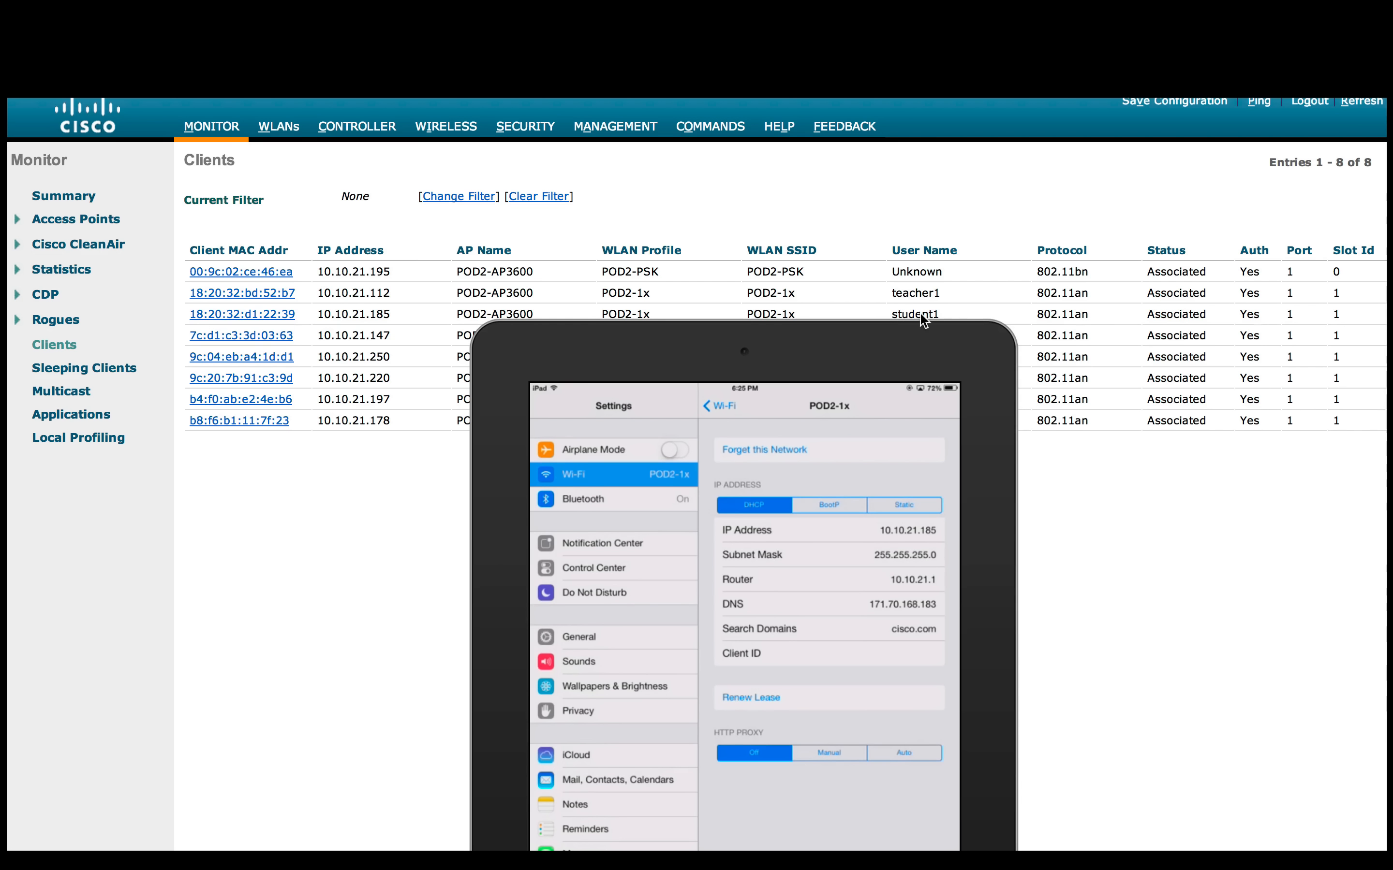
pyautogui.moveTo(1033, 441)
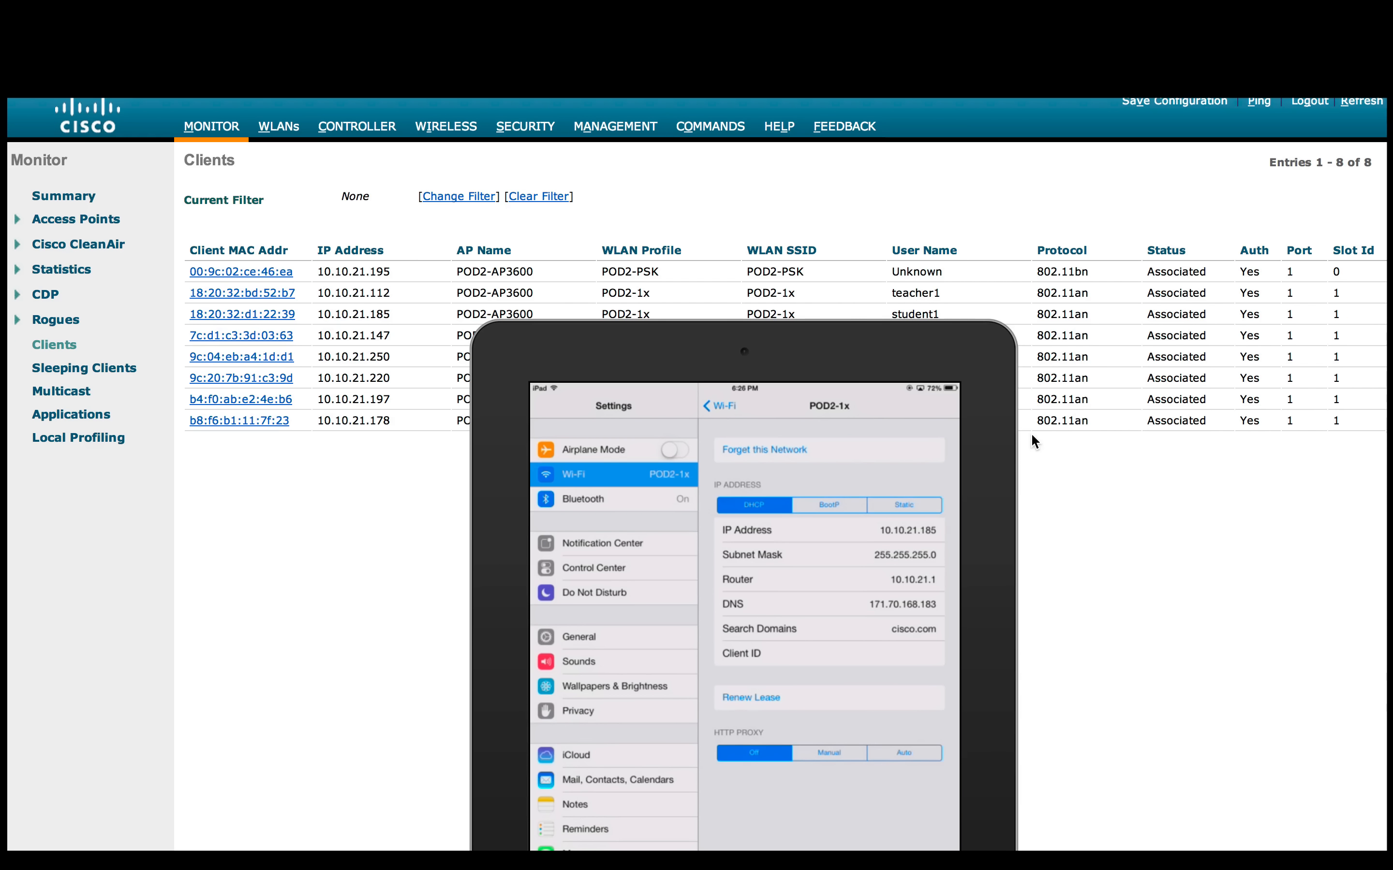
pyautogui.moveTo(893, 353)
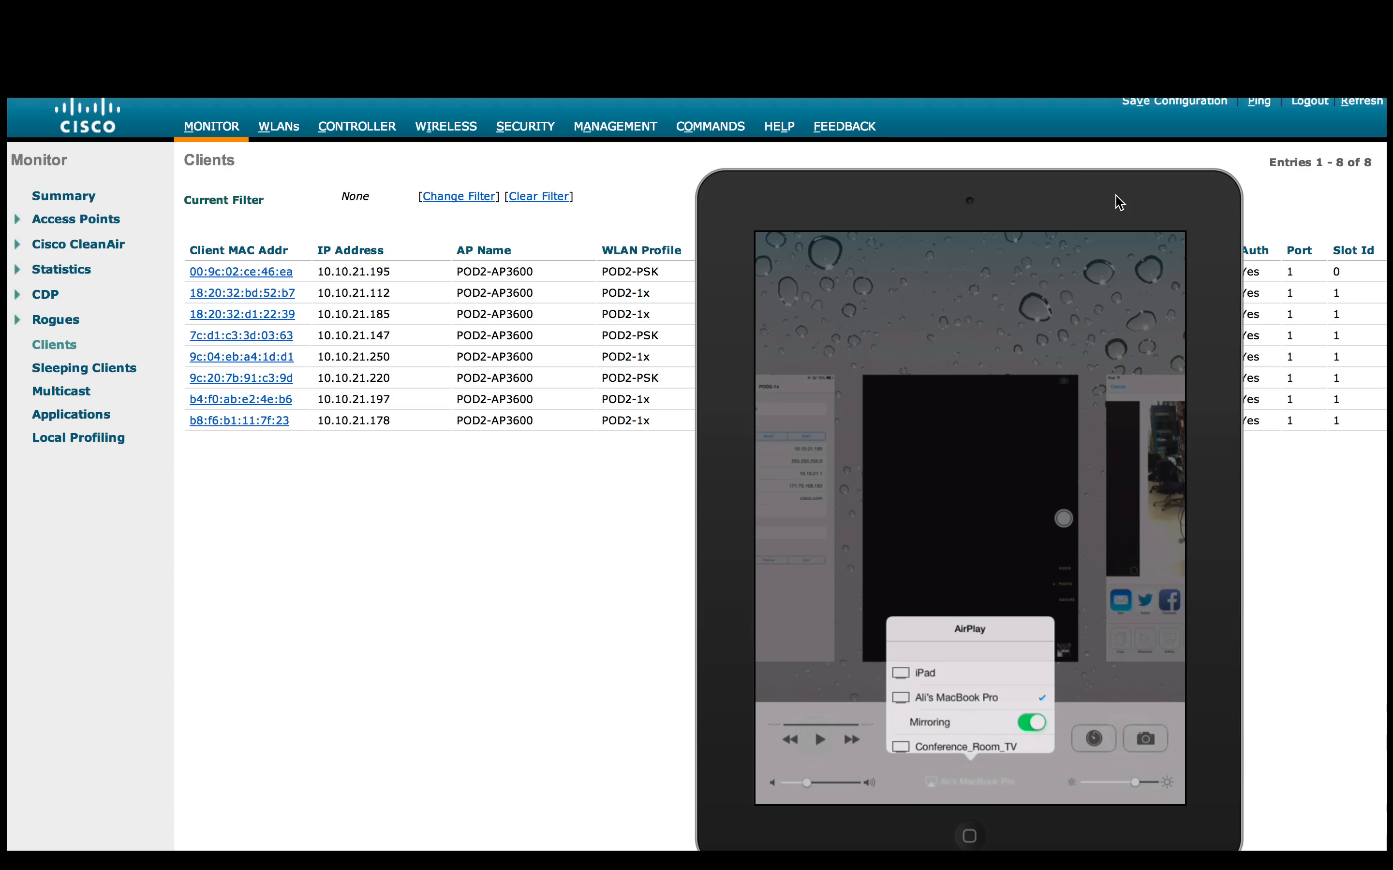
pyautogui.moveTo(981, 651)
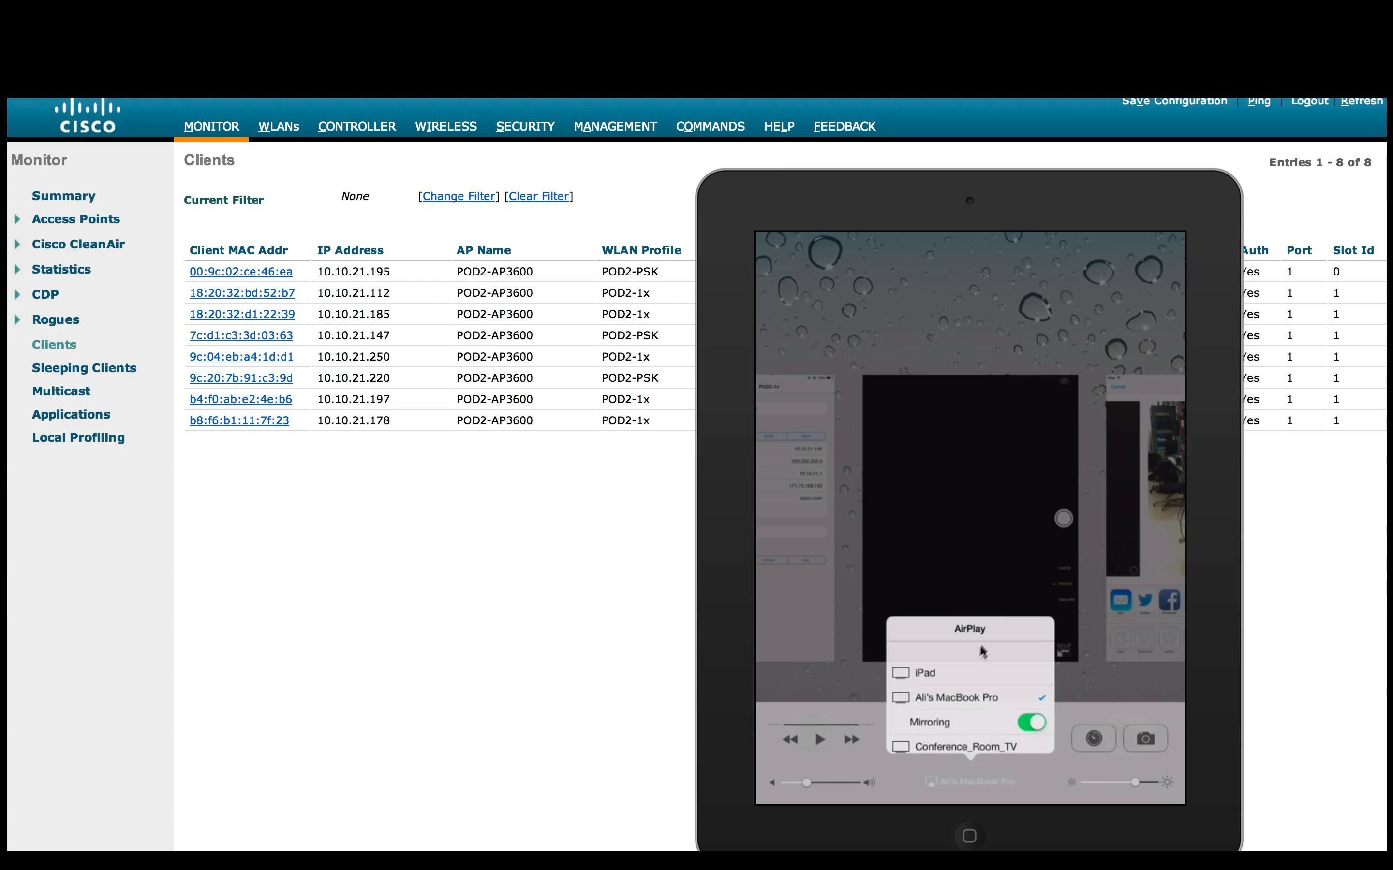
pyautogui.moveTo(941, 761)
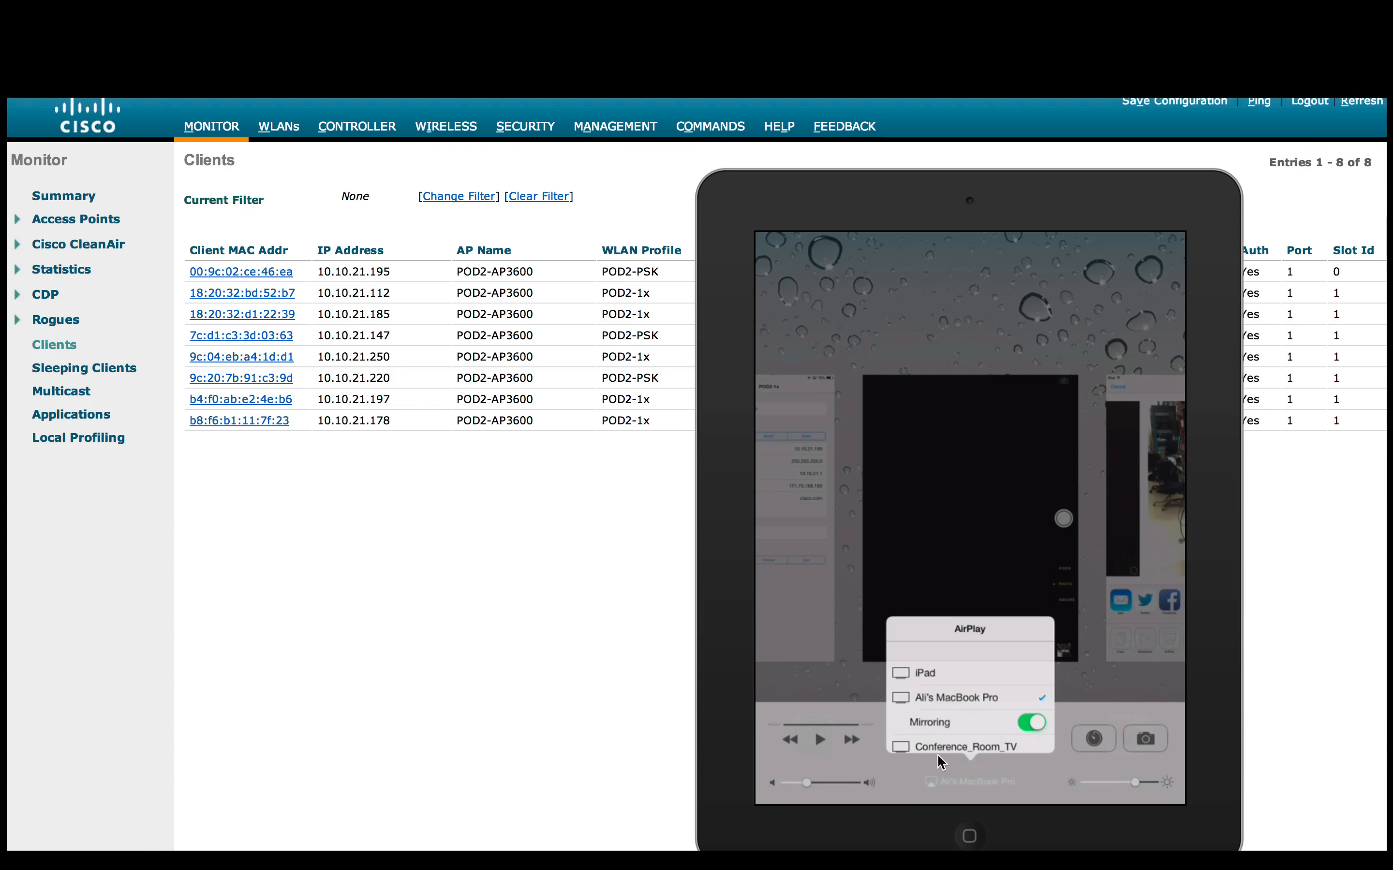
pyautogui.moveTo(956, 749)
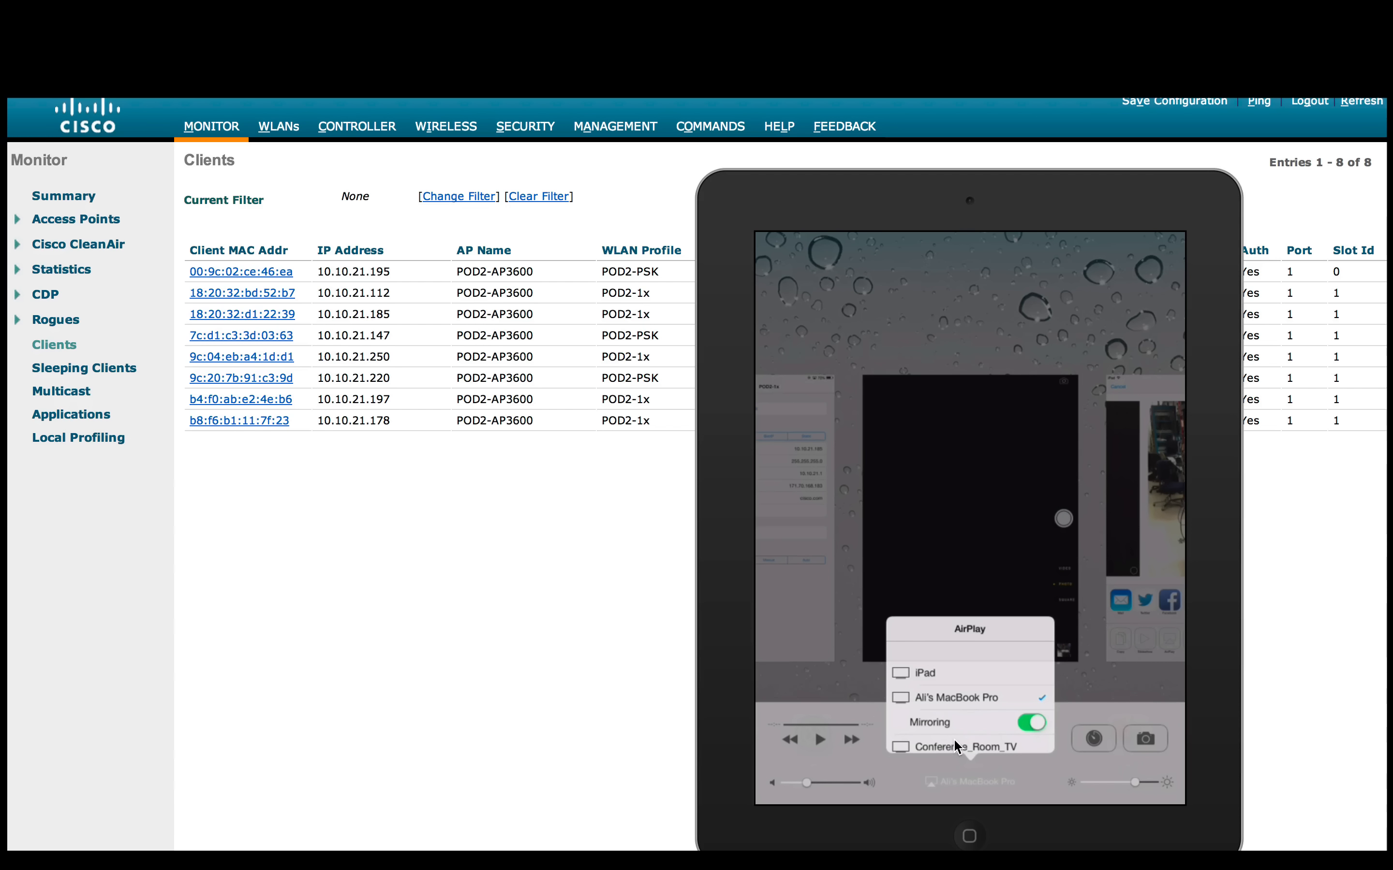
pyautogui.moveTo(1267, 705)
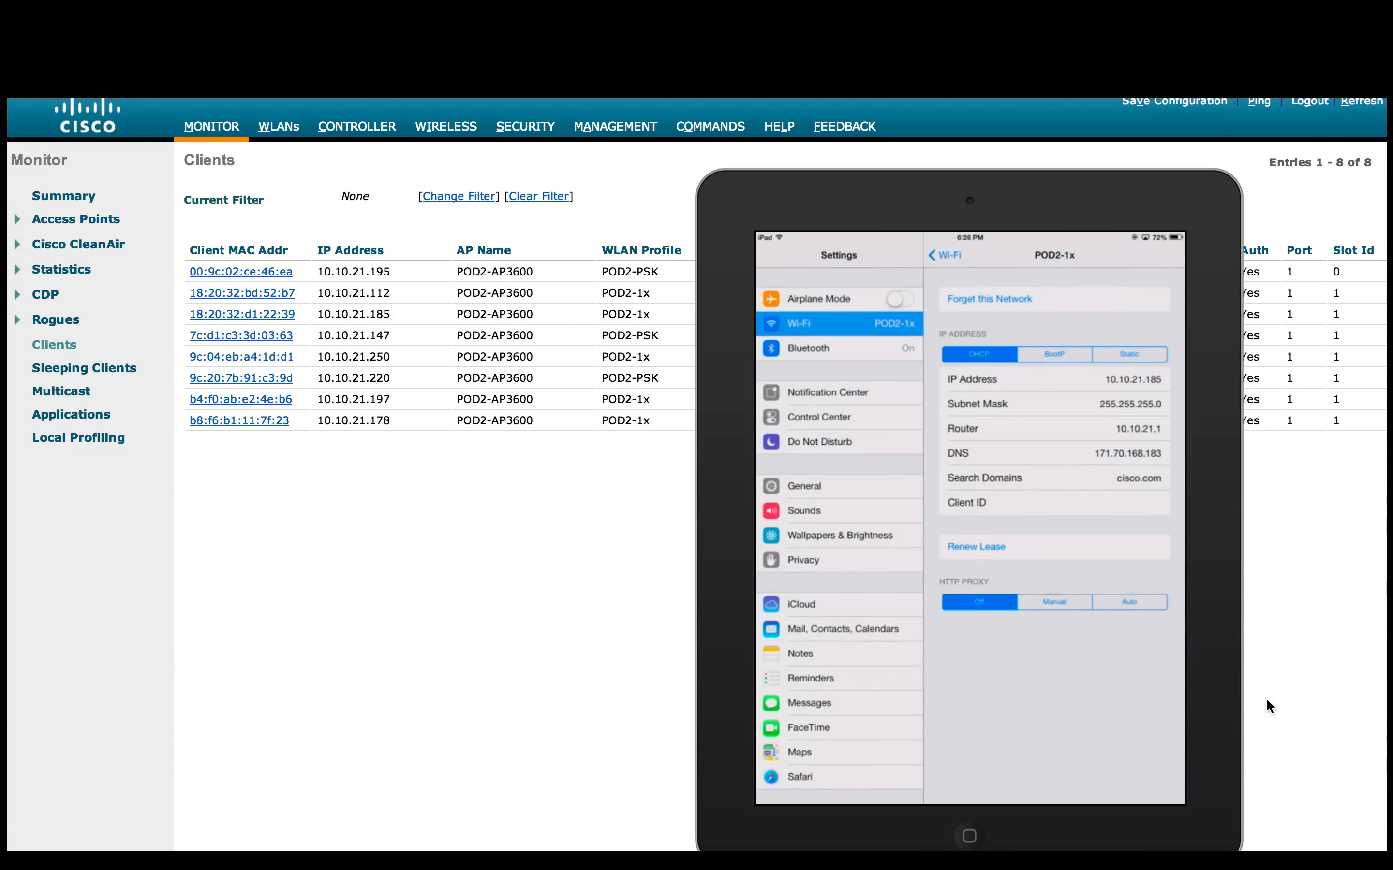
pyautogui.click(968, 835)
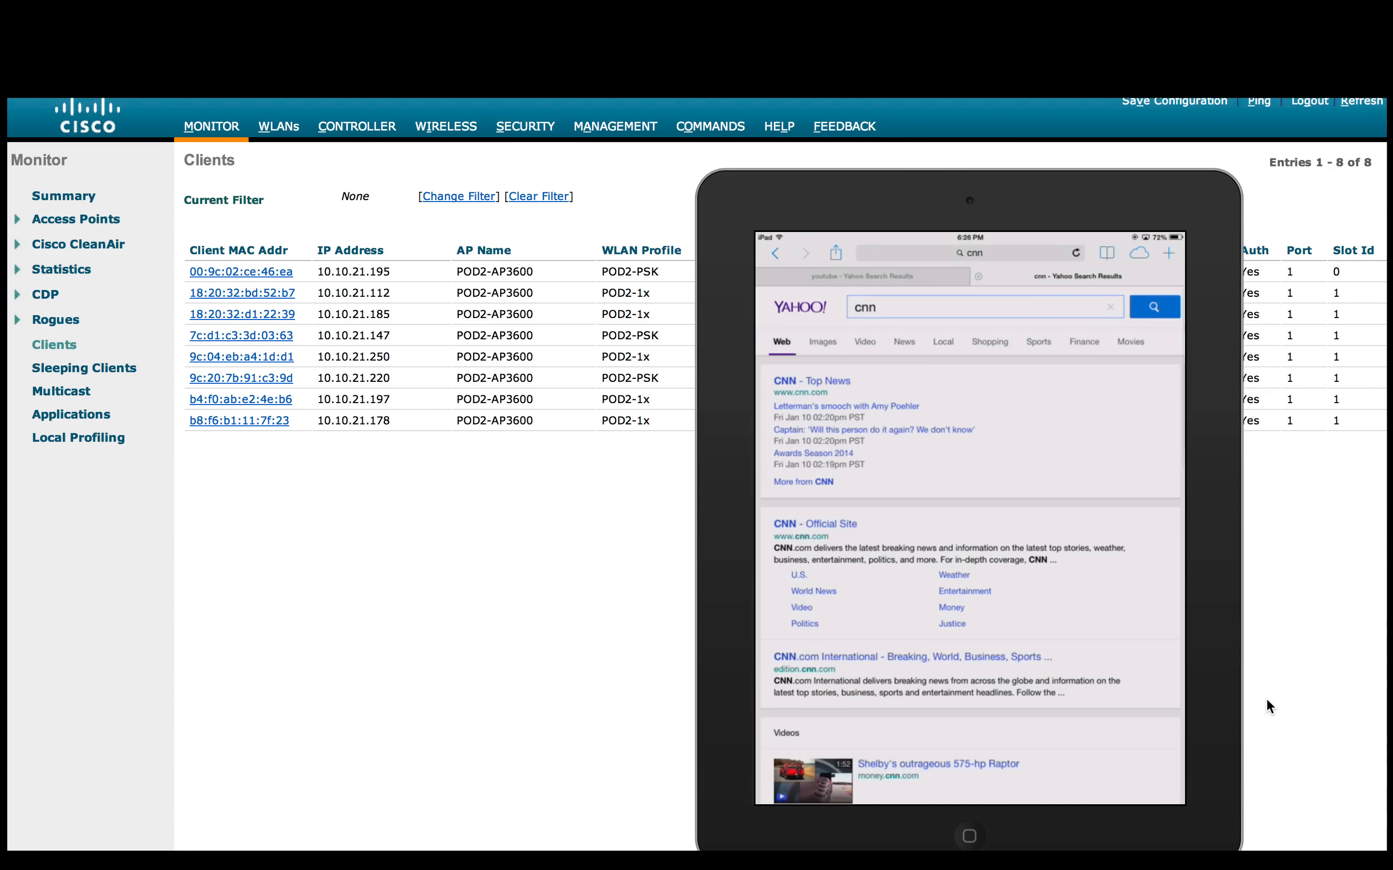
pyautogui.click(833, 253)
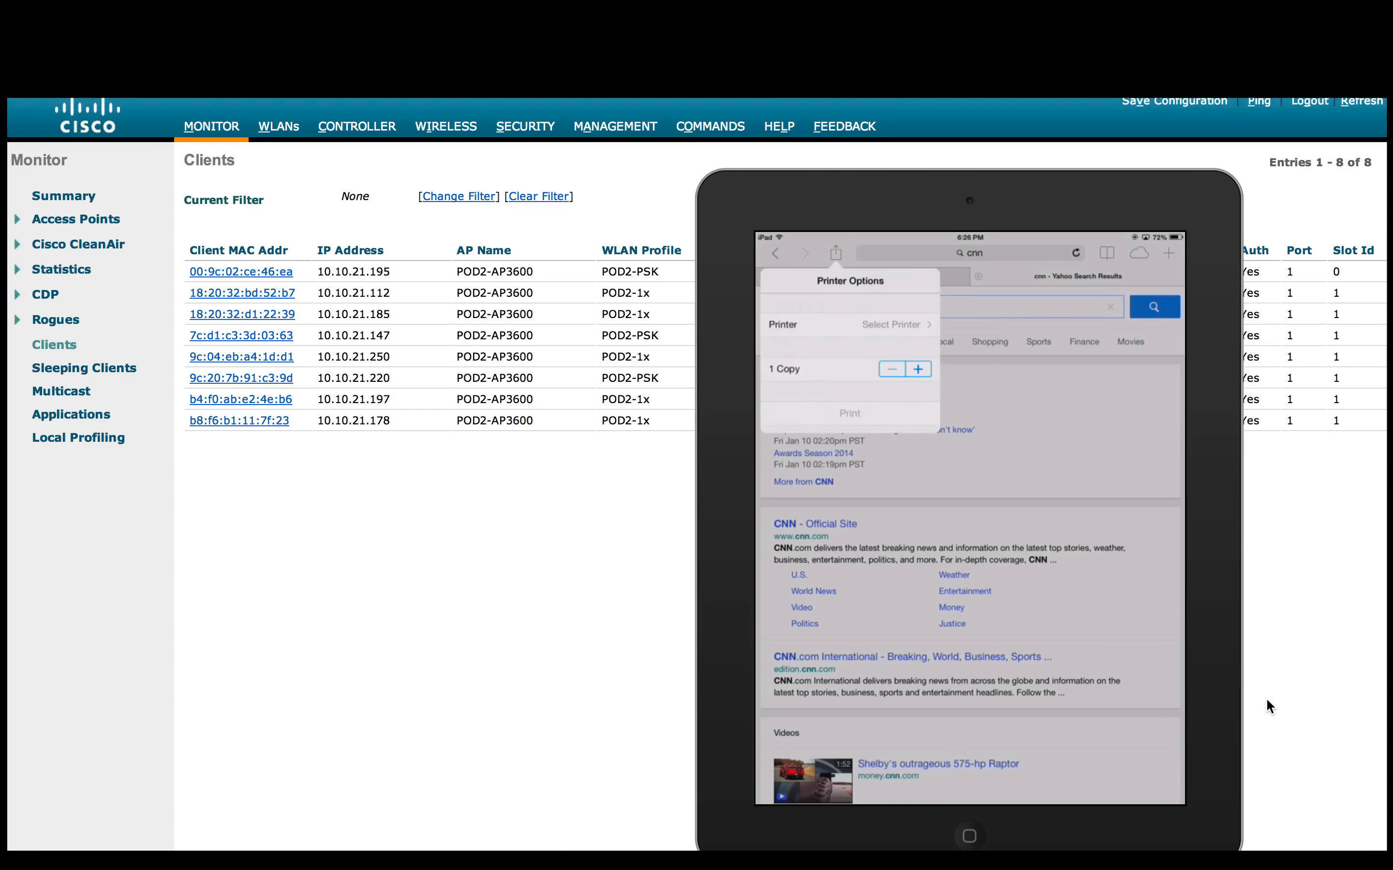
pyautogui.click(882, 324)
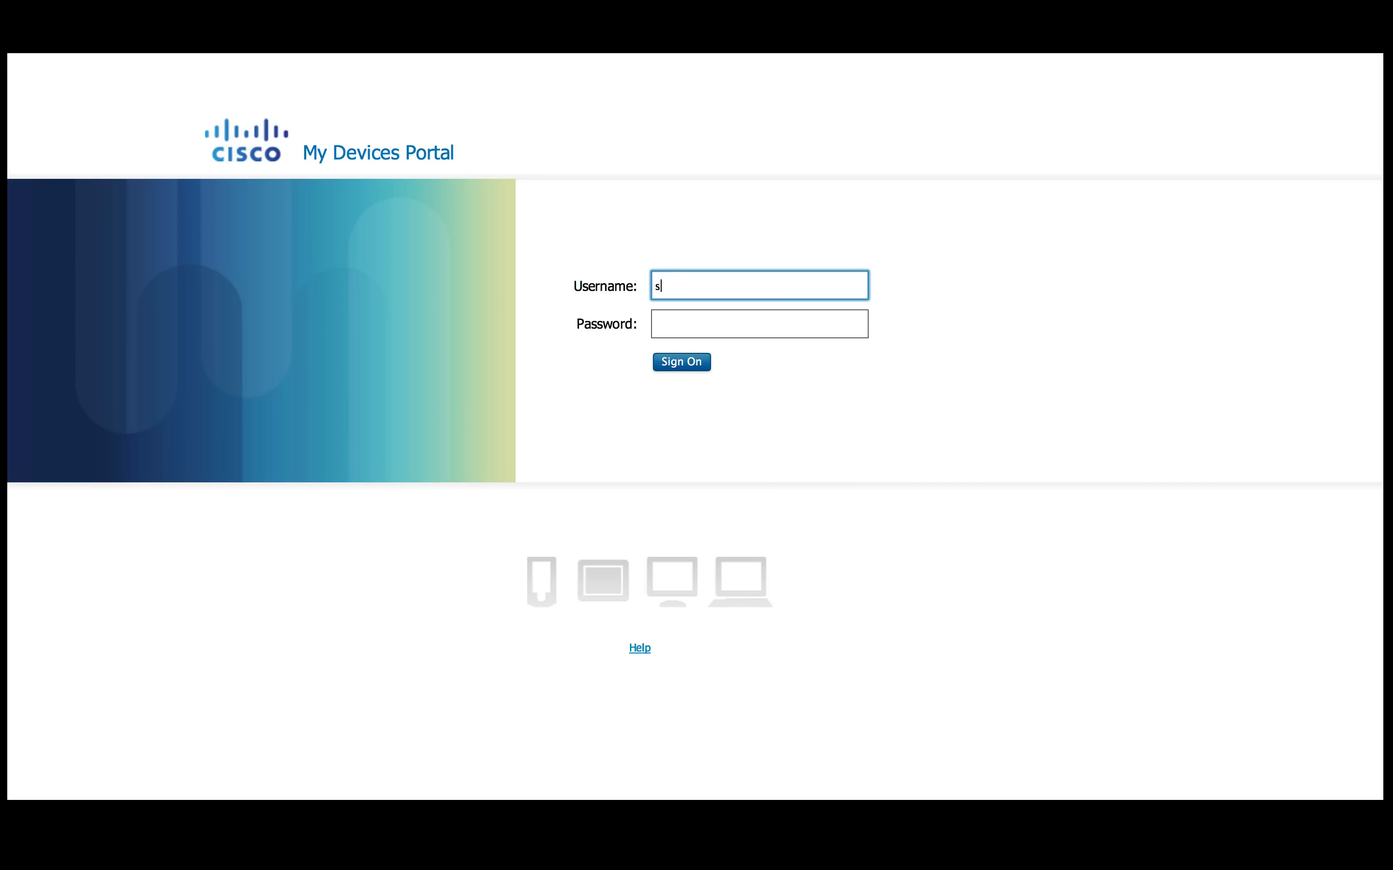
# Sign on as student1, landing on the Manage Devices page with no devices registered
pyautogui.write('tudent1')
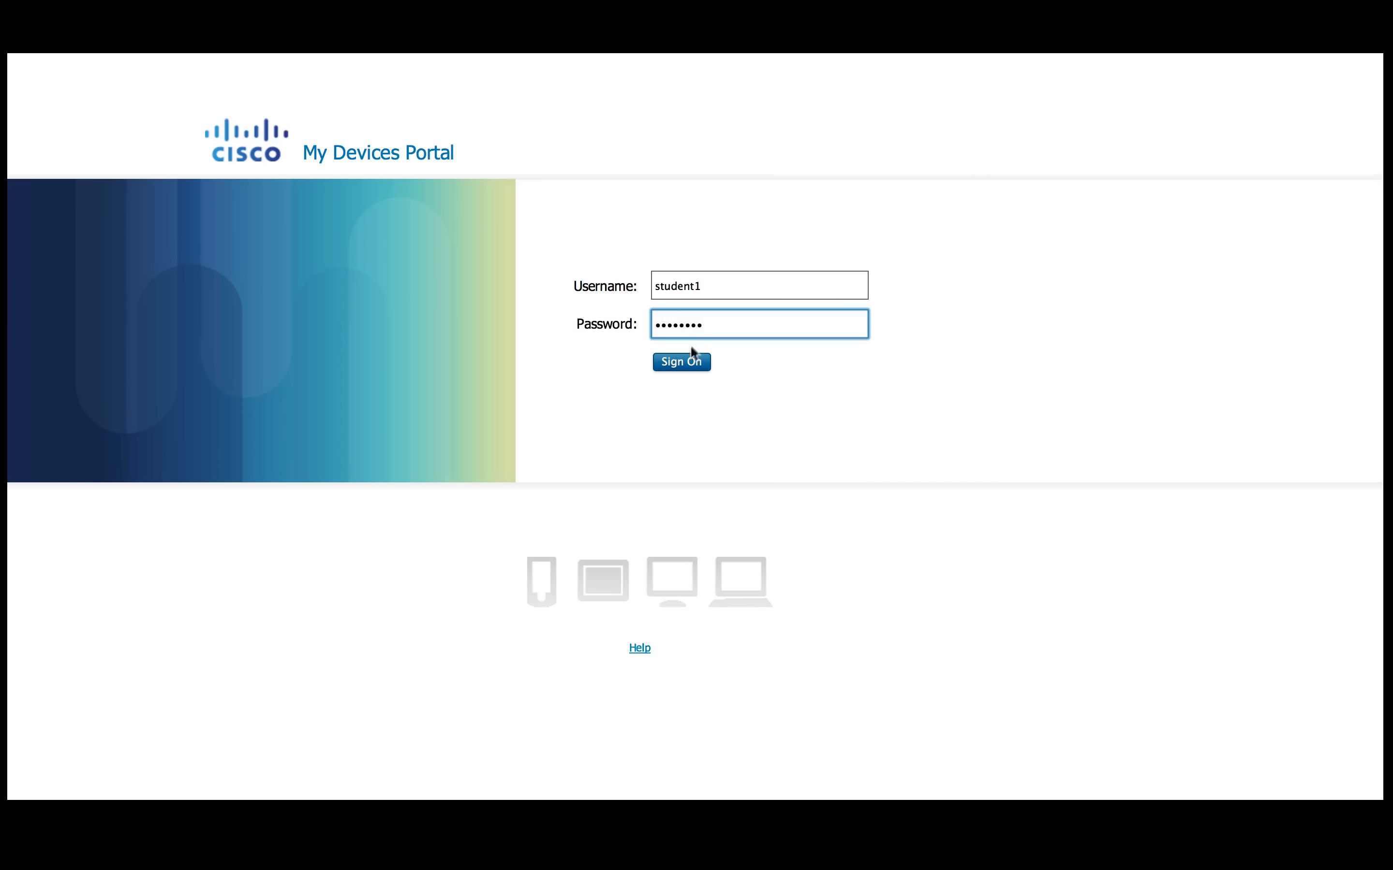
pyautogui.click(680, 361)
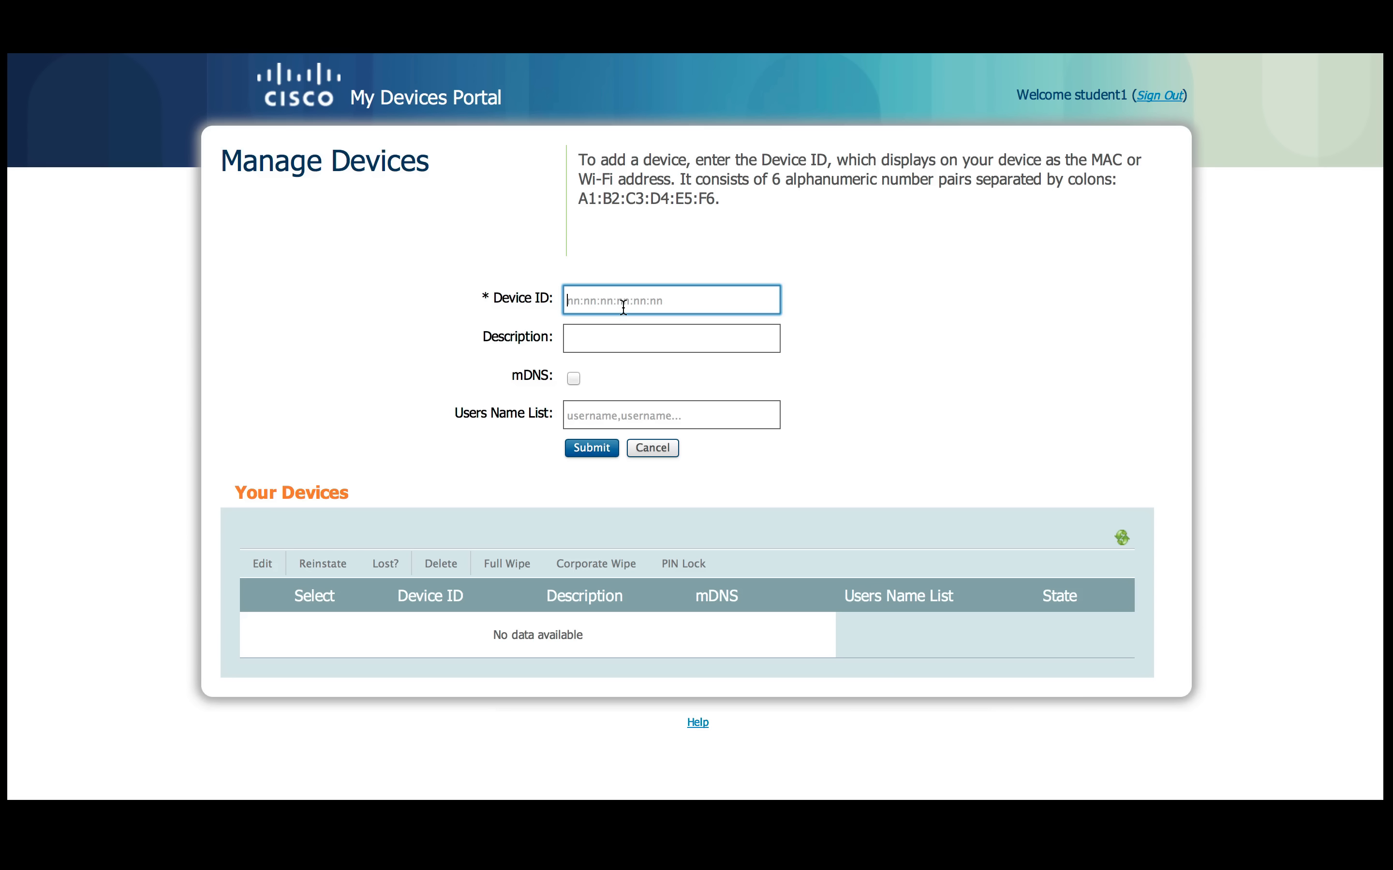
# Submit device 7c:d1:c3:3d:03:63 as 'Ali-ATV' with mDNS enabled and users student1,student2
pyautogui.write('7c:d1:c3:3d:03:63')
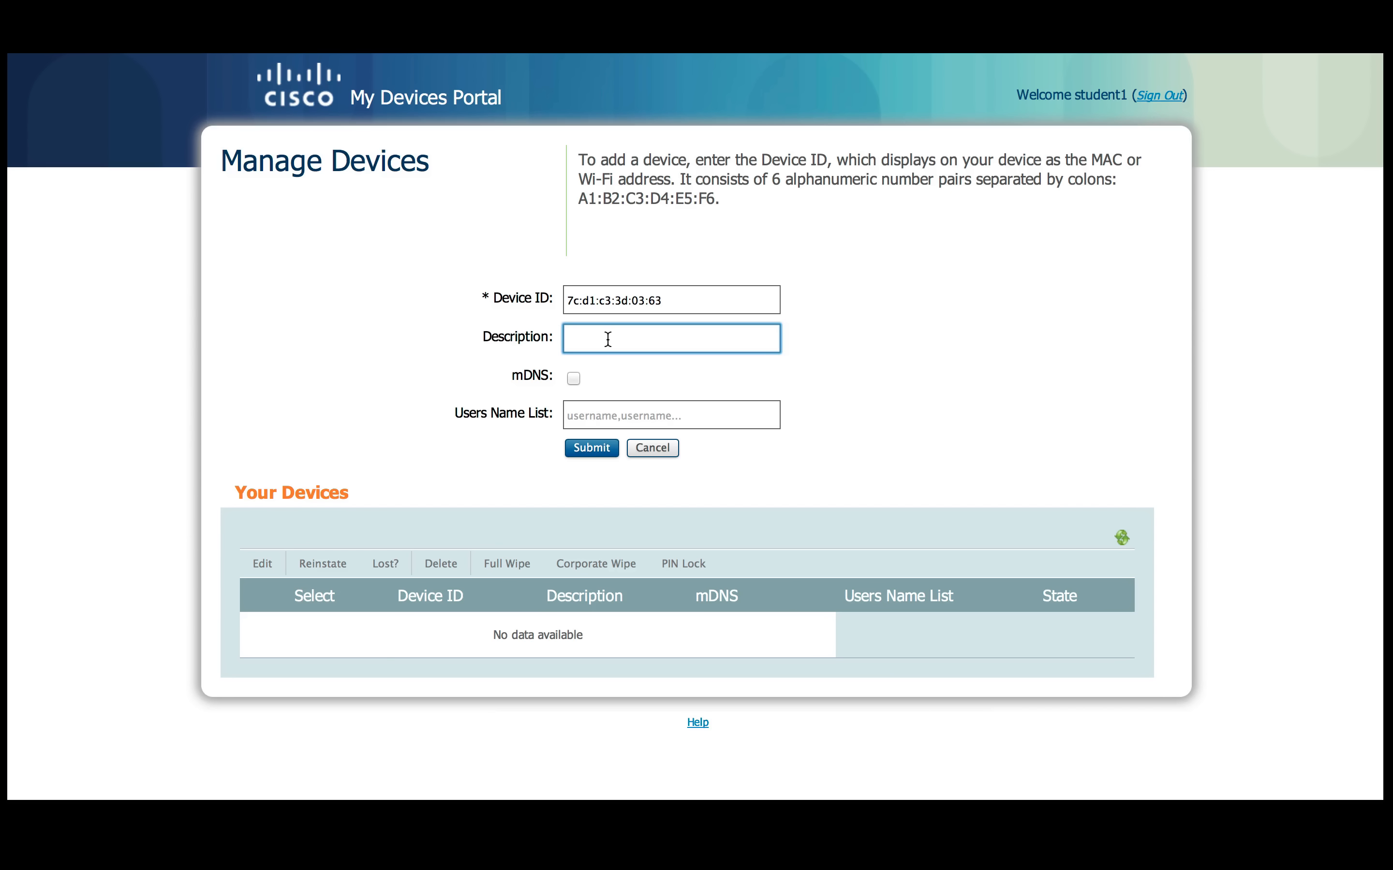
pyautogui.write('Ali')
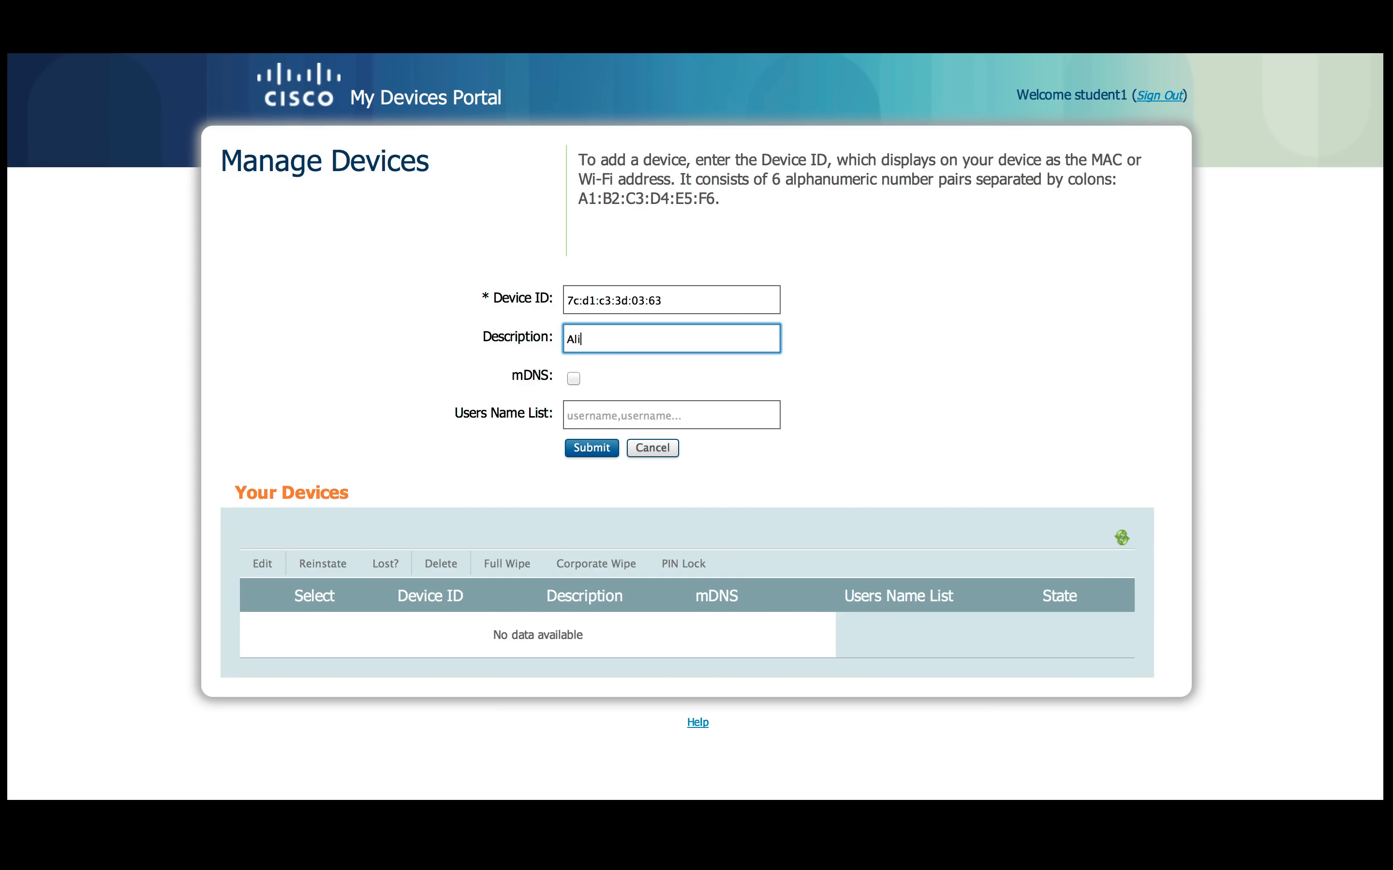
pyautogui.write('-ATV')
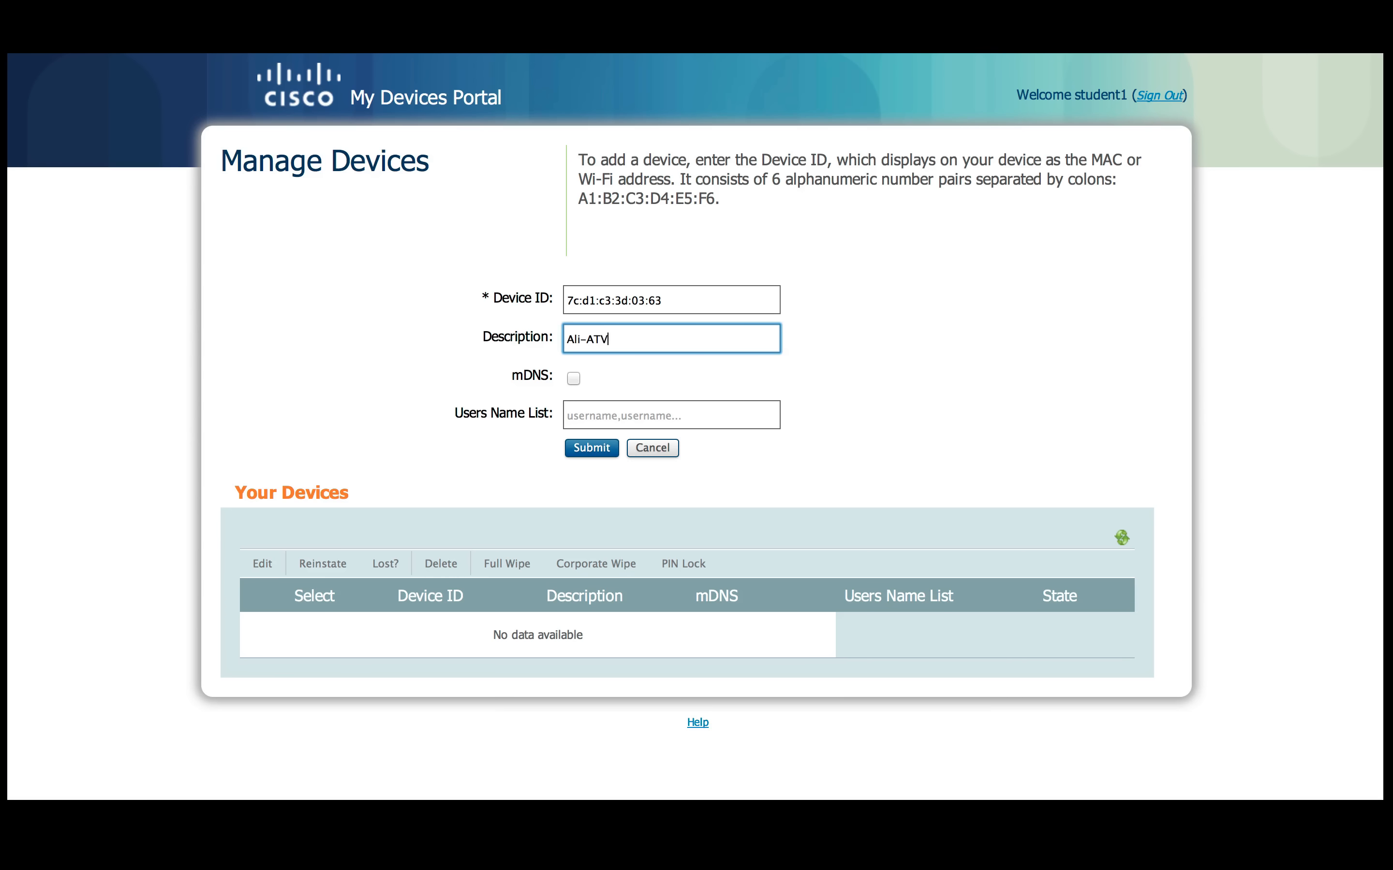
pyautogui.click(572, 378)
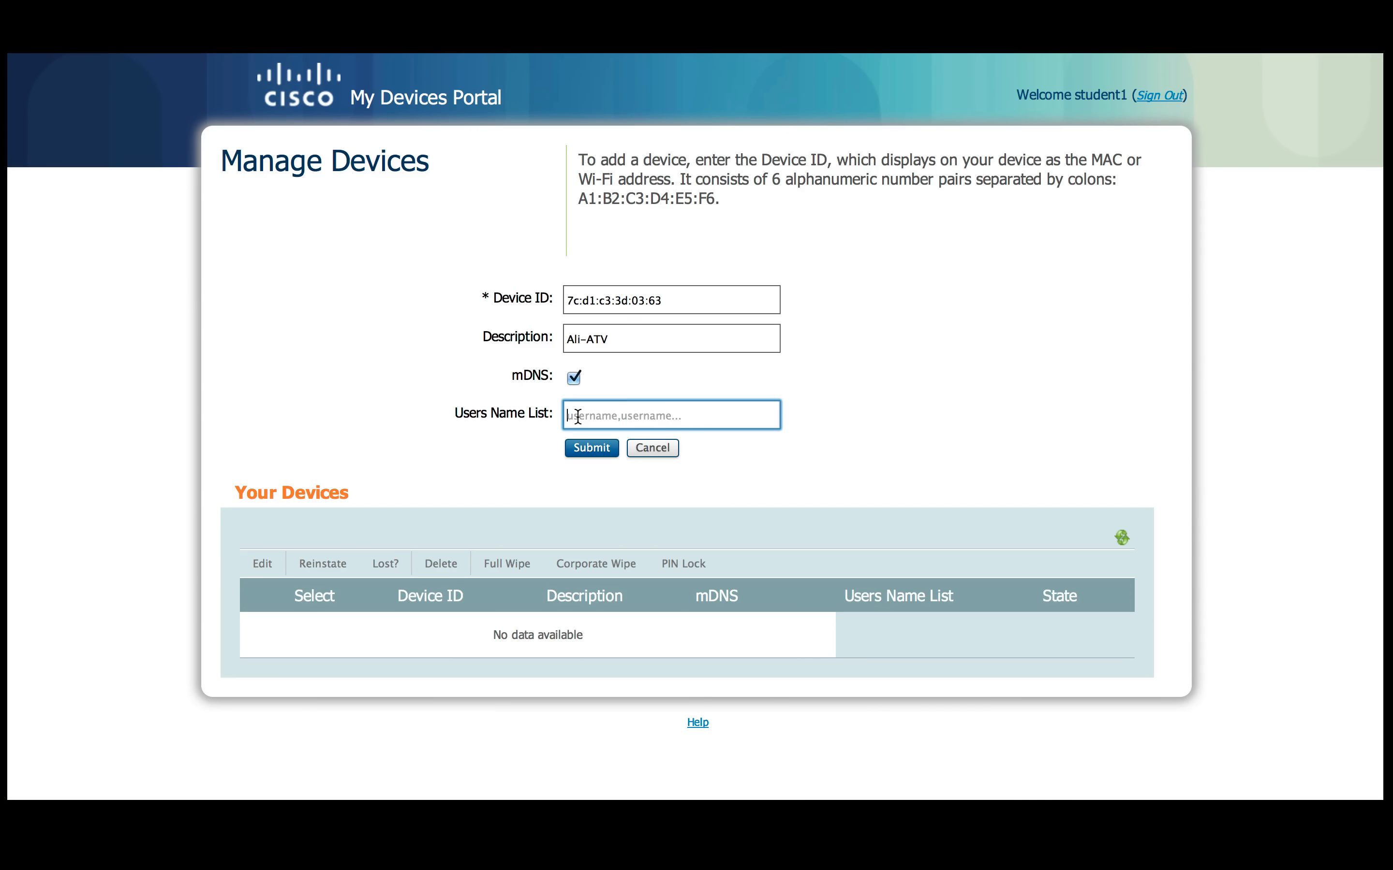
pyautogui.write('student1')
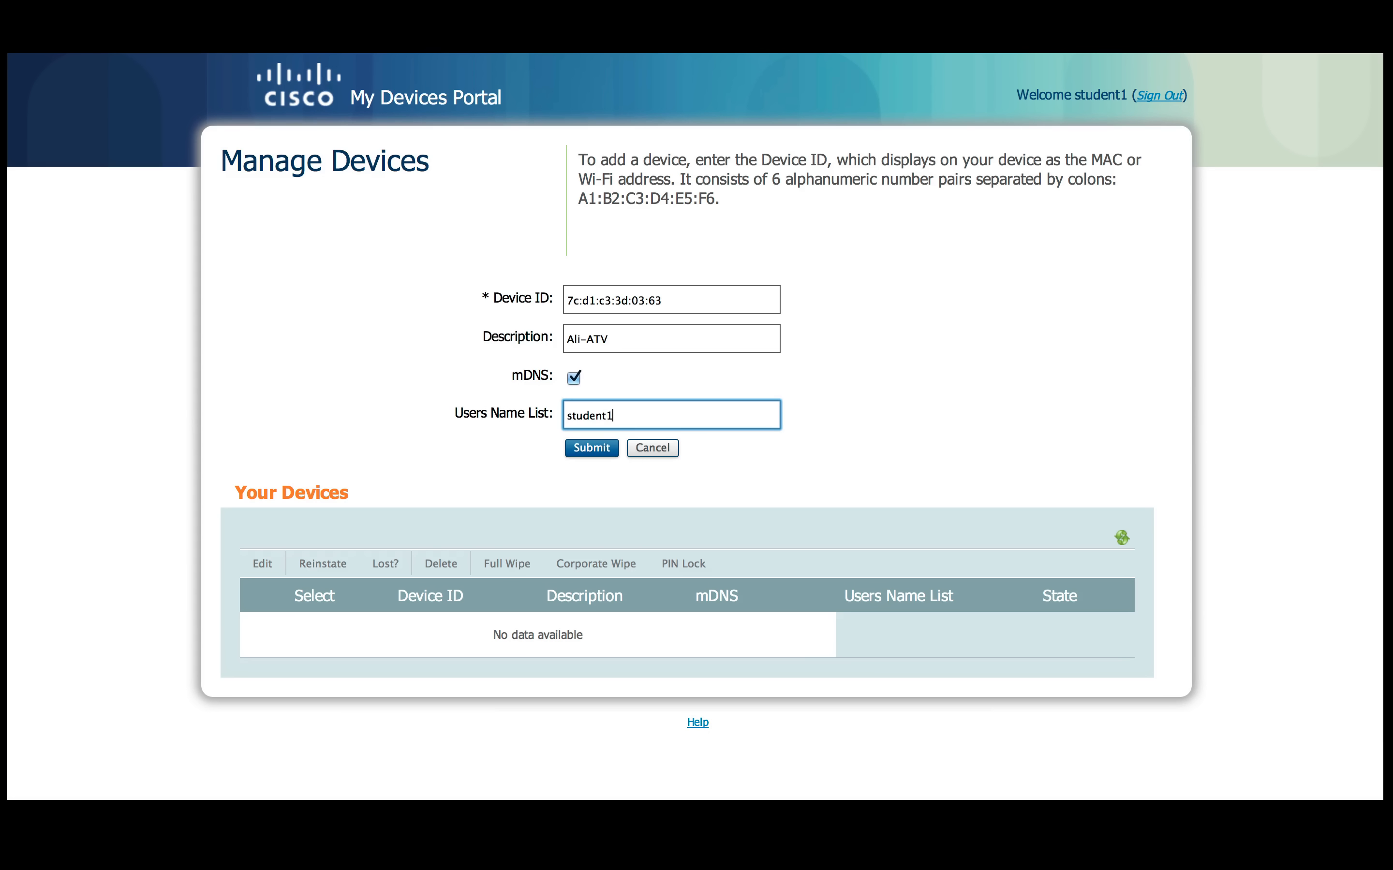
pyautogui.write(',student')
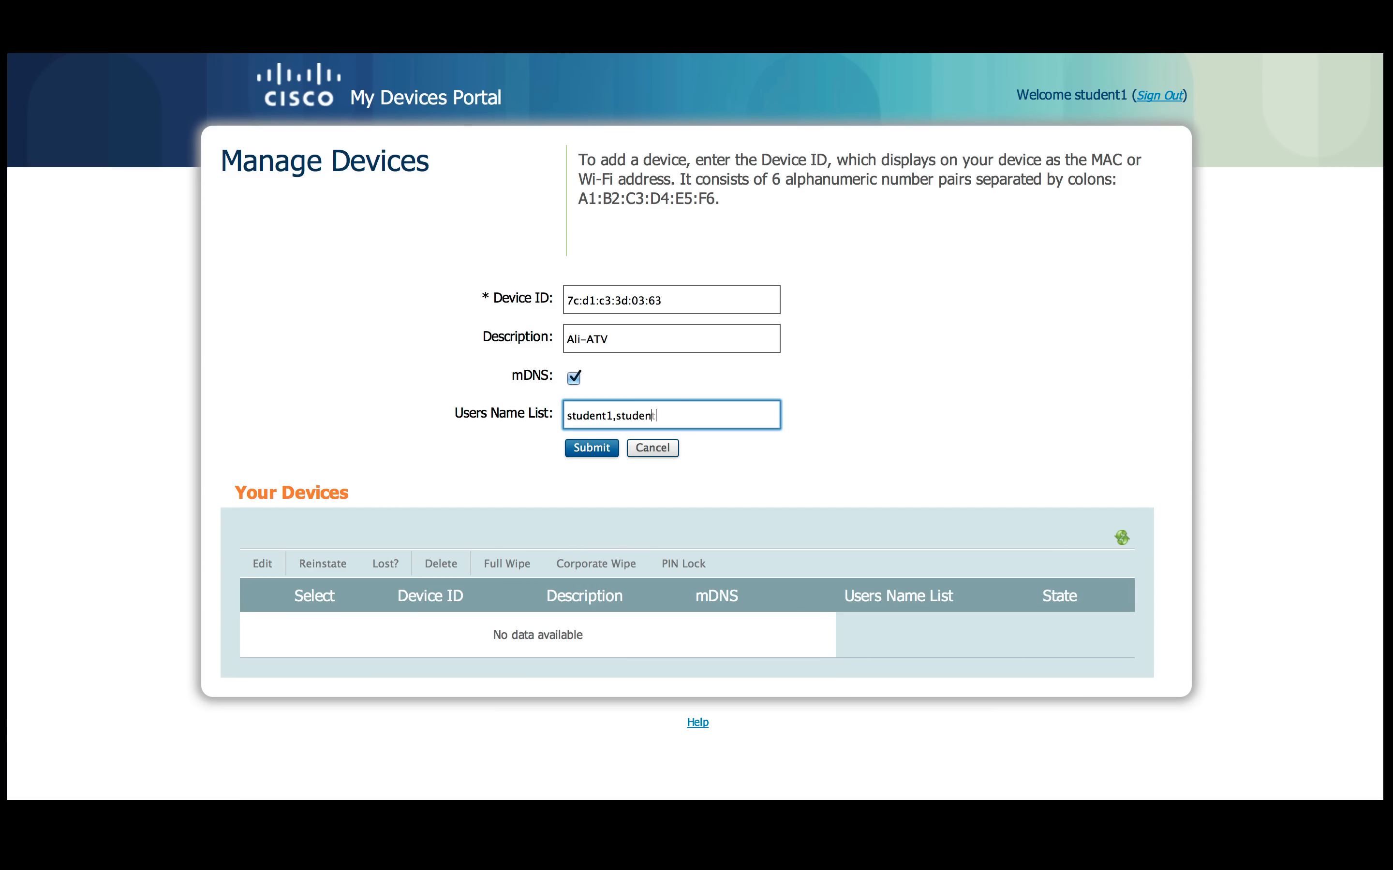
pyautogui.click(590, 448)
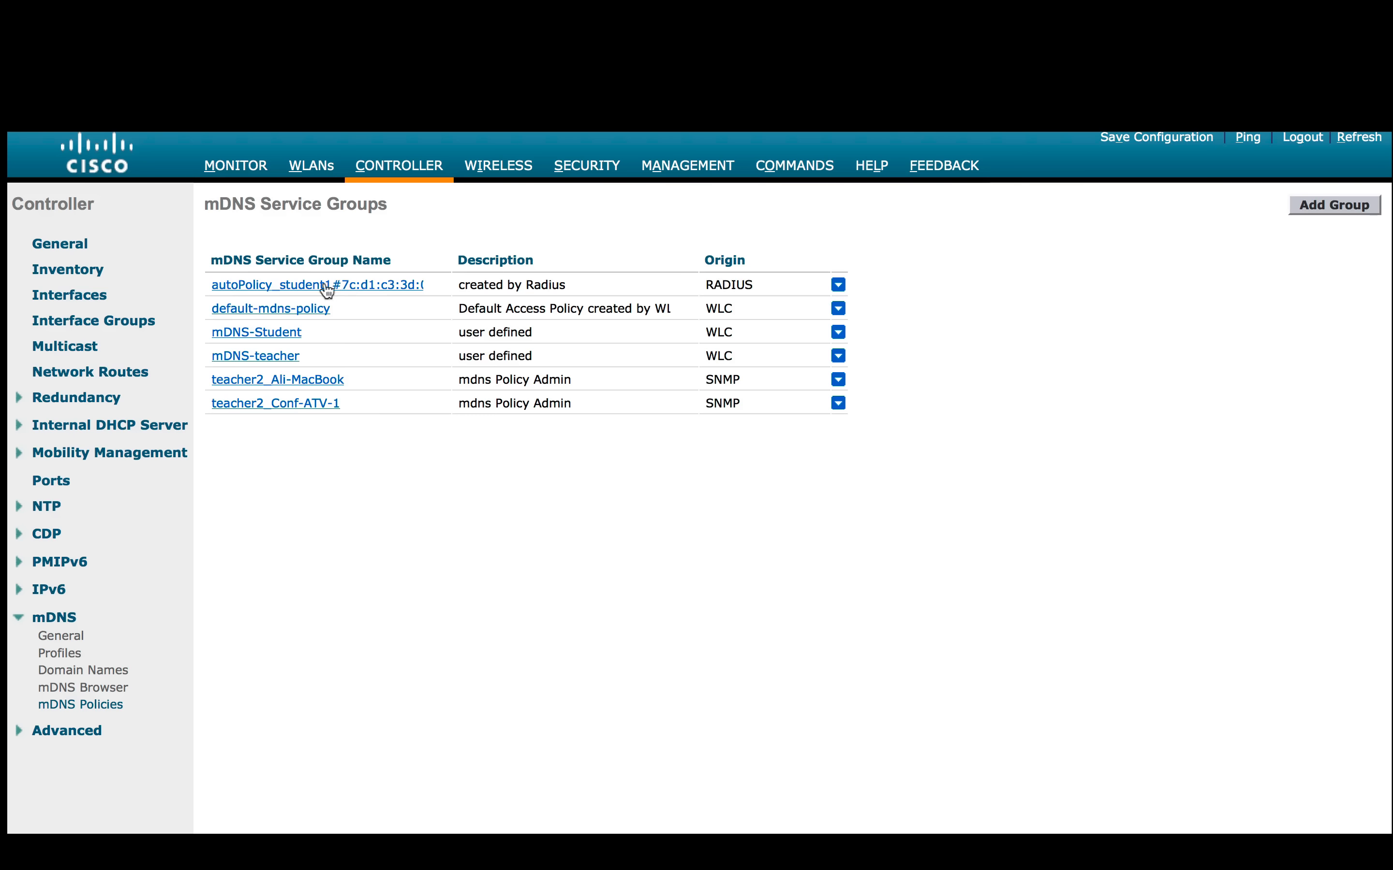
# View the autoPolicy_student1 group granting student1 and student2 the Apple TV, then return to the list
pyautogui.click(317, 284)
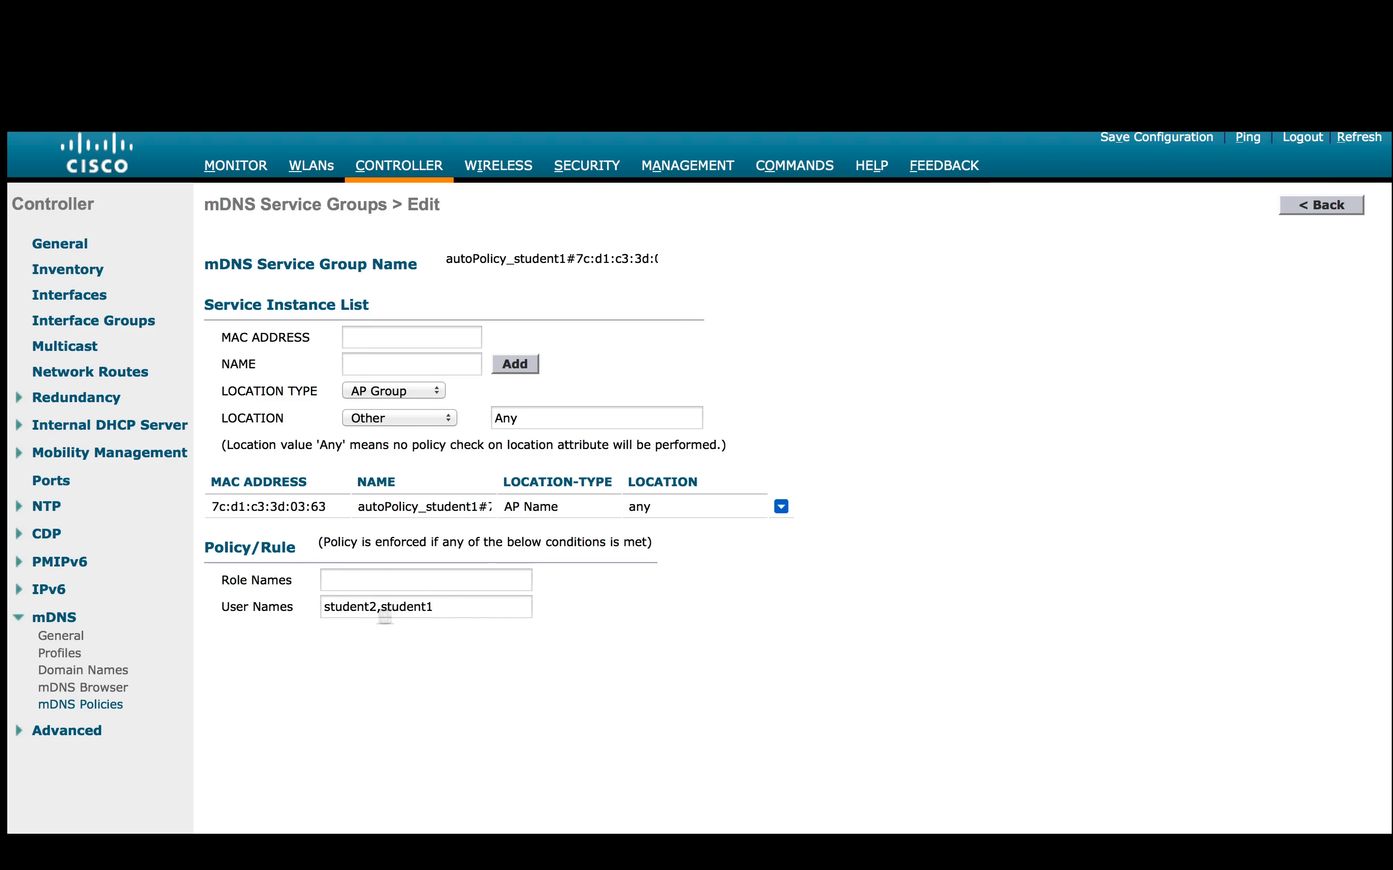
pyautogui.moveTo(60, 637)
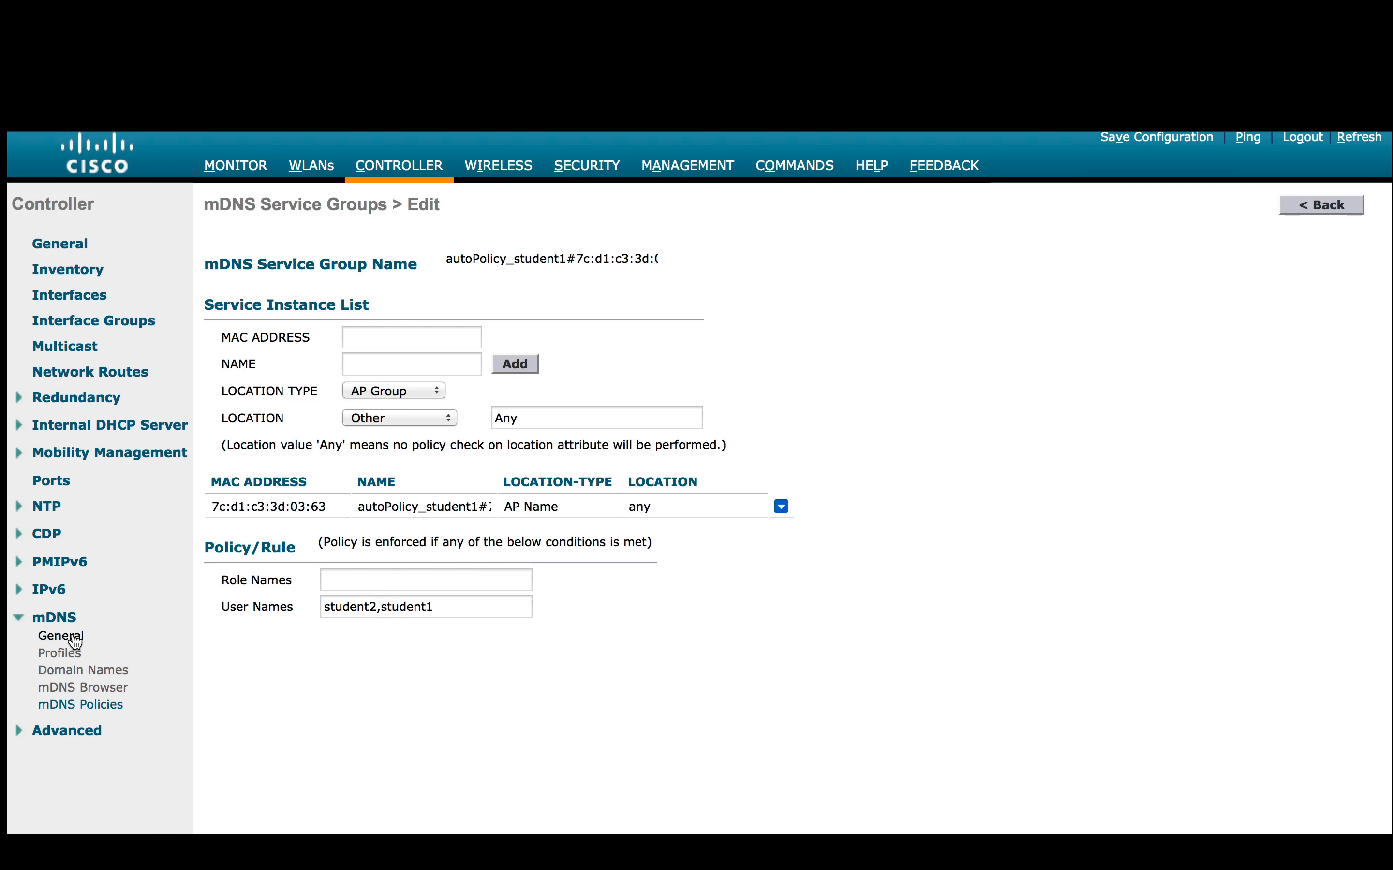
pyautogui.click(80, 704)
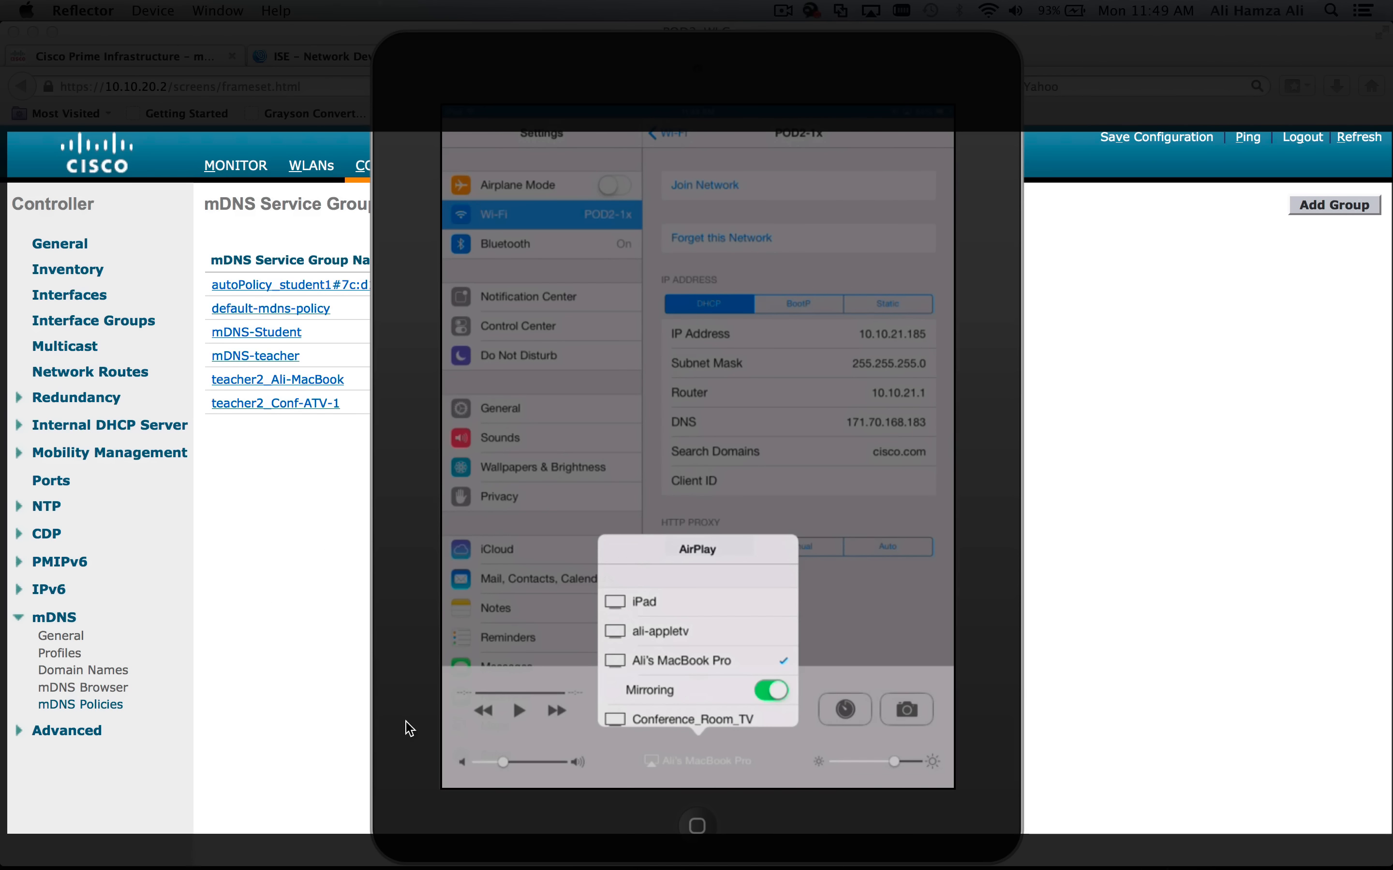
pyautogui.moveTo(666, 665)
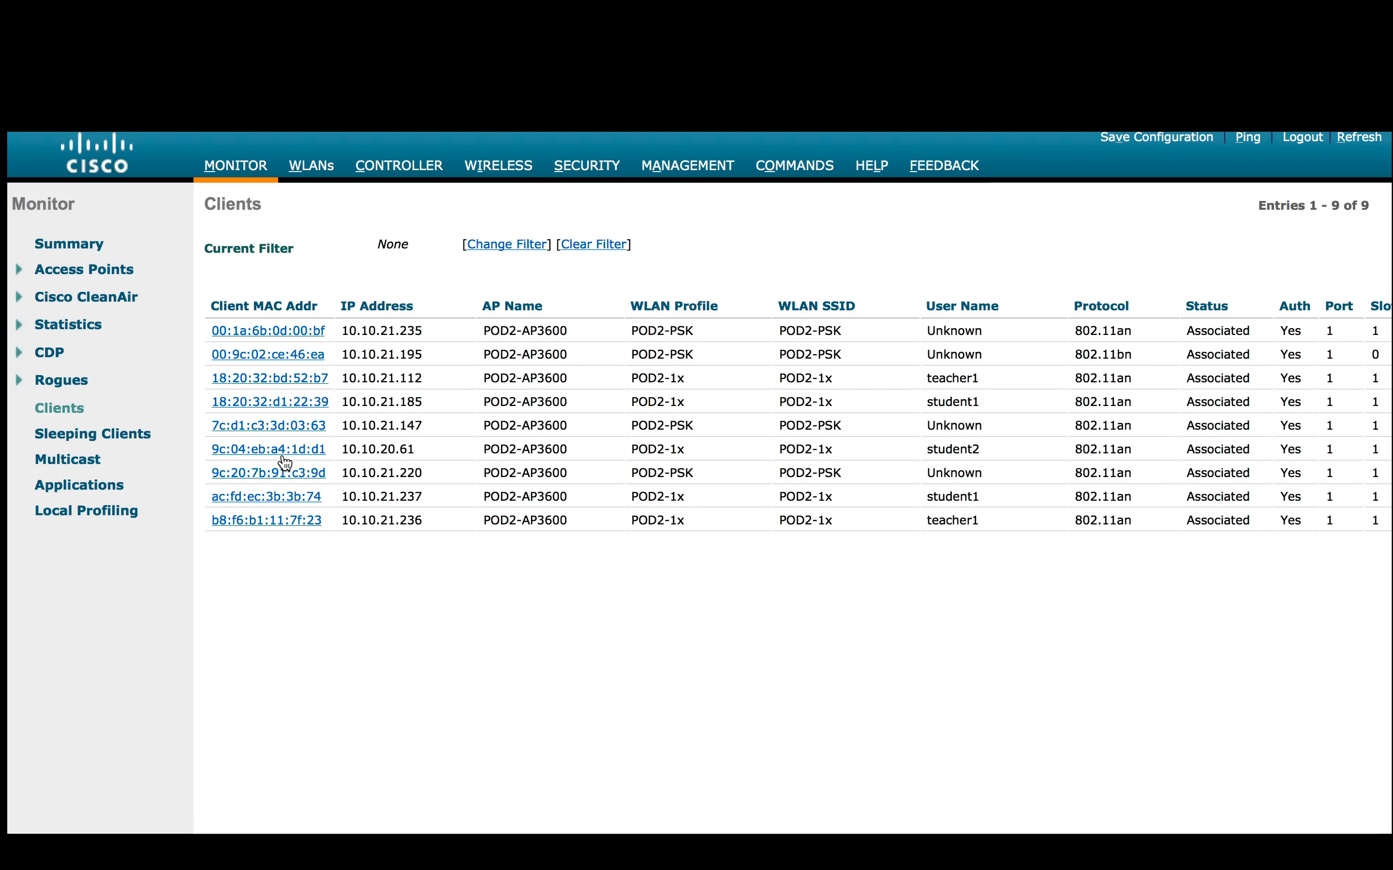
pyautogui.moveTo(529, 462)
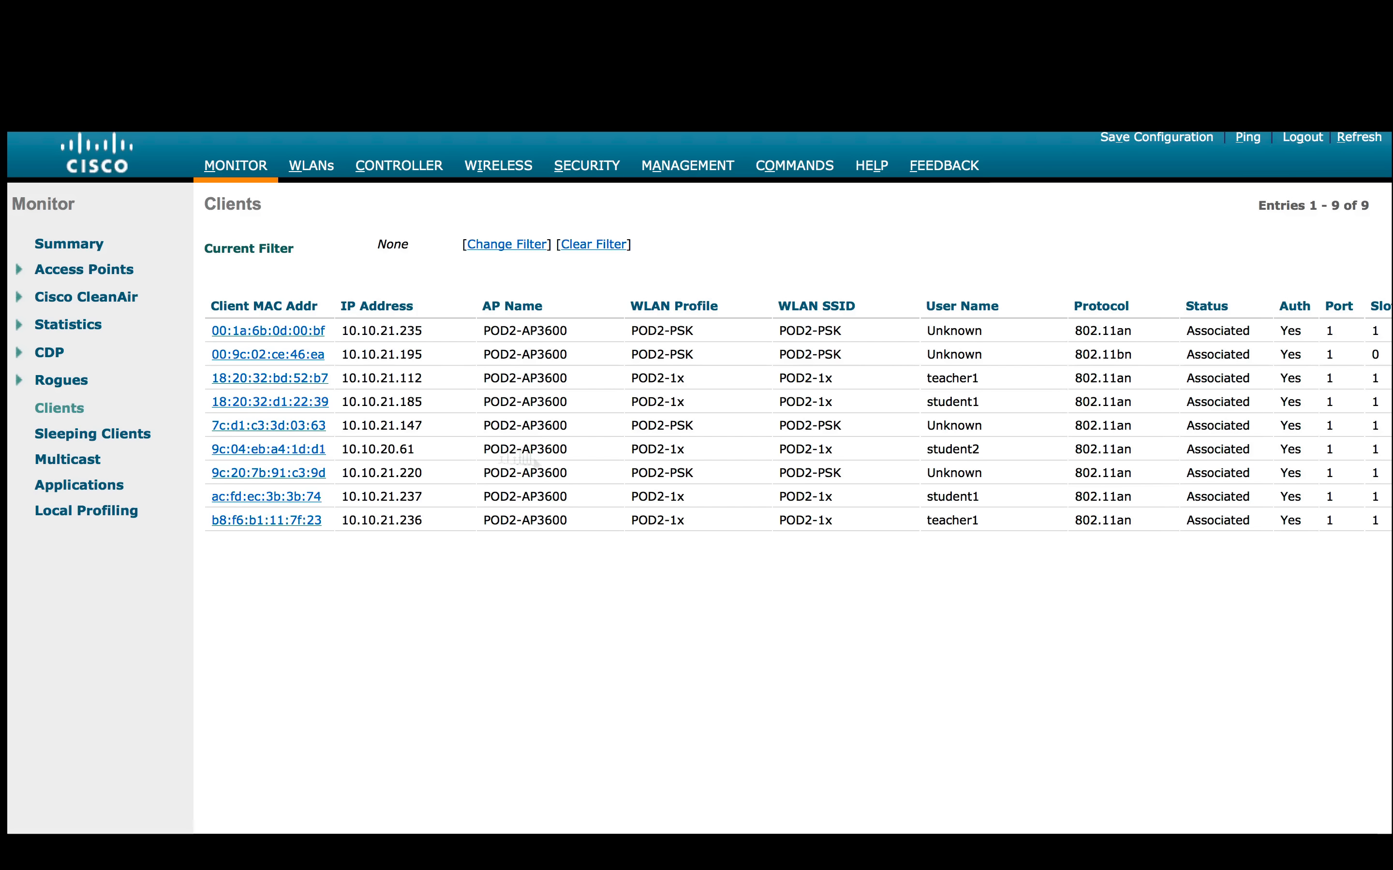
pyautogui.moveTo(309, 453)
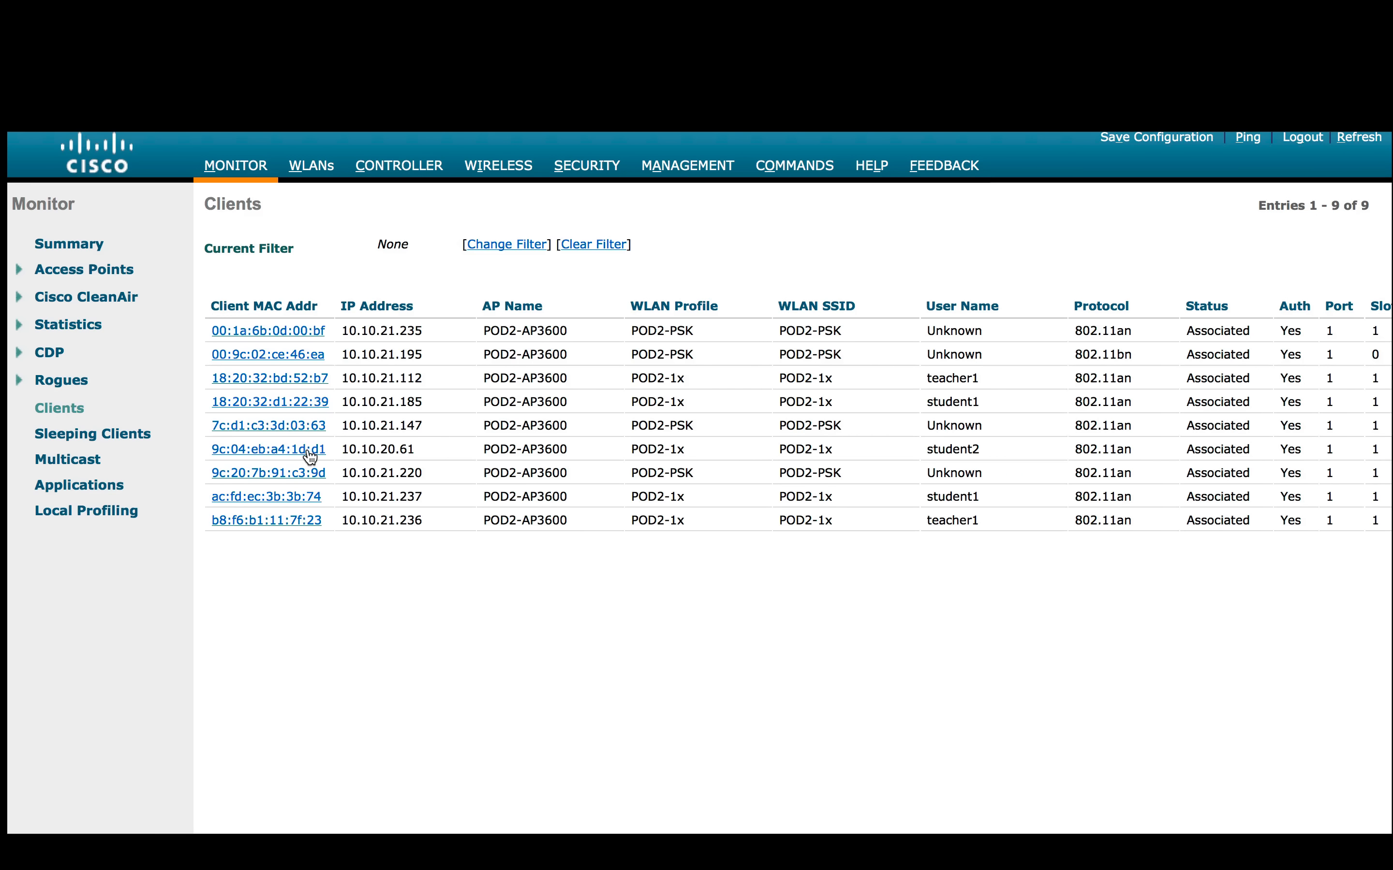
# View the student2 client at 10.10.20.61 and the matching POD2-1x network details on the iPad
pyautogui.click(268, 448)
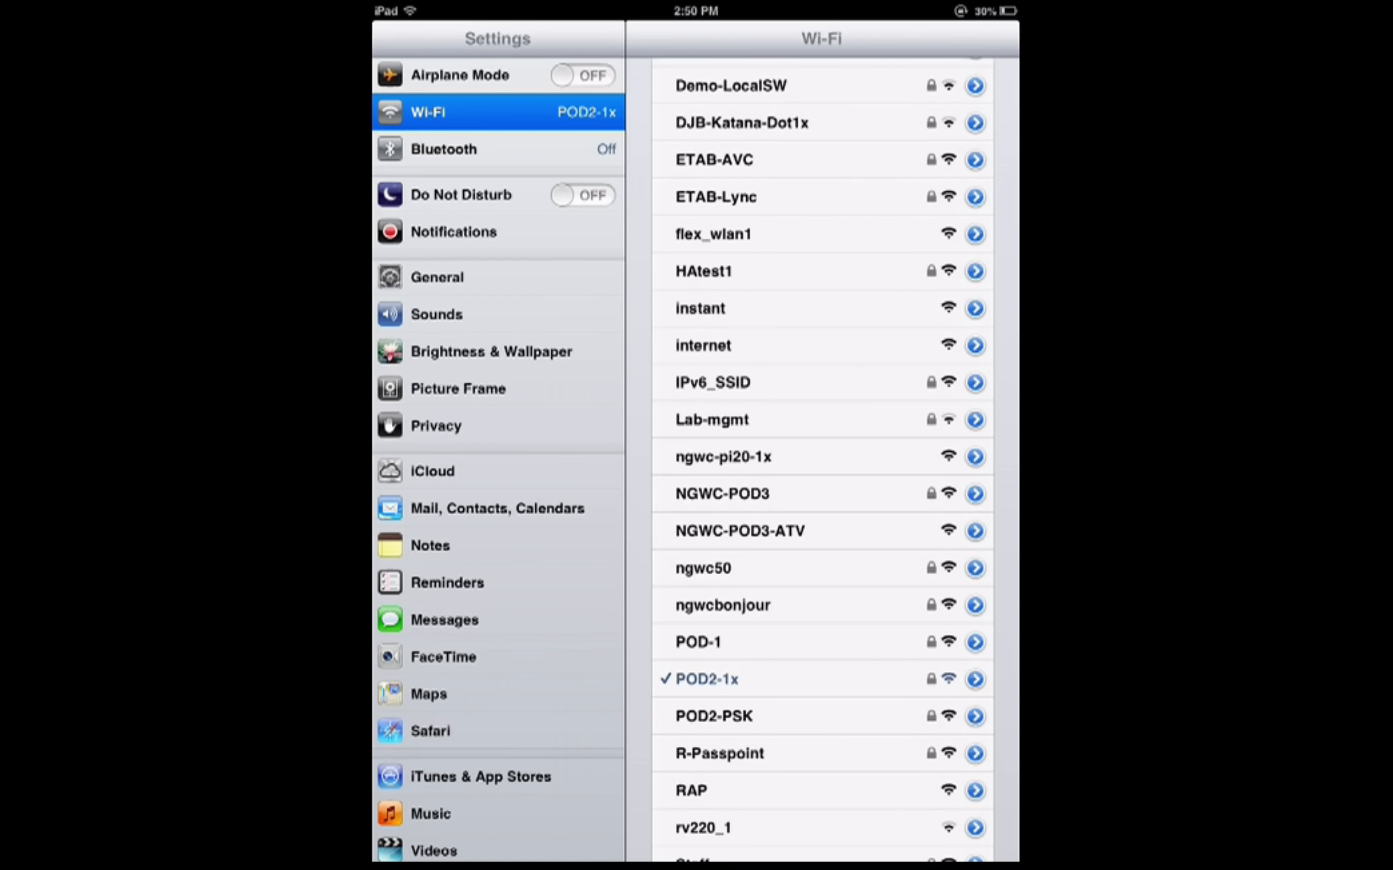
pyautogui.click(974, 679)
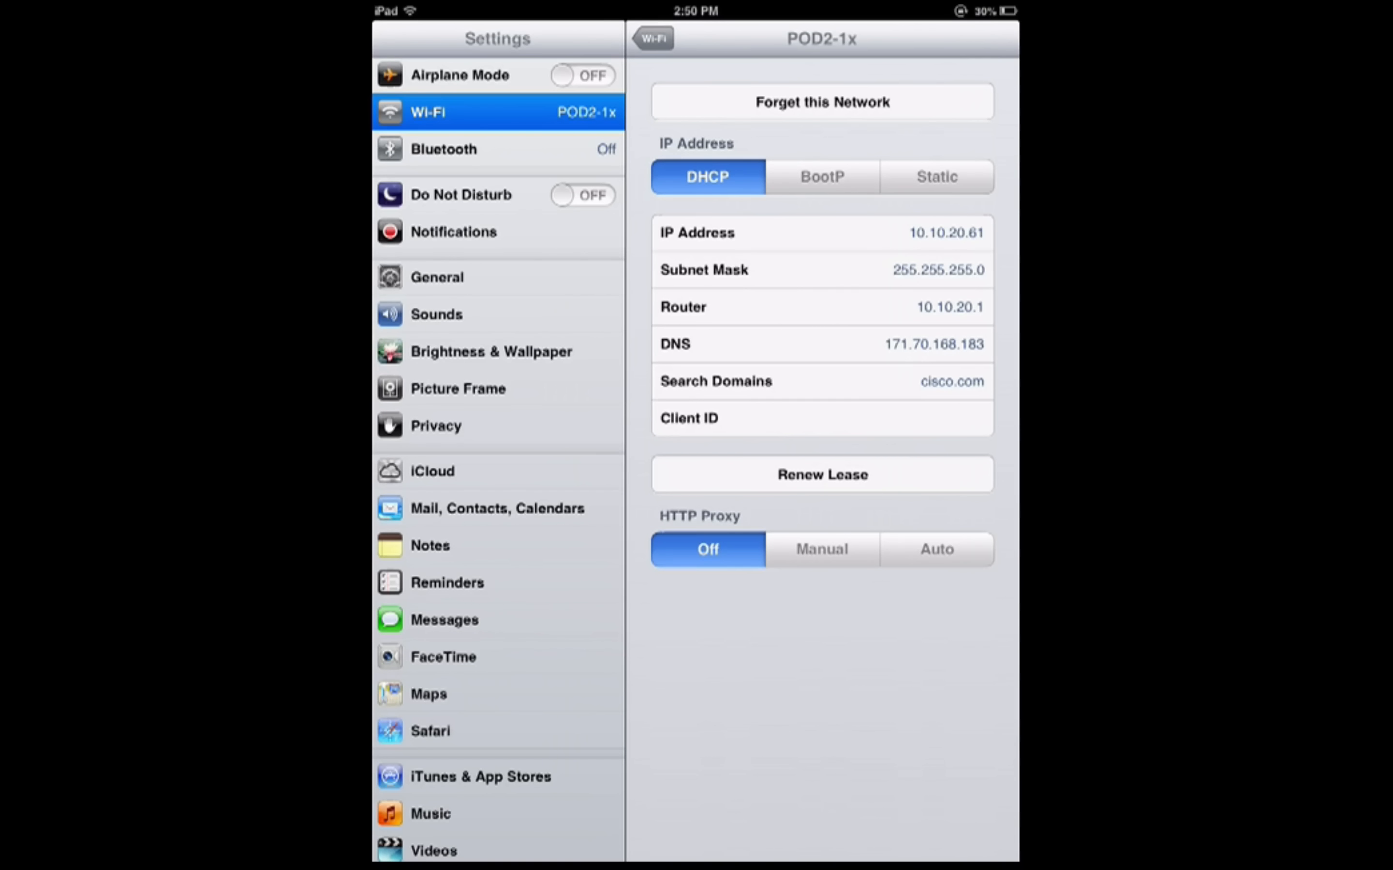